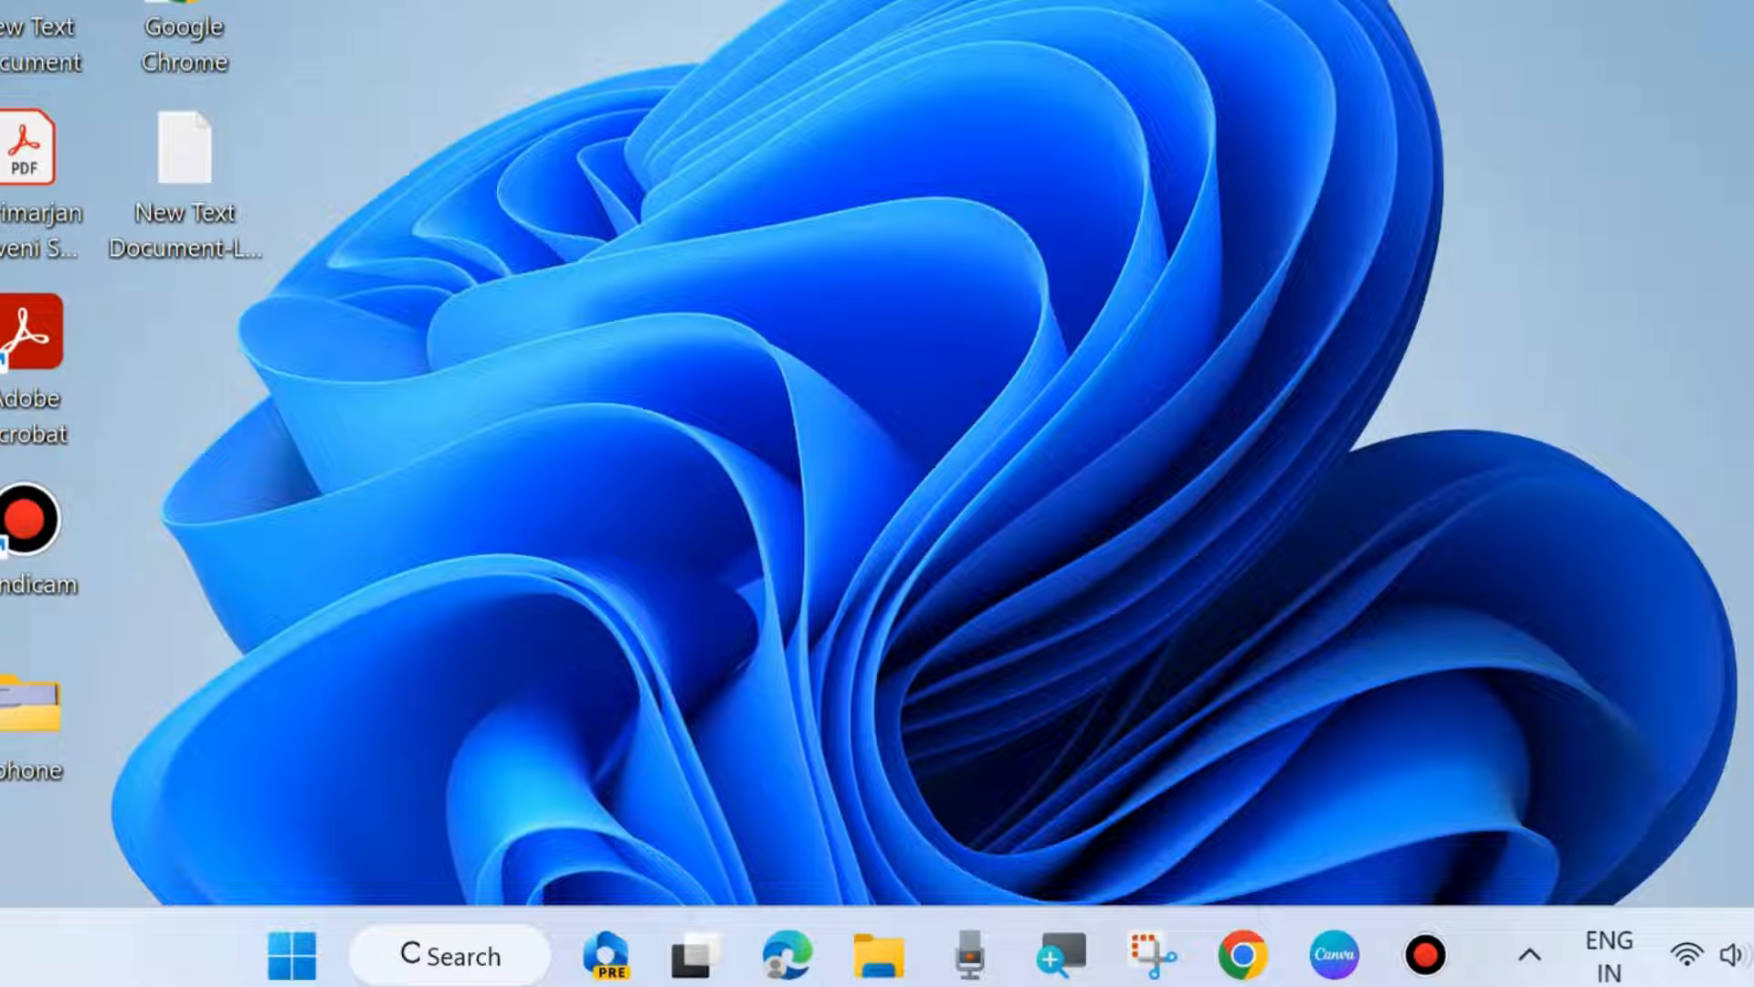
mouse_move(287, 919)
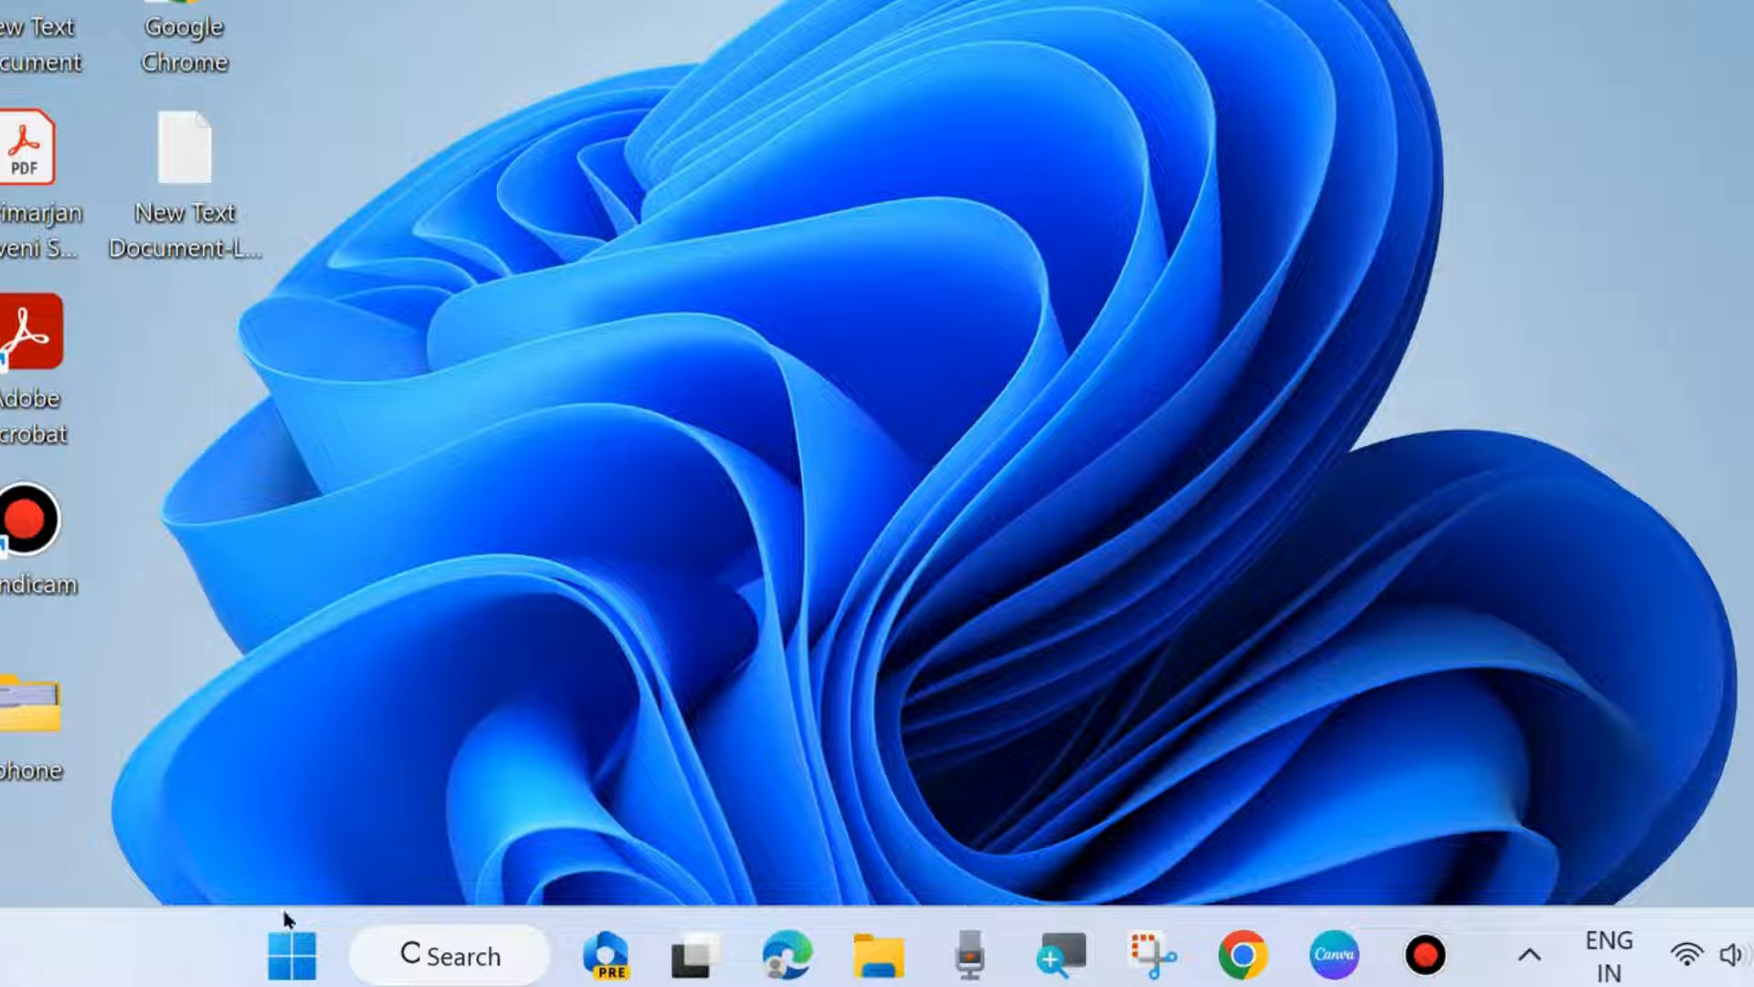
Reach Network & internet settings from the Start quick-links menu.
right_click(291, 953)
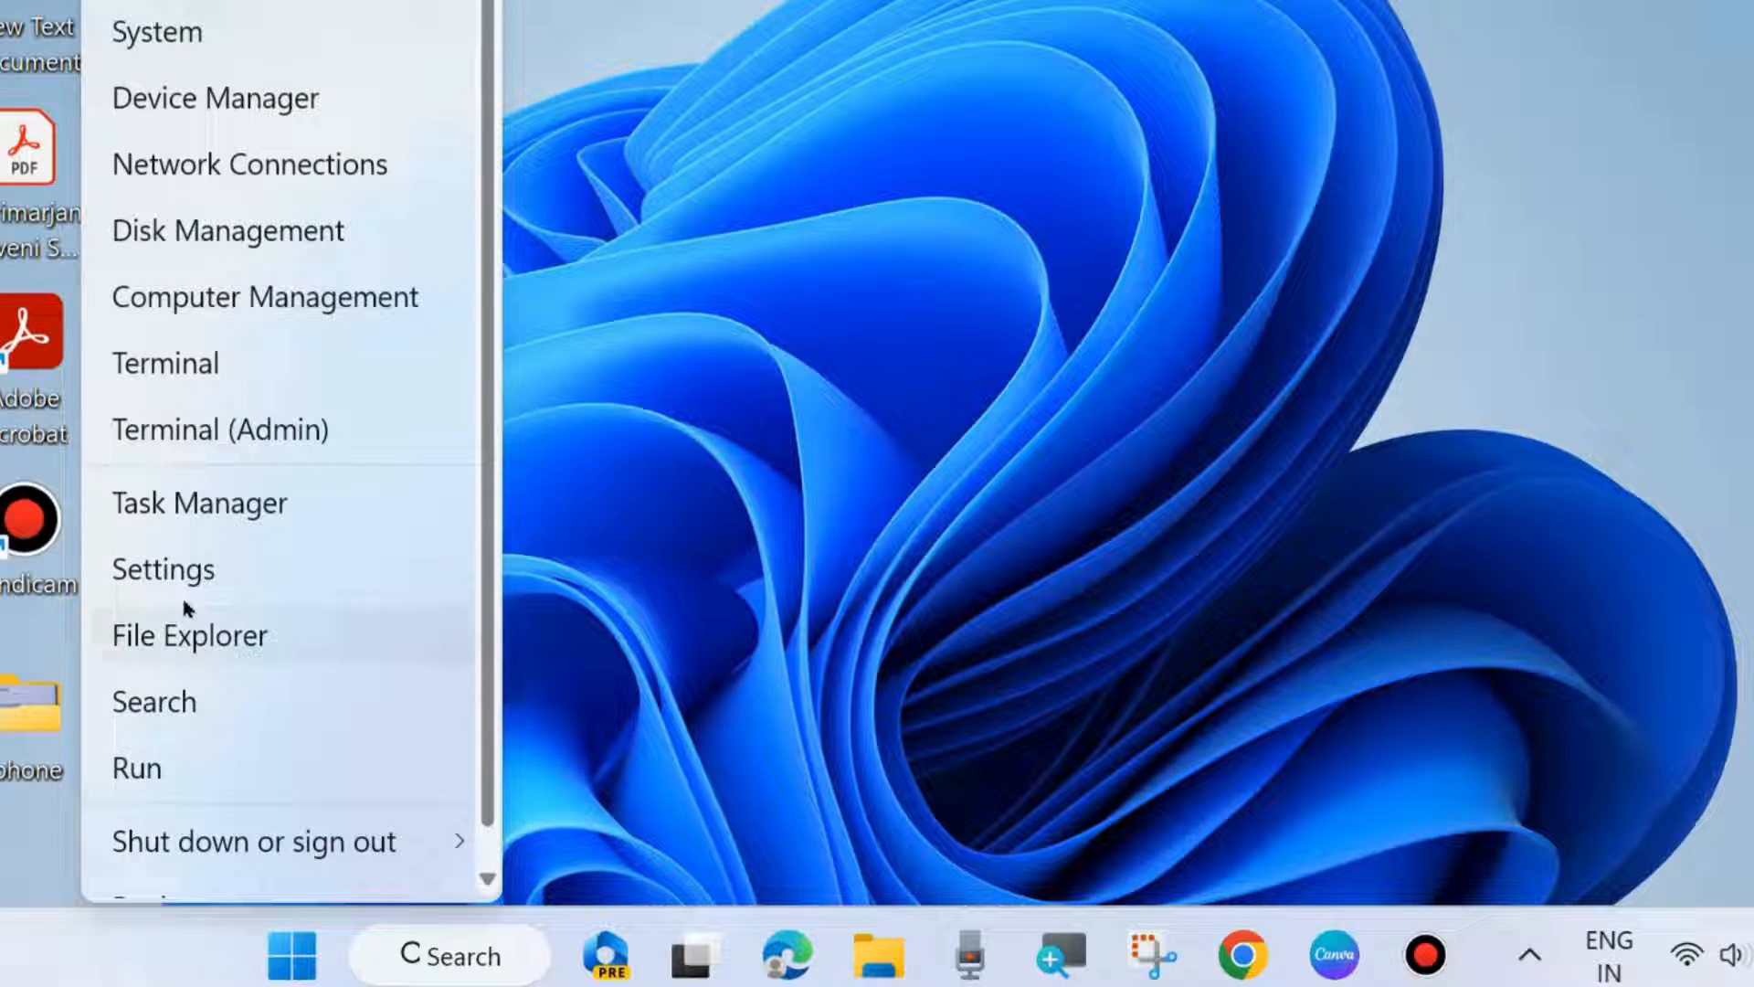
click(163, 569)
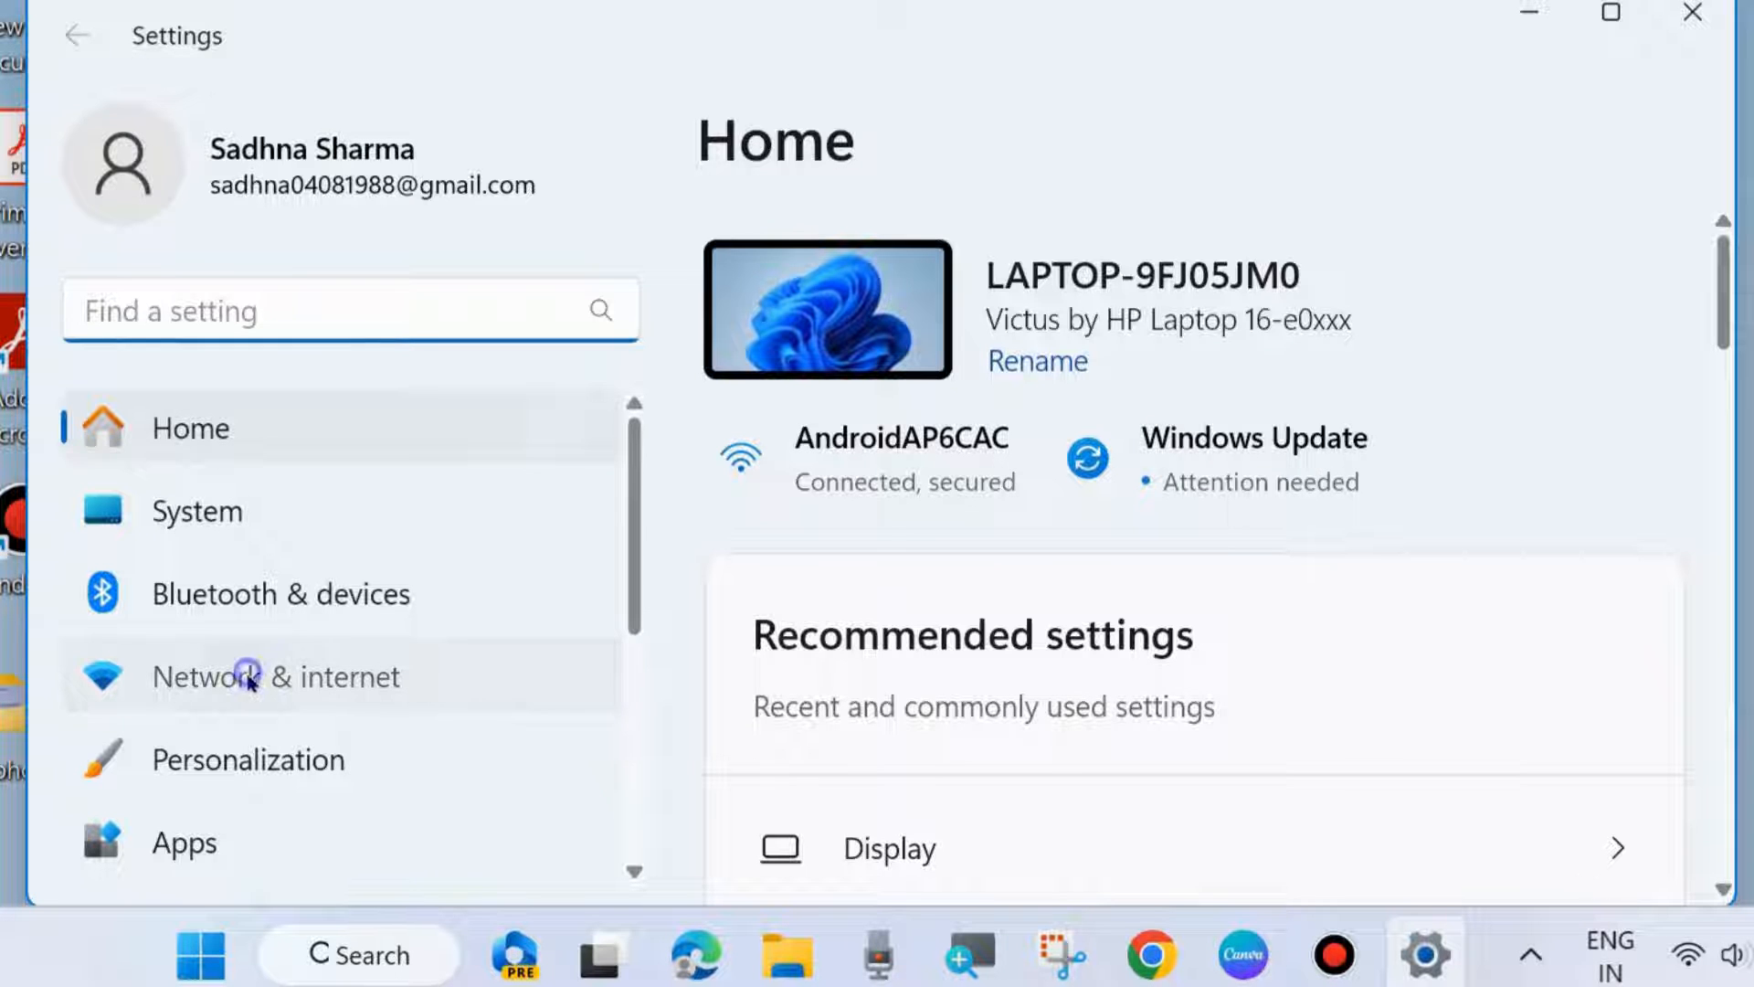
click(276, 676)
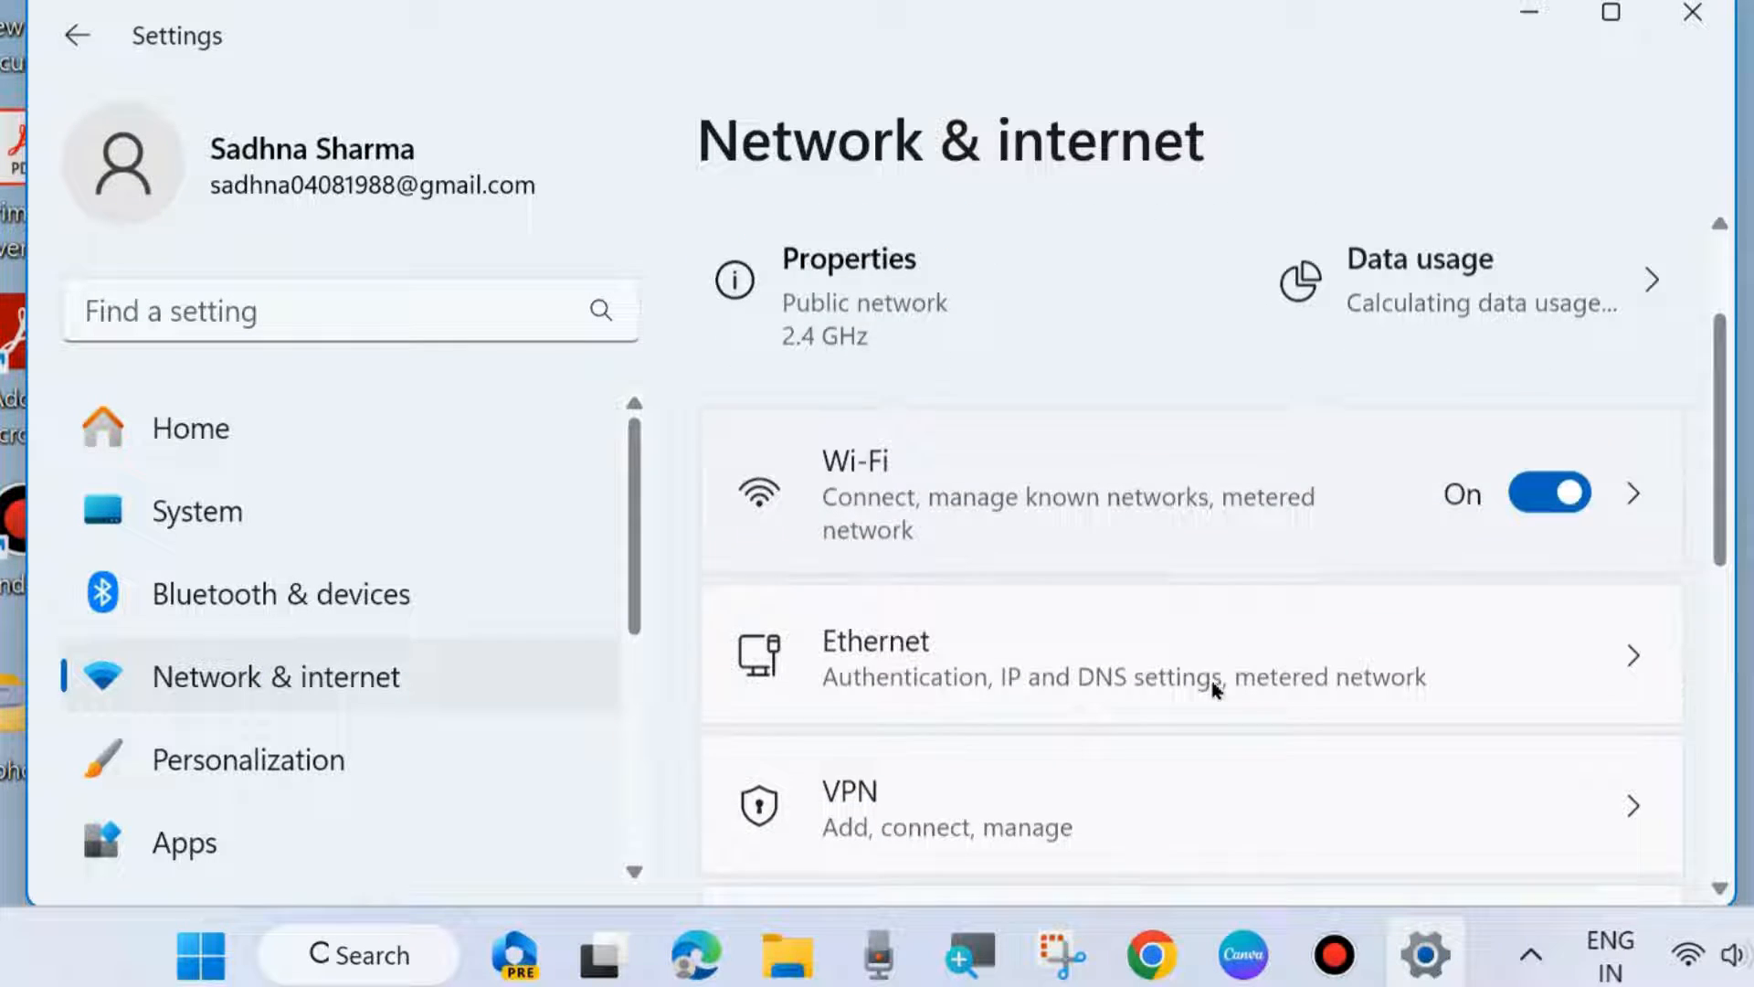
View the AndroidAP6CAC Wi-Fi properties and confirm Metered connection is Off.
scroll(down, 3)
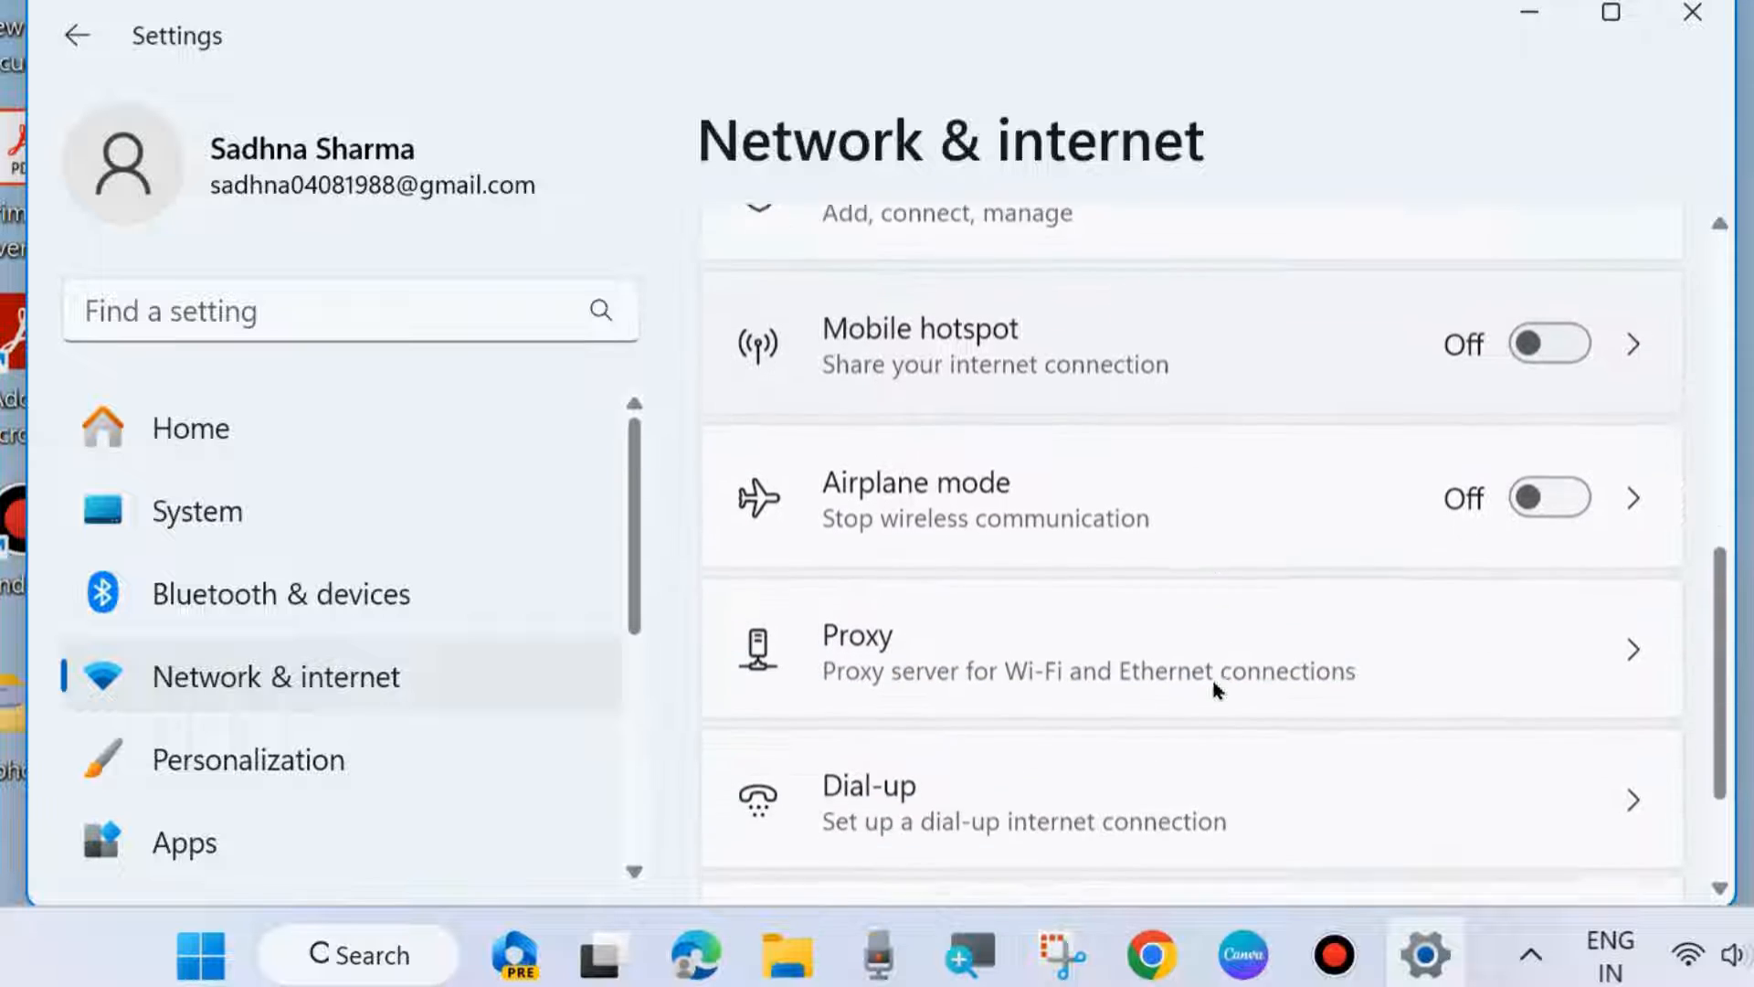
scroll(up, 3)
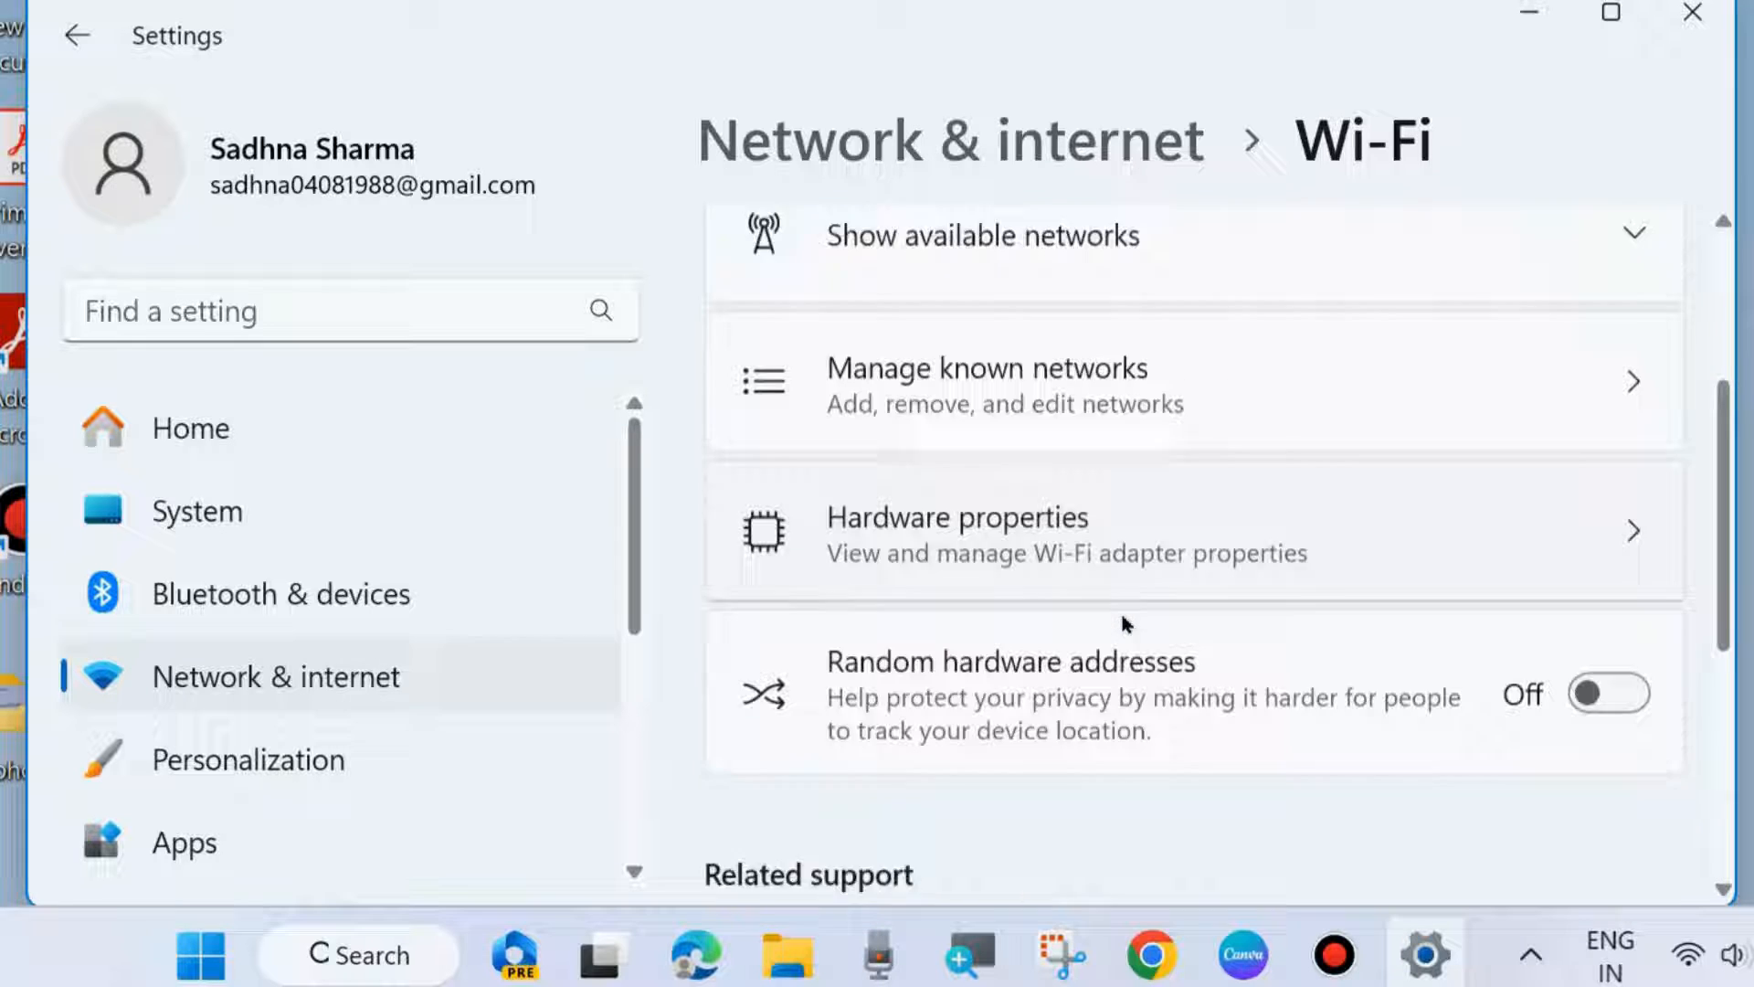
scroll(down, 3)
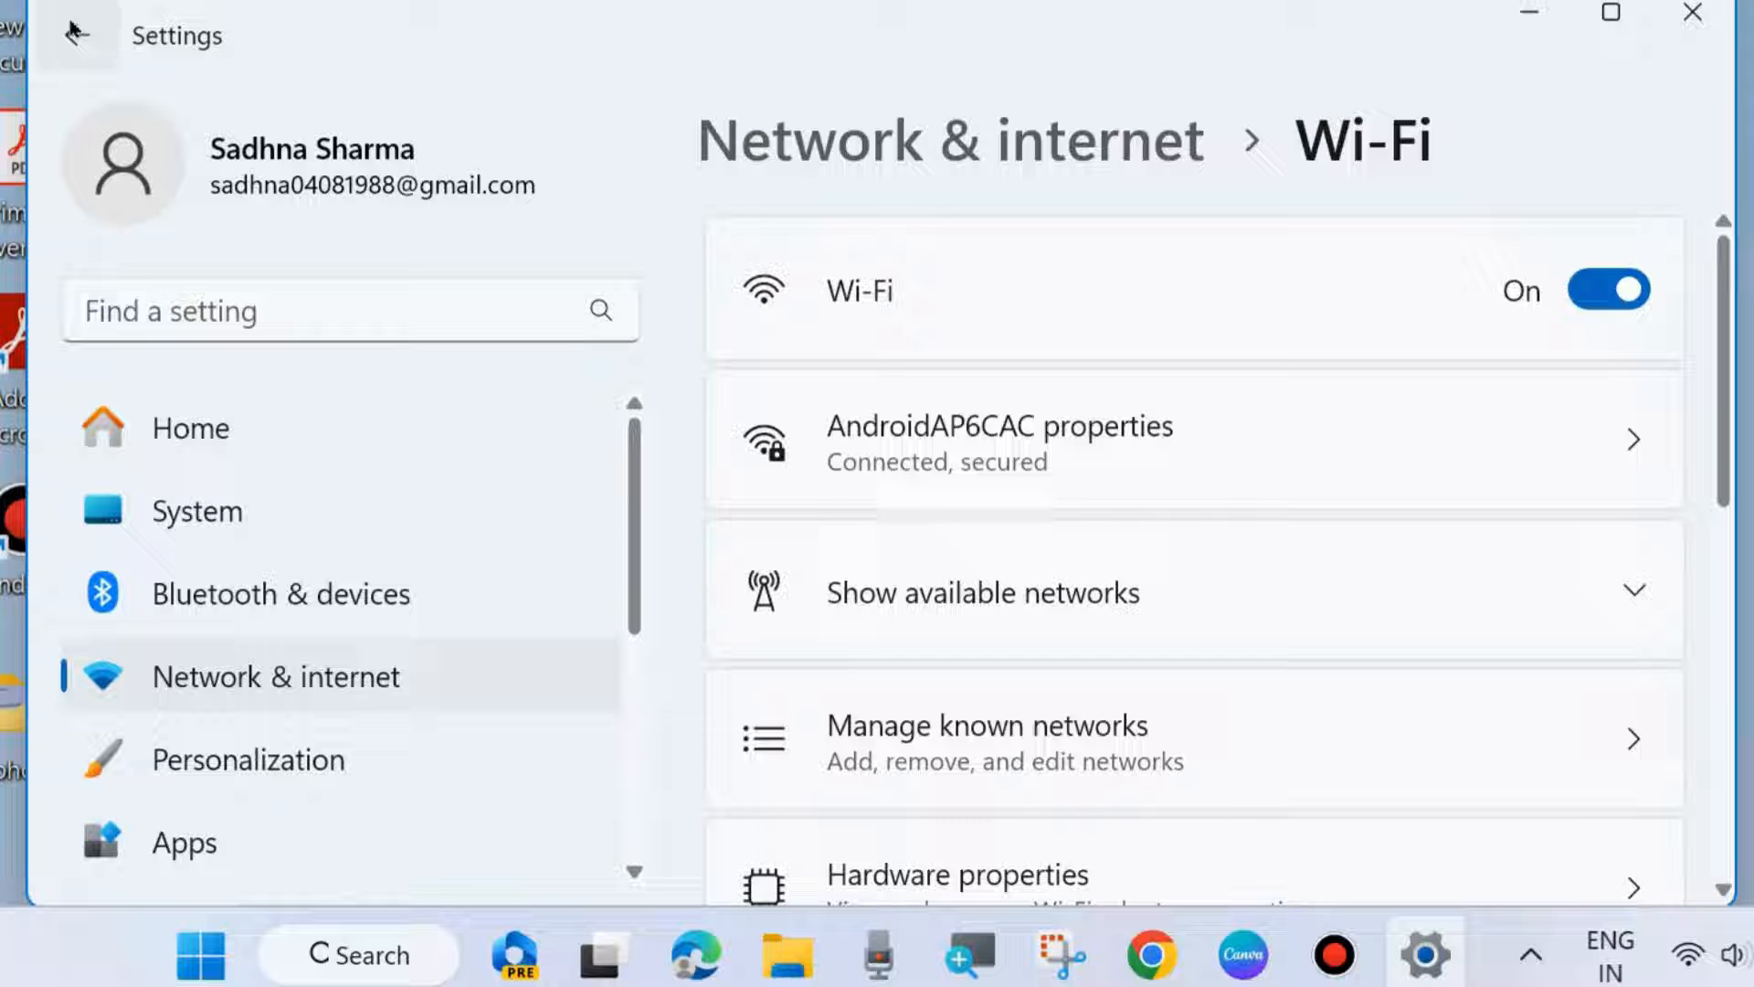
click(77, 34)
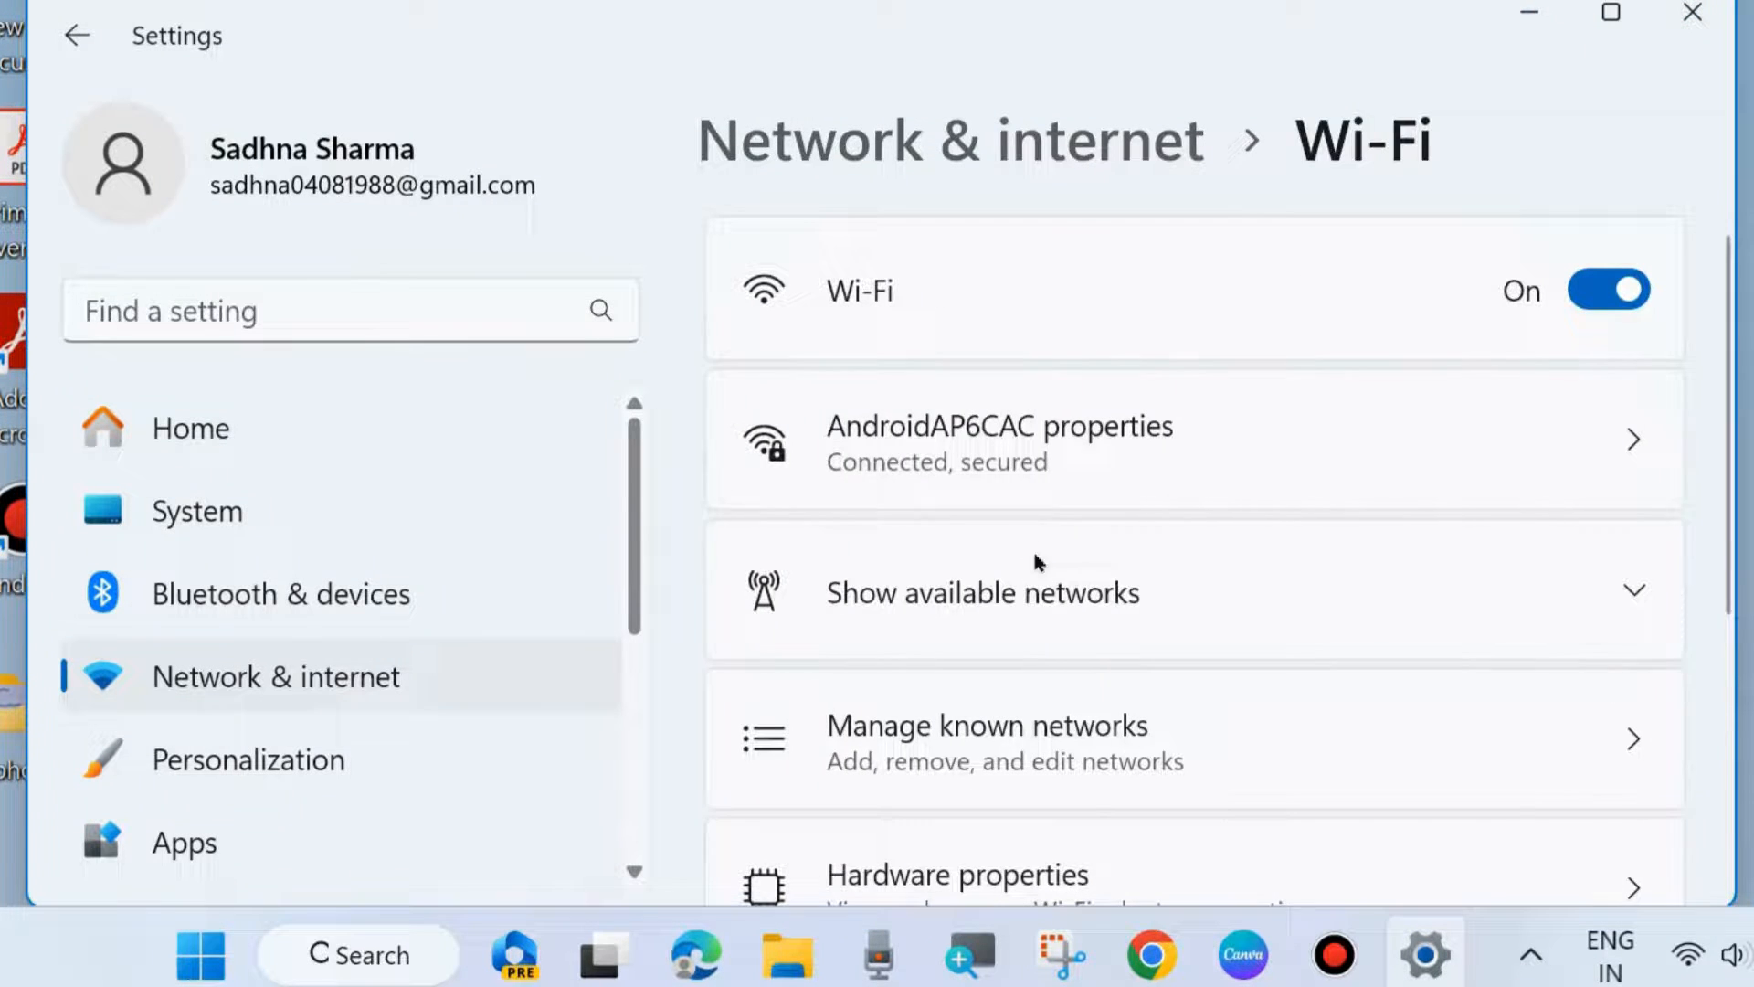
mouse_move(541, 415)
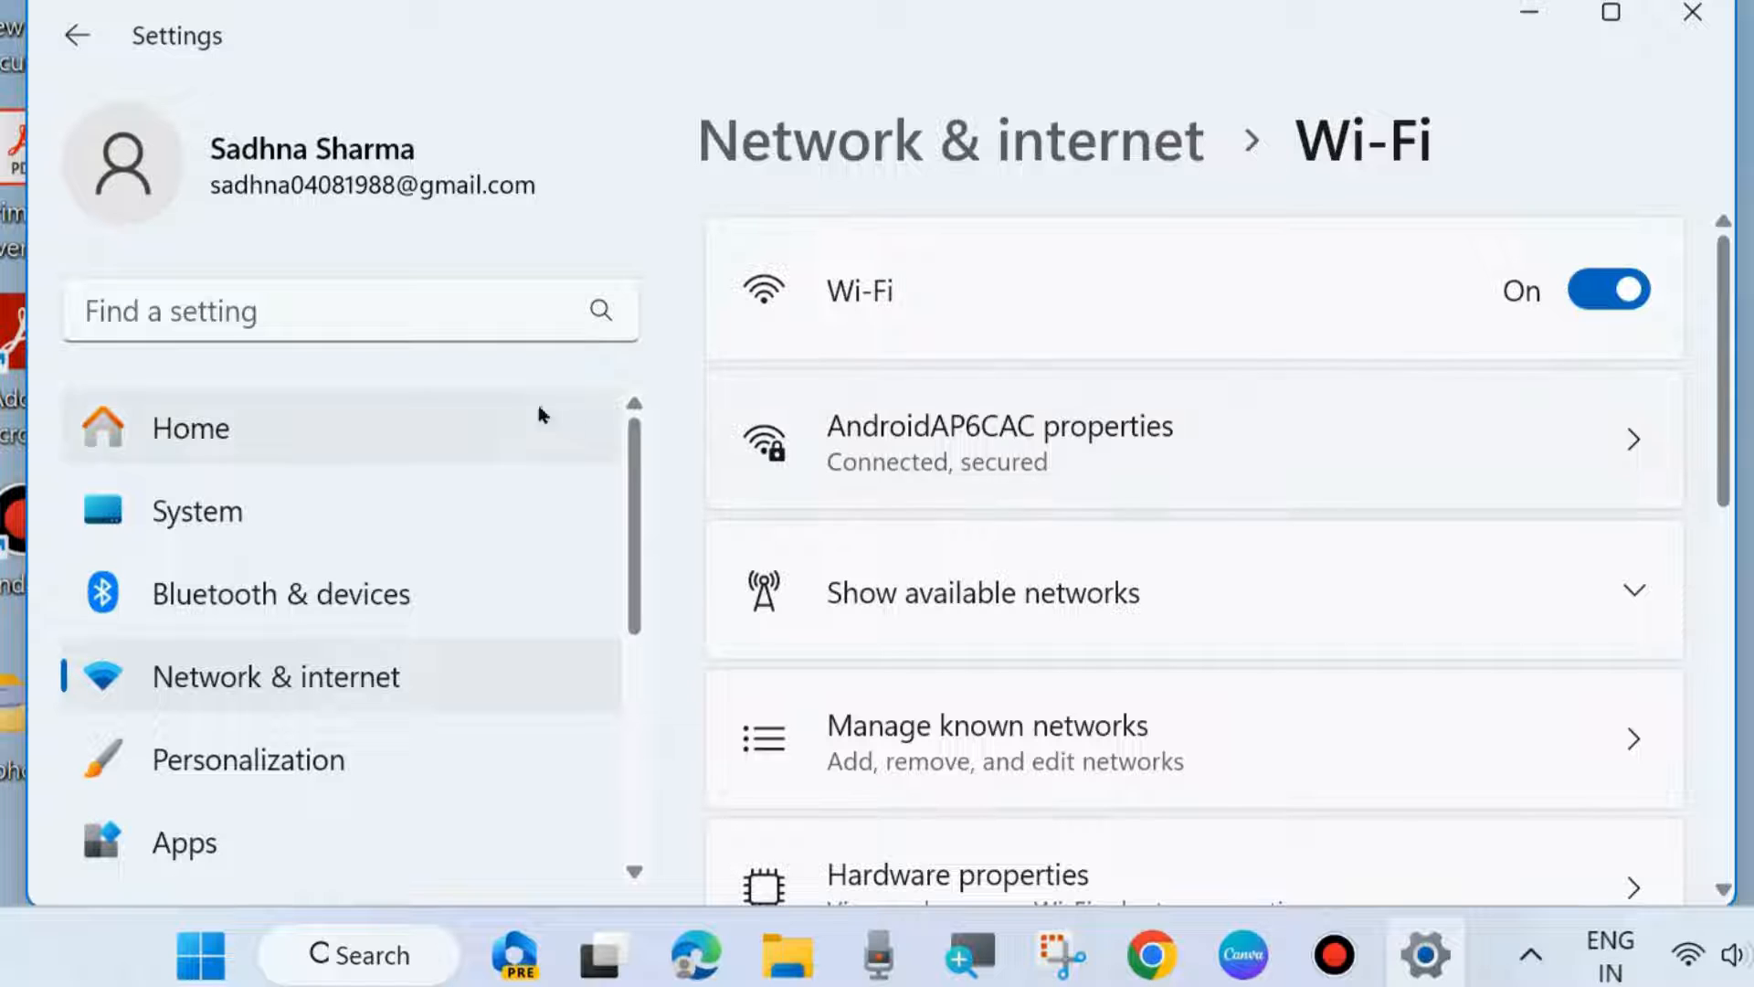
mouse_move(1632, 446)
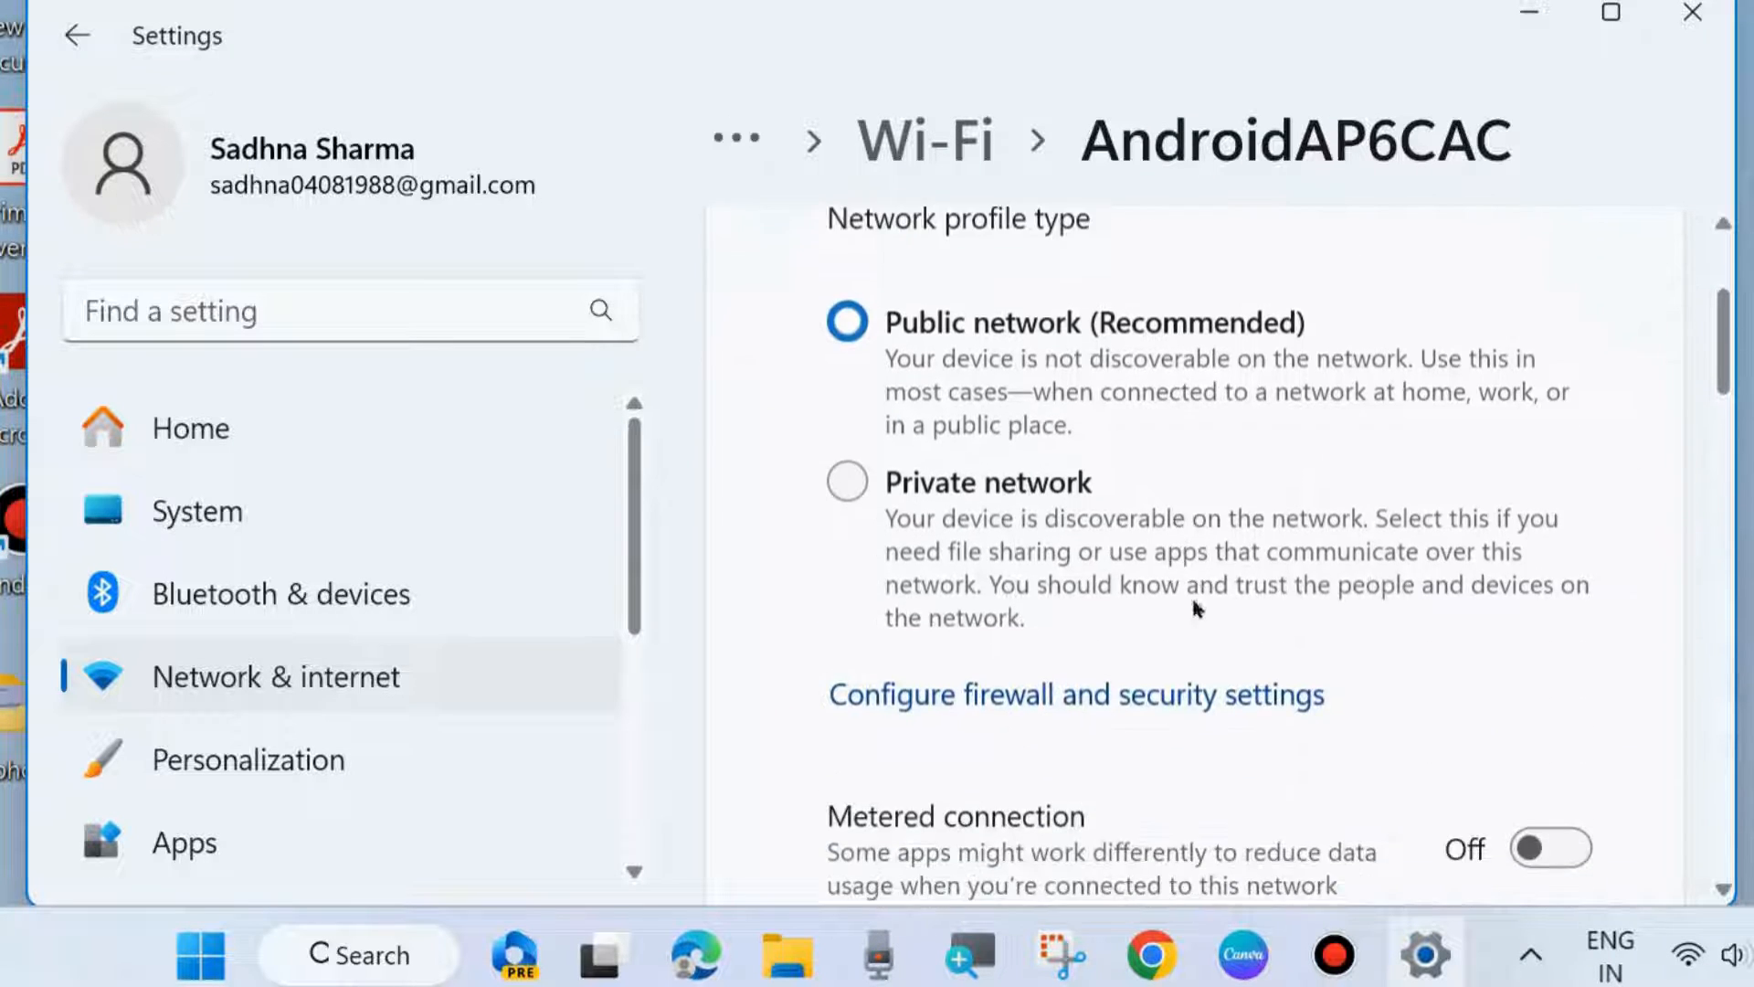
scroll(down, 3)
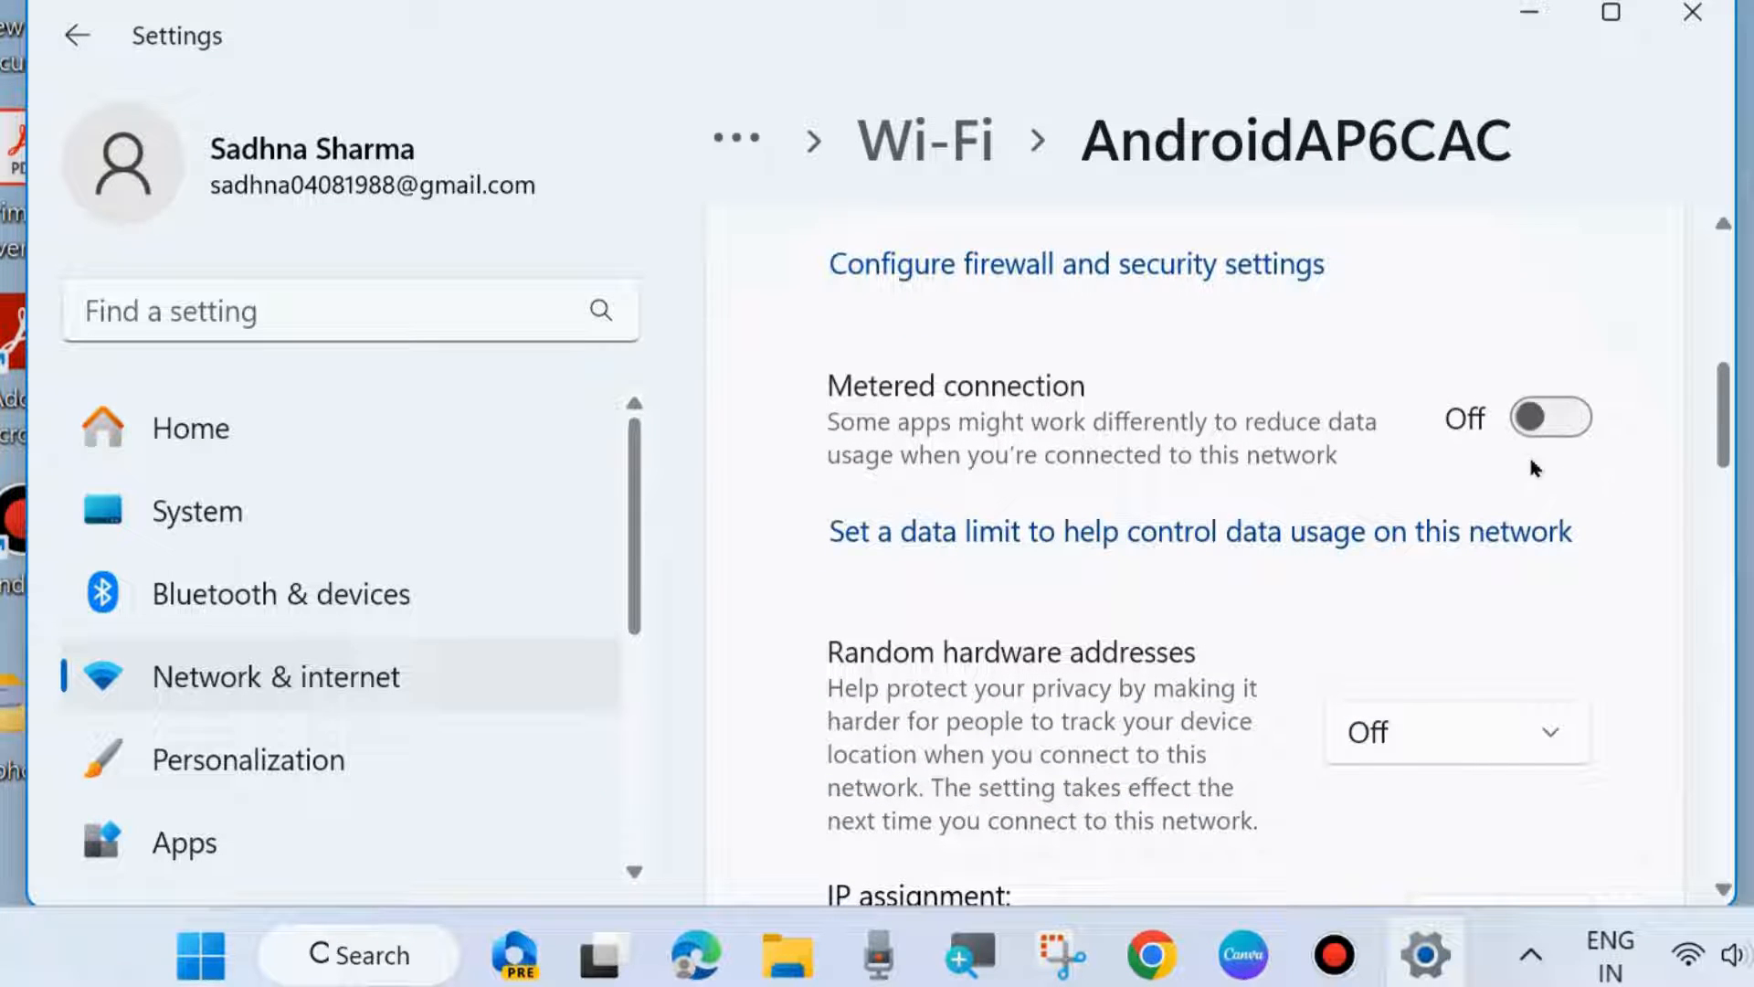
mouse_move(1551, 425)
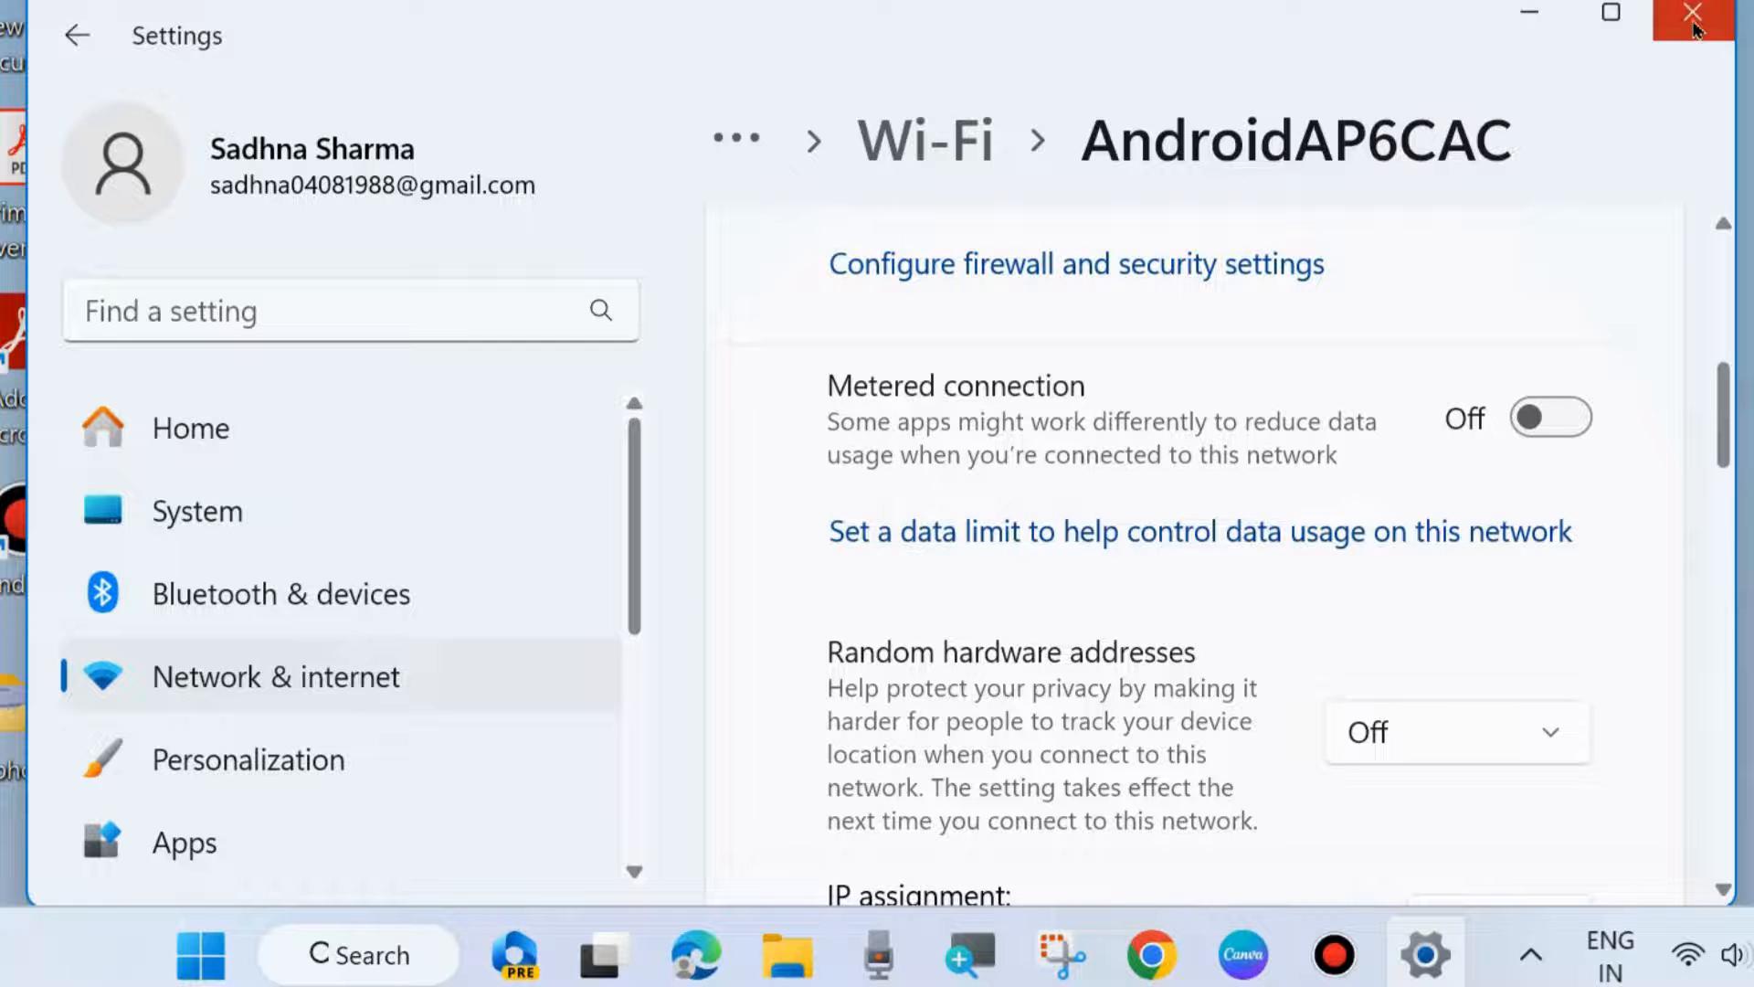
Reopen Settings and reach System > Troubleshoot.
click(1692, 17)
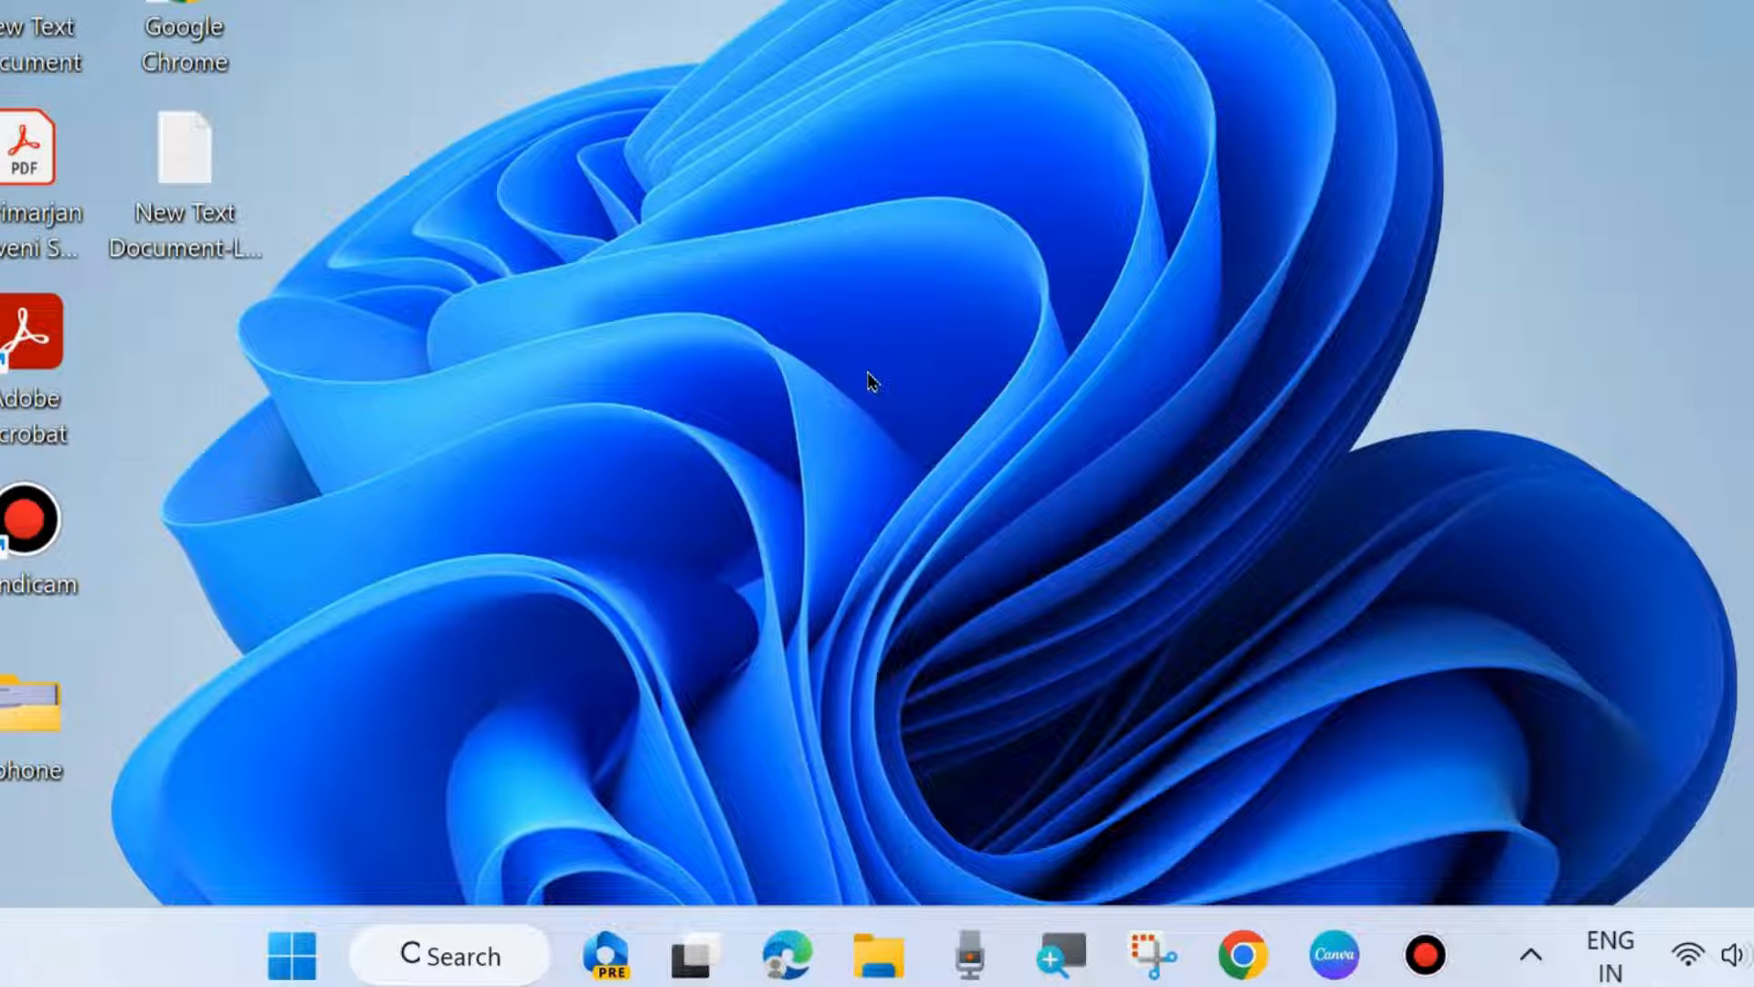
right_click(291, 954)
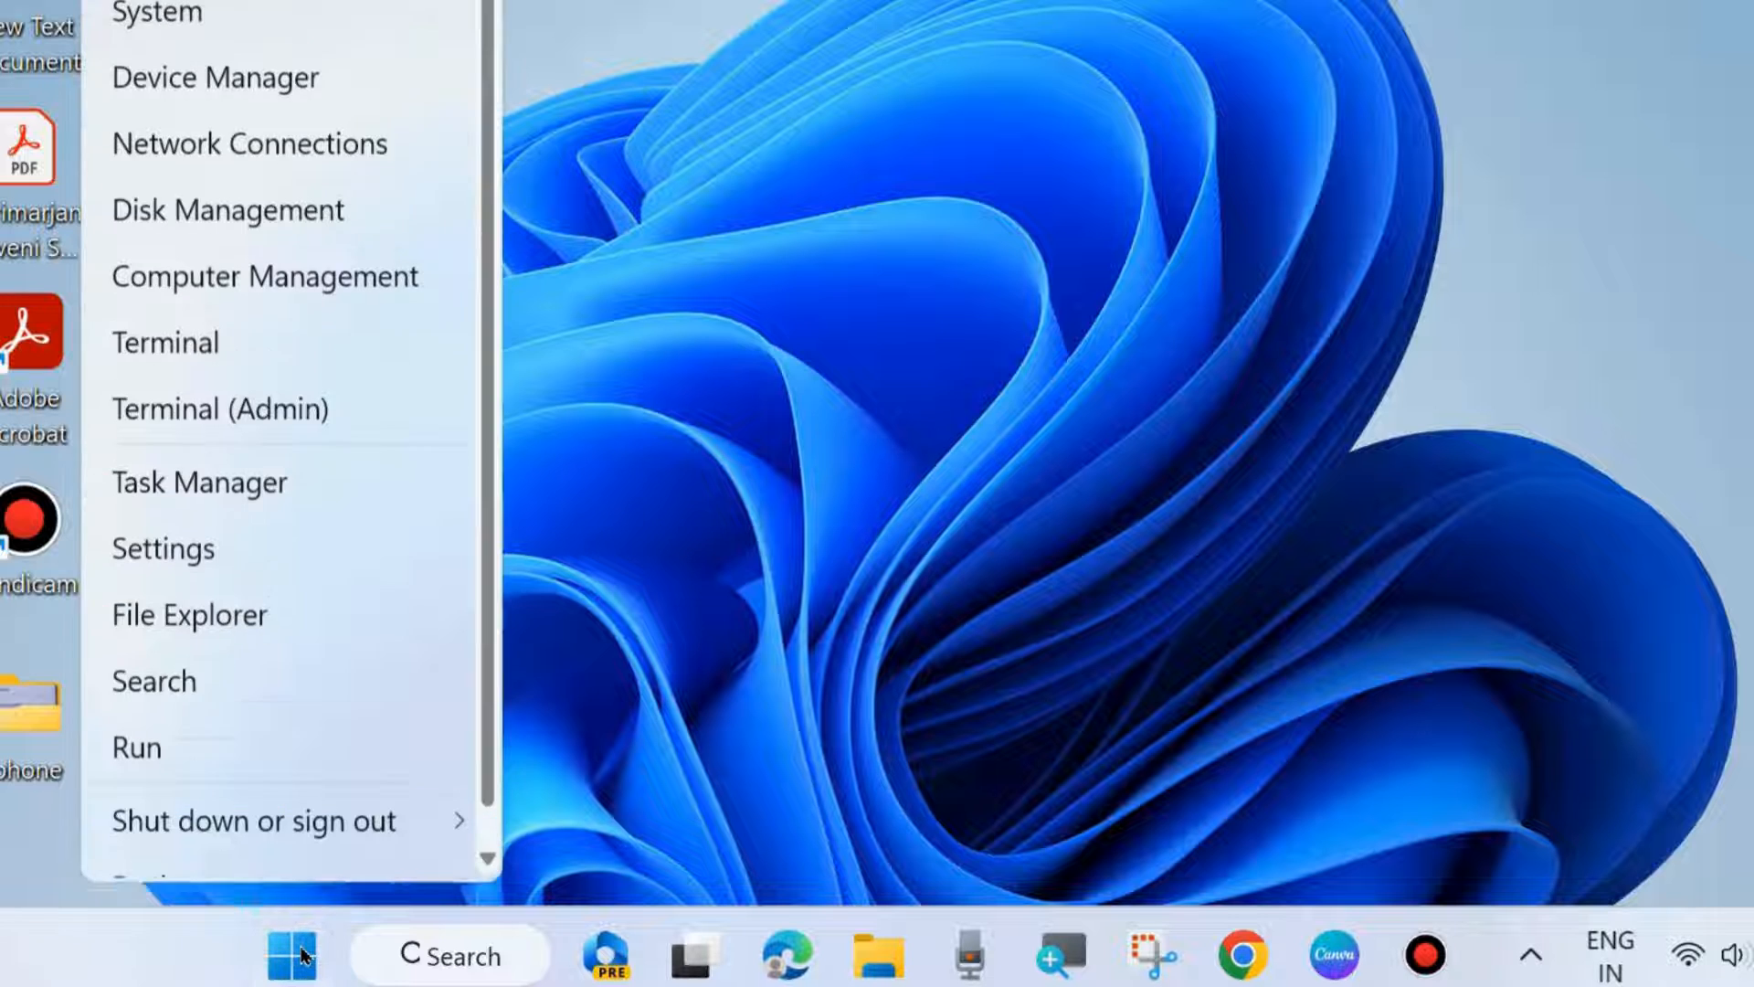
click(162, 546)
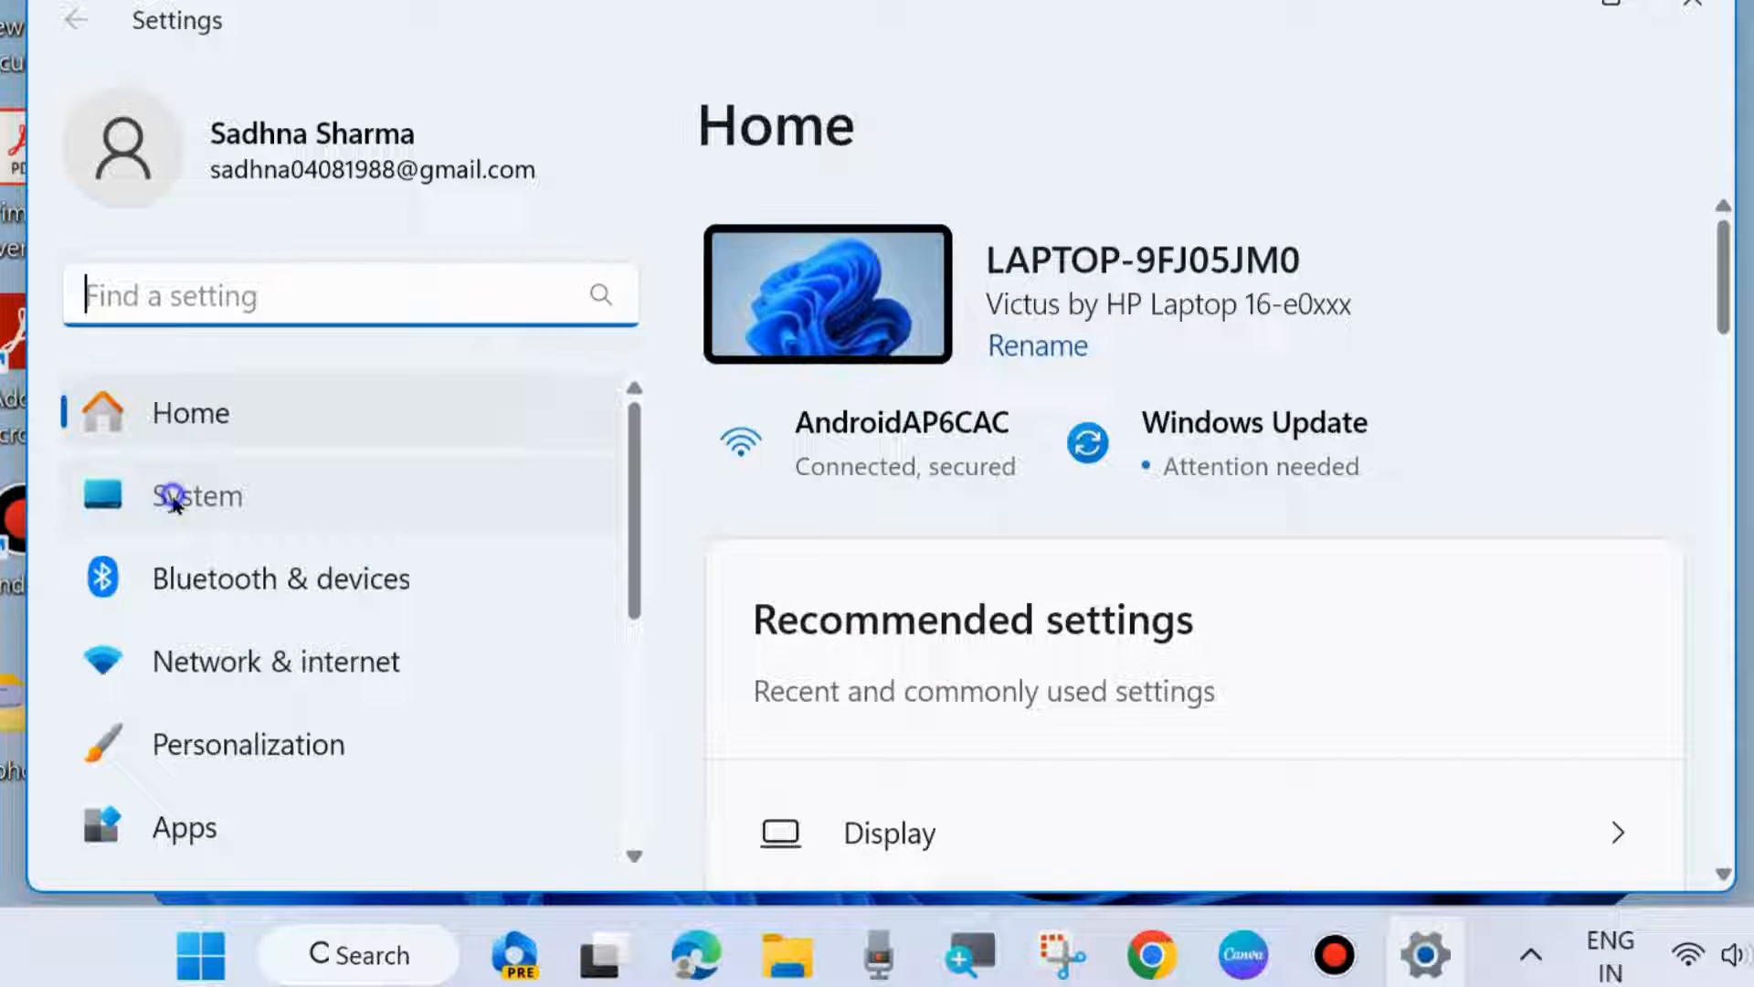
click(198, 495)
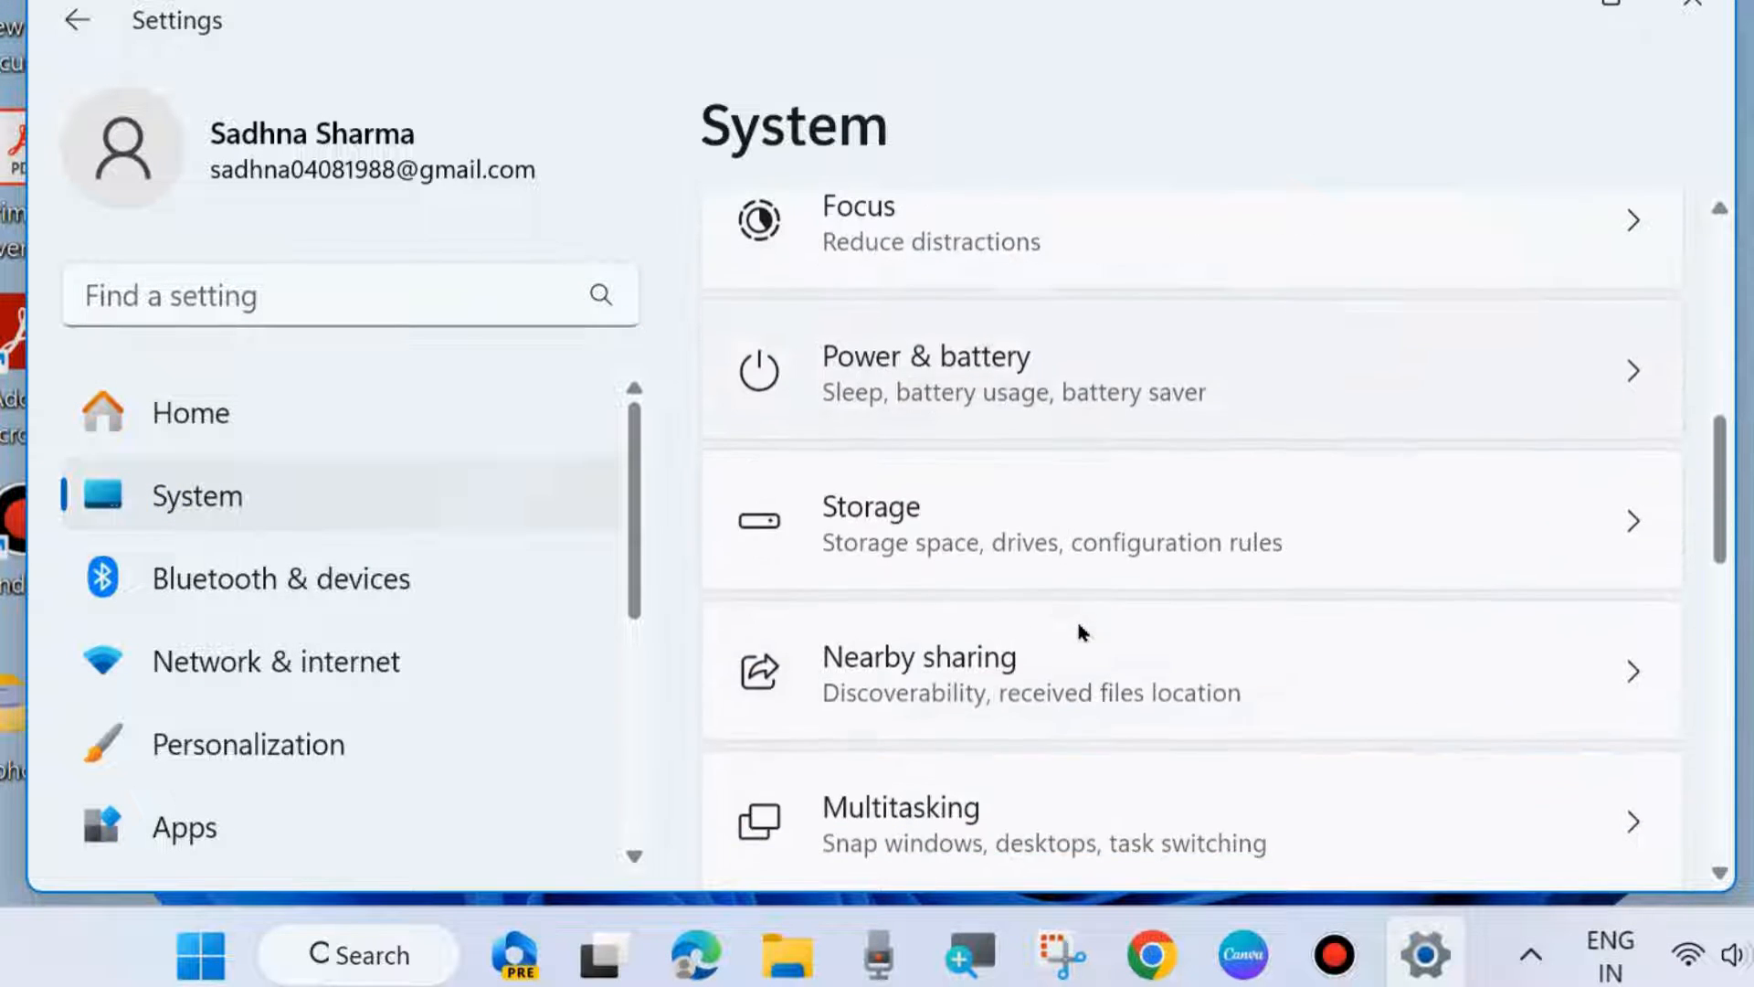
scroll(down, 3)
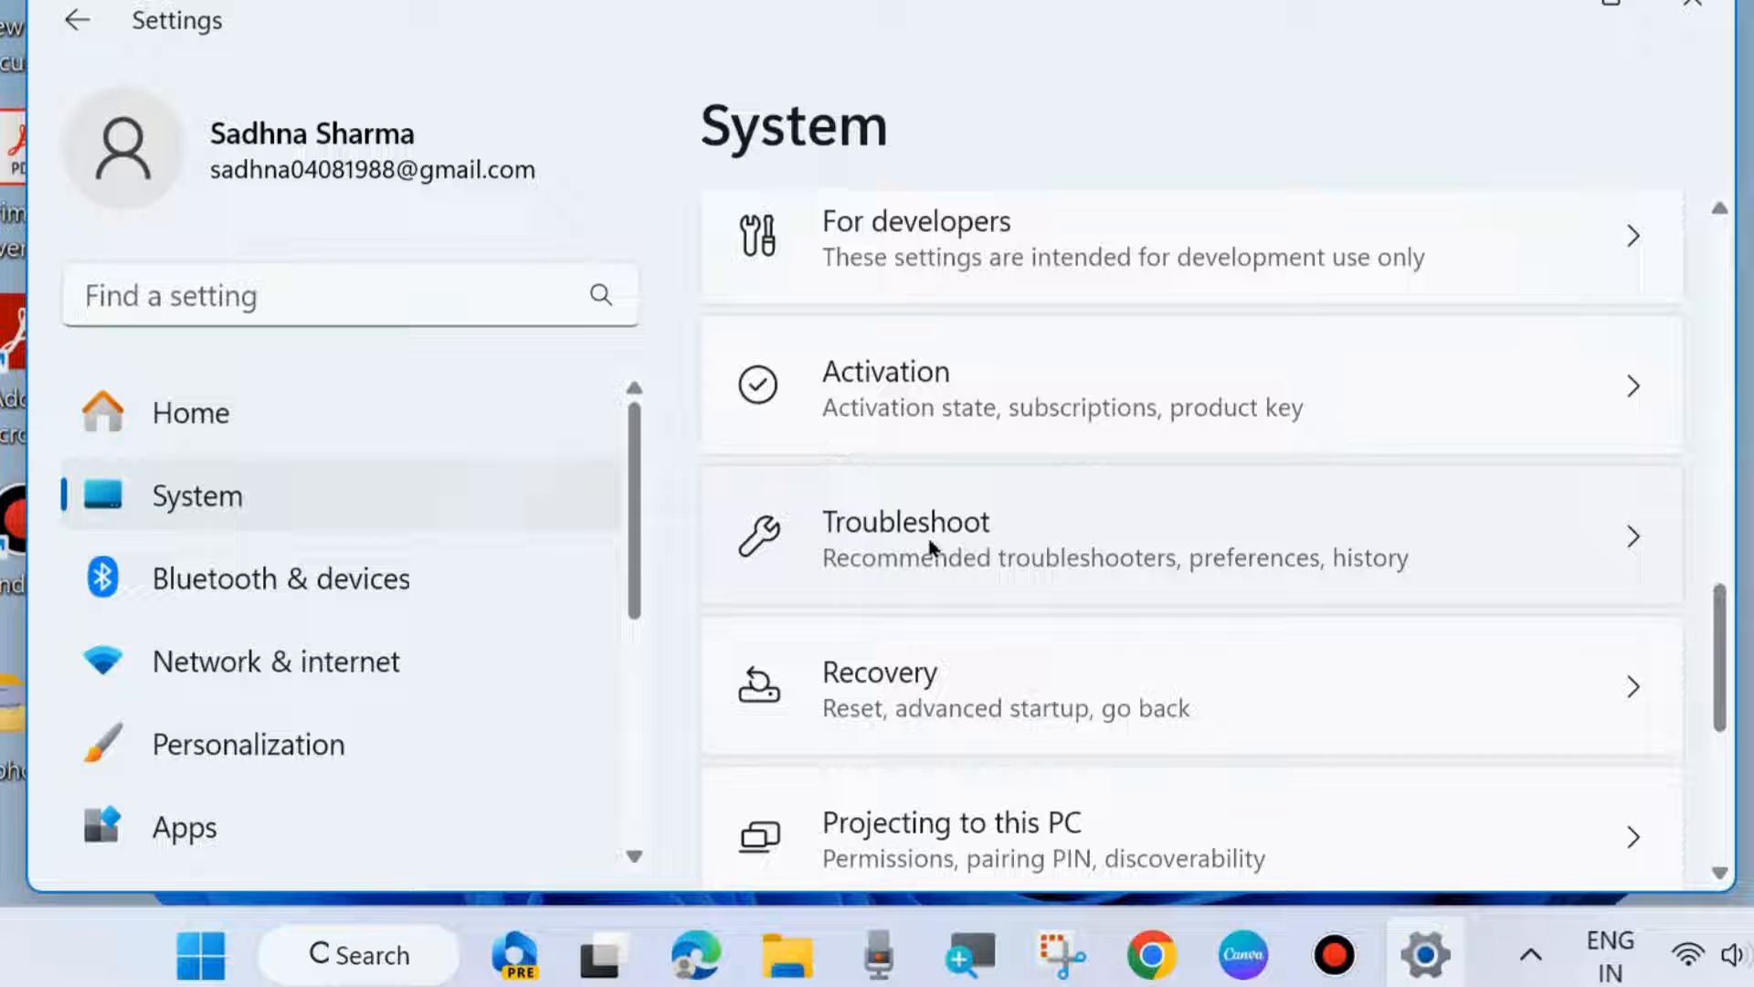
click(904, 537)
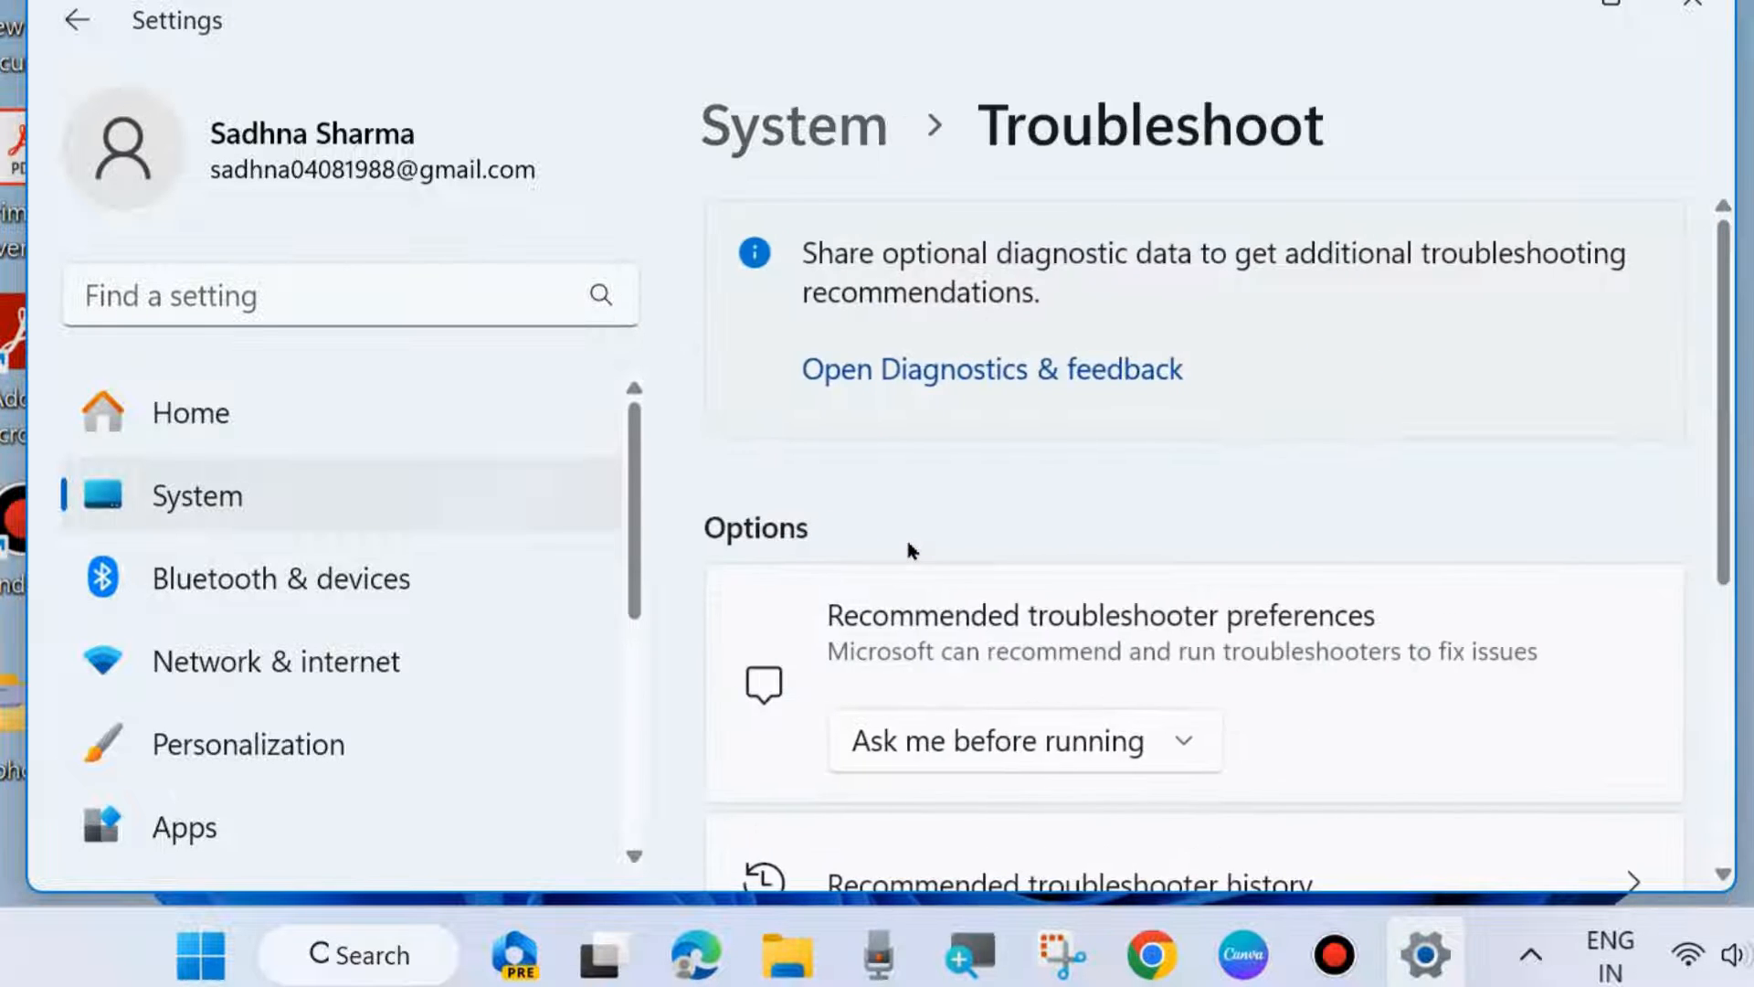
Run the Windows Update troubleshooter from Other troubleshooters, then close it and Settings.
scroll(down, 3)
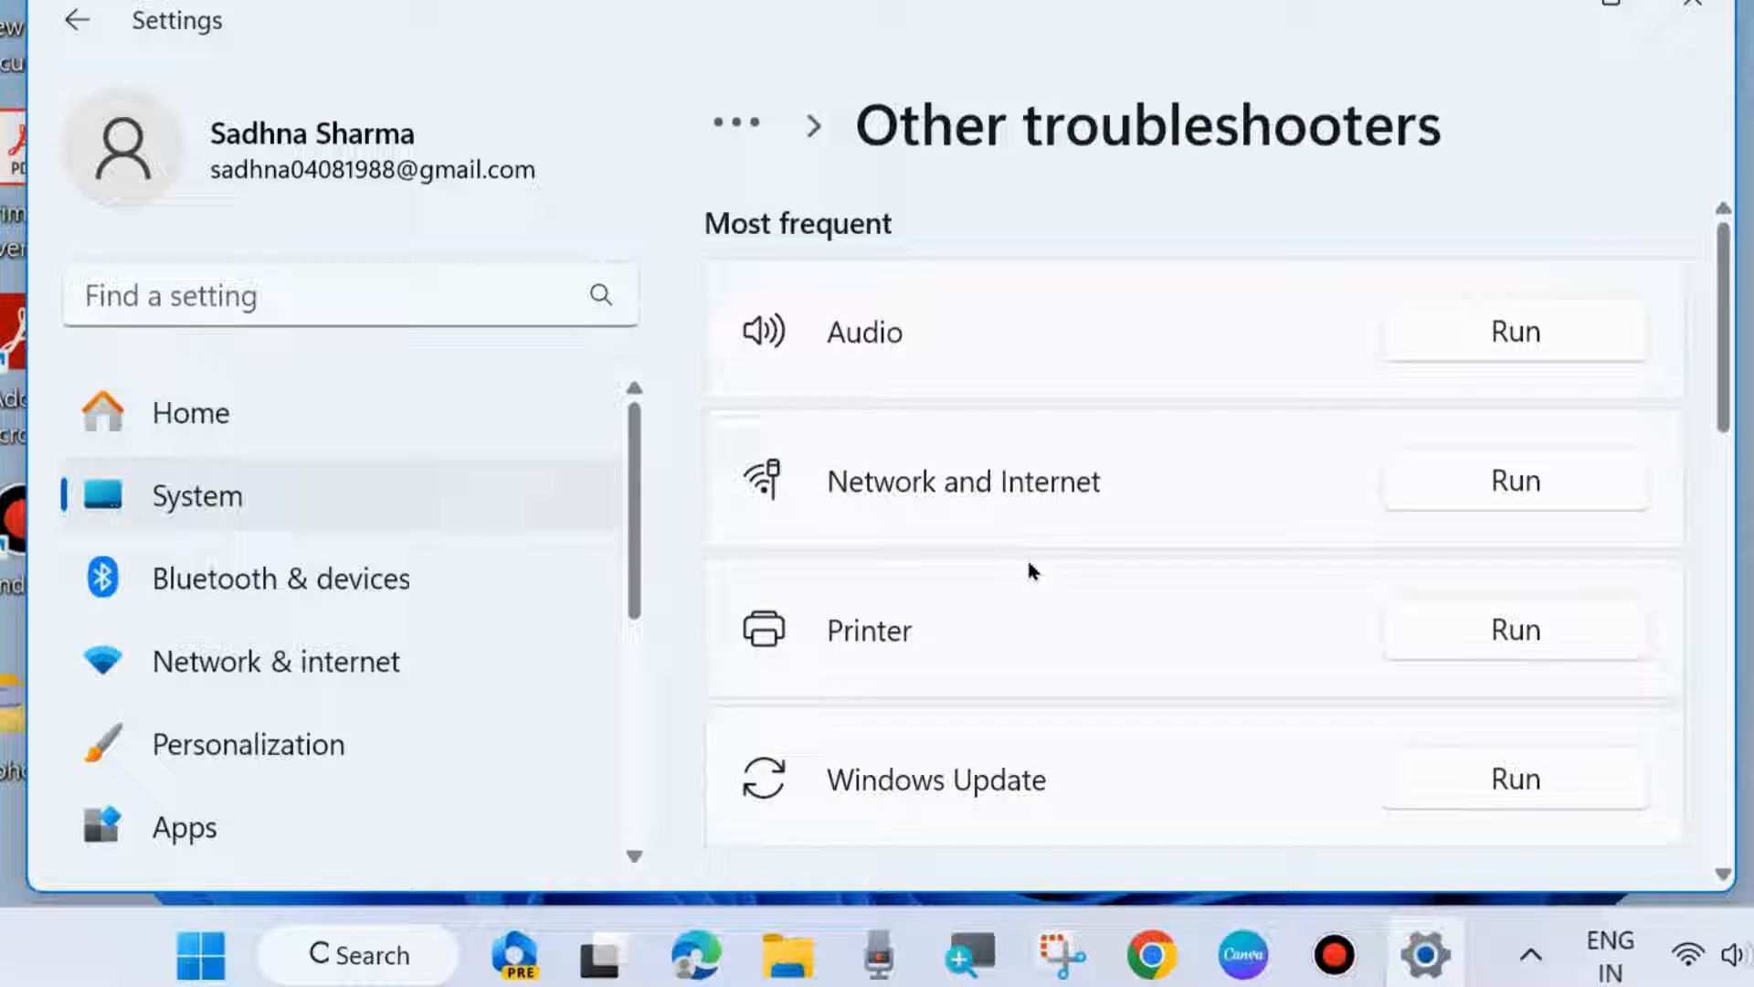
scroll(down, 3)
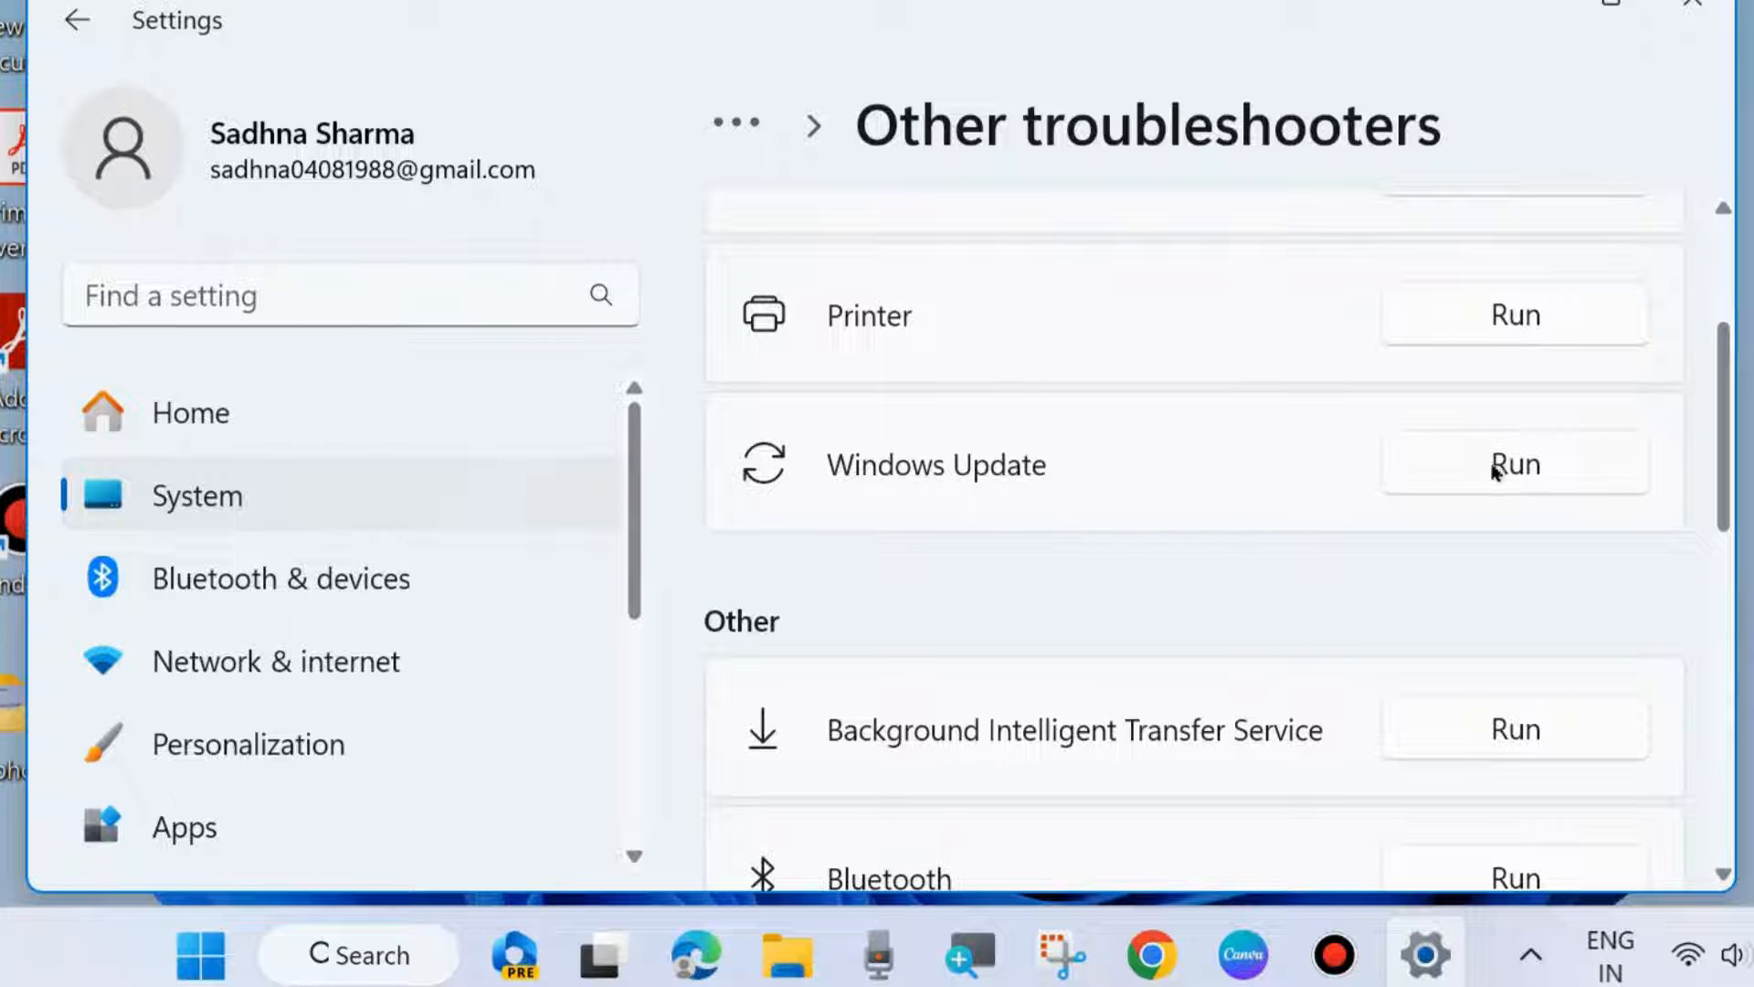
mouse_move(1478, 475)
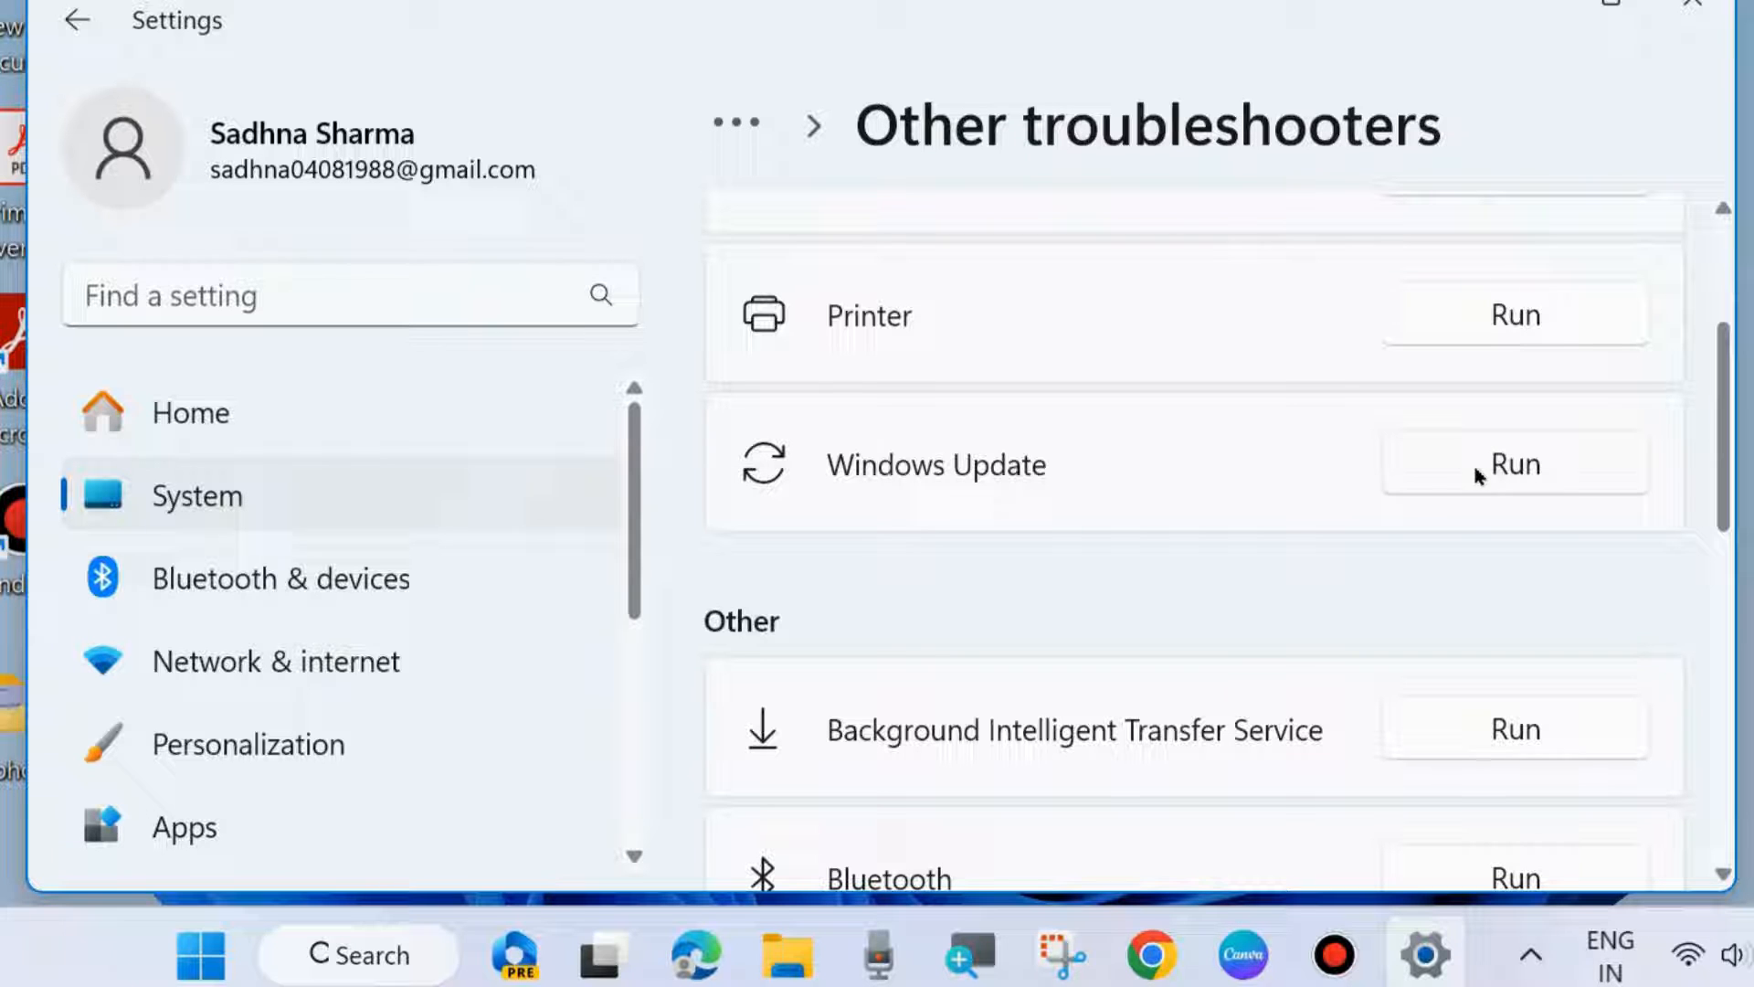
click(1513, 462)
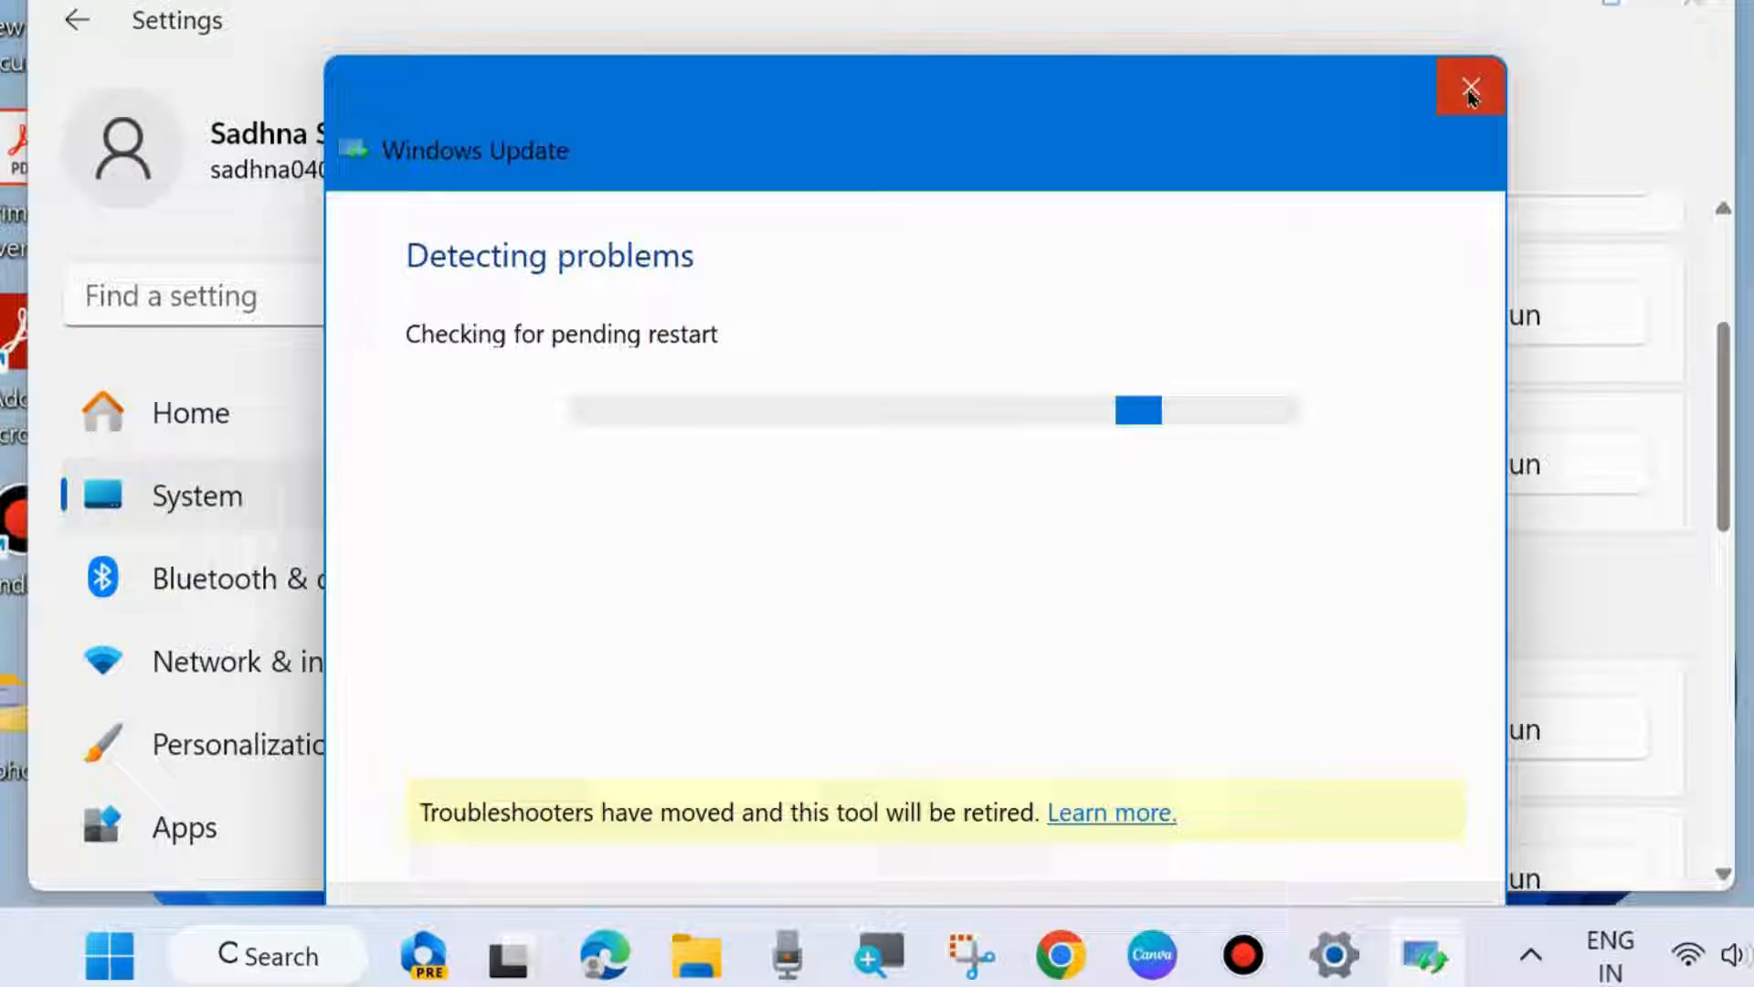
click(1469, 88)
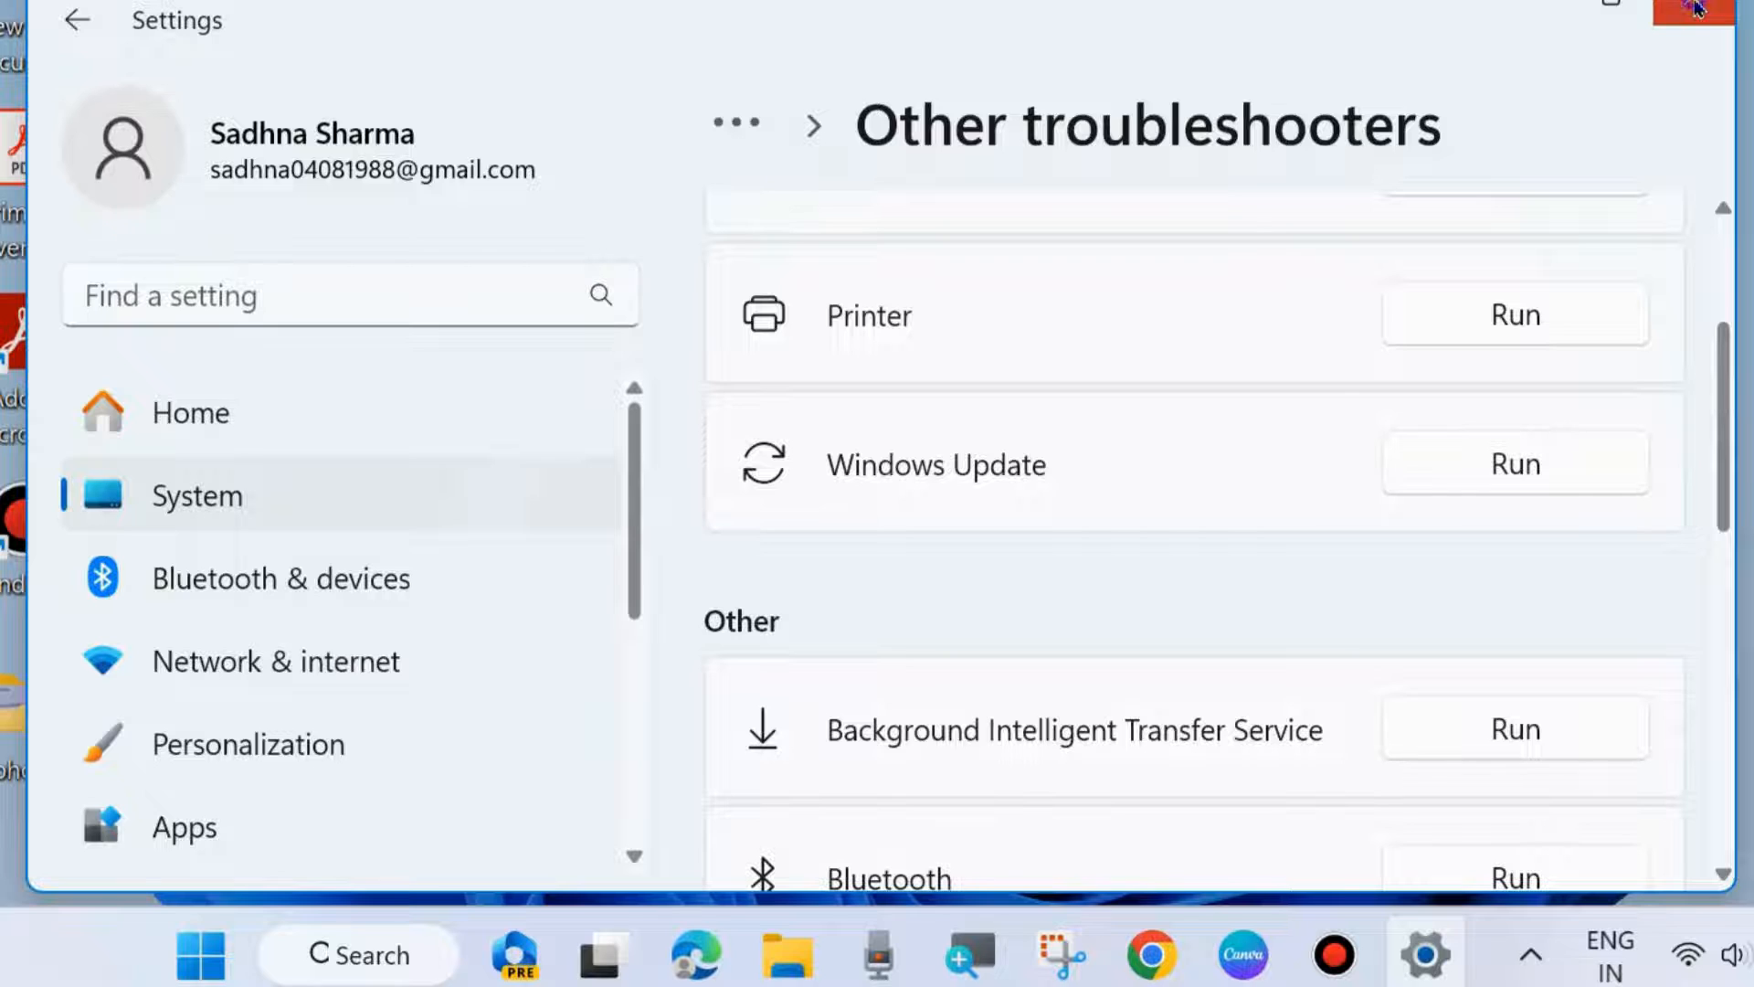
click(1692, 9)
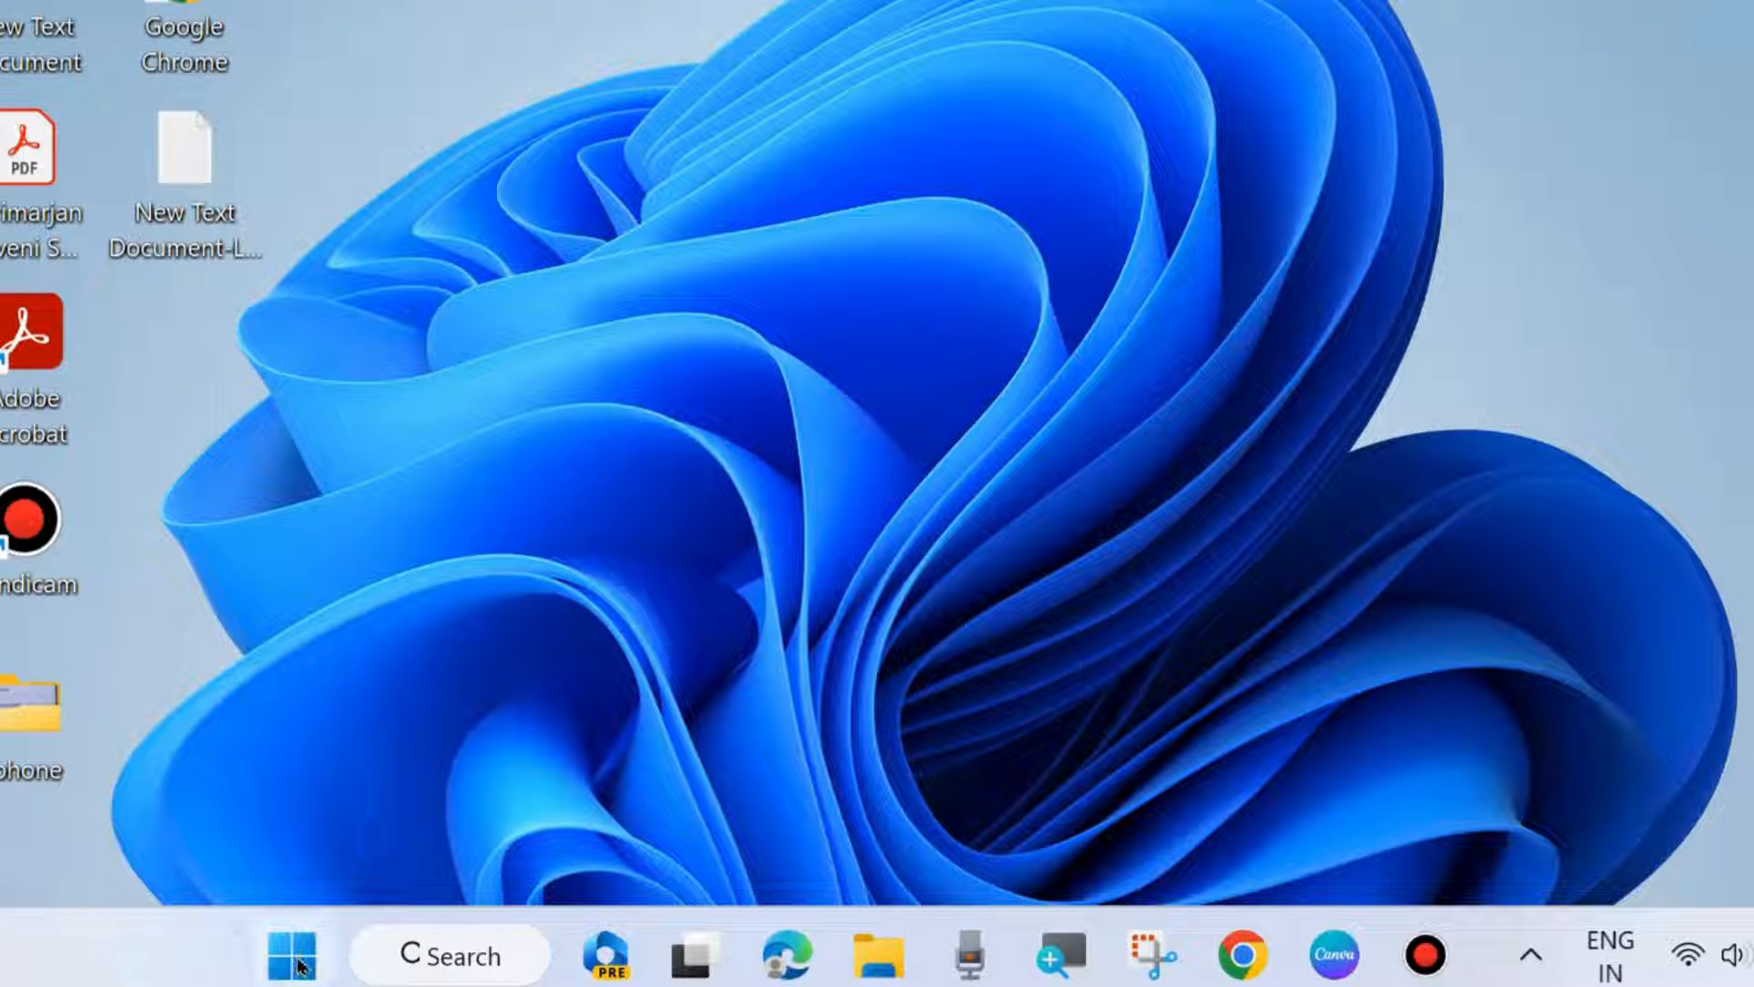
Launch services.msc from the Run dialog to open the Services console.
right_click(290, 954)
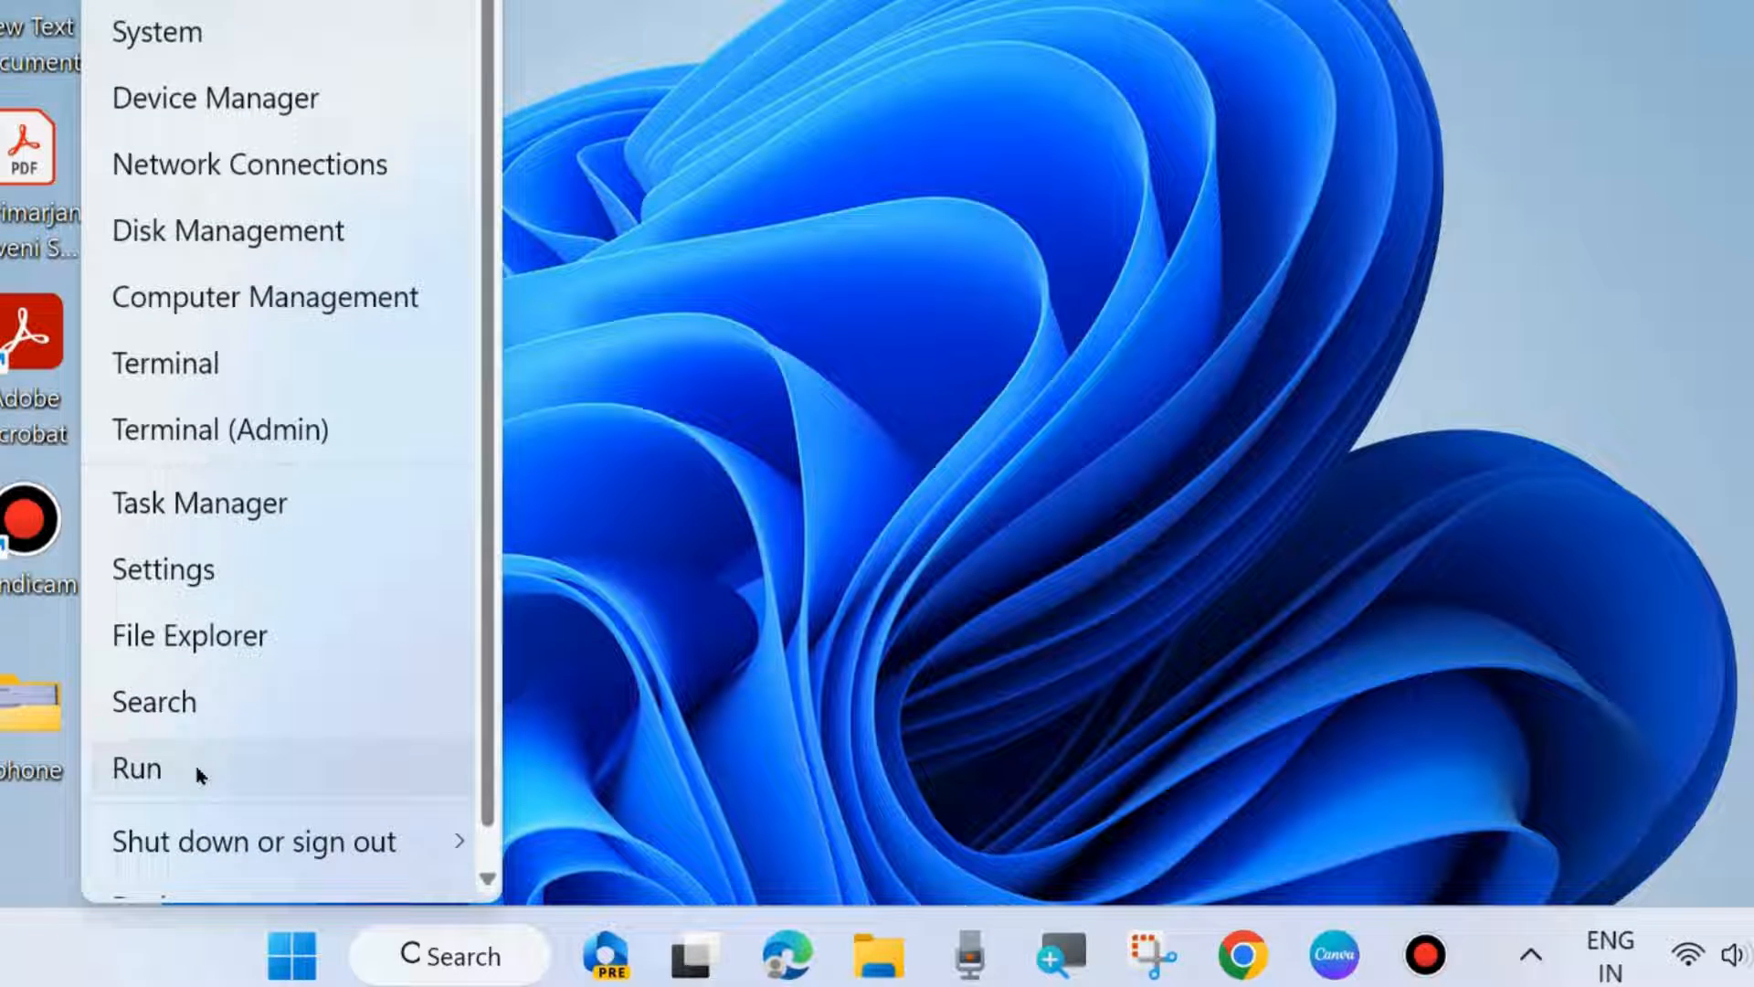
click(136, 767)
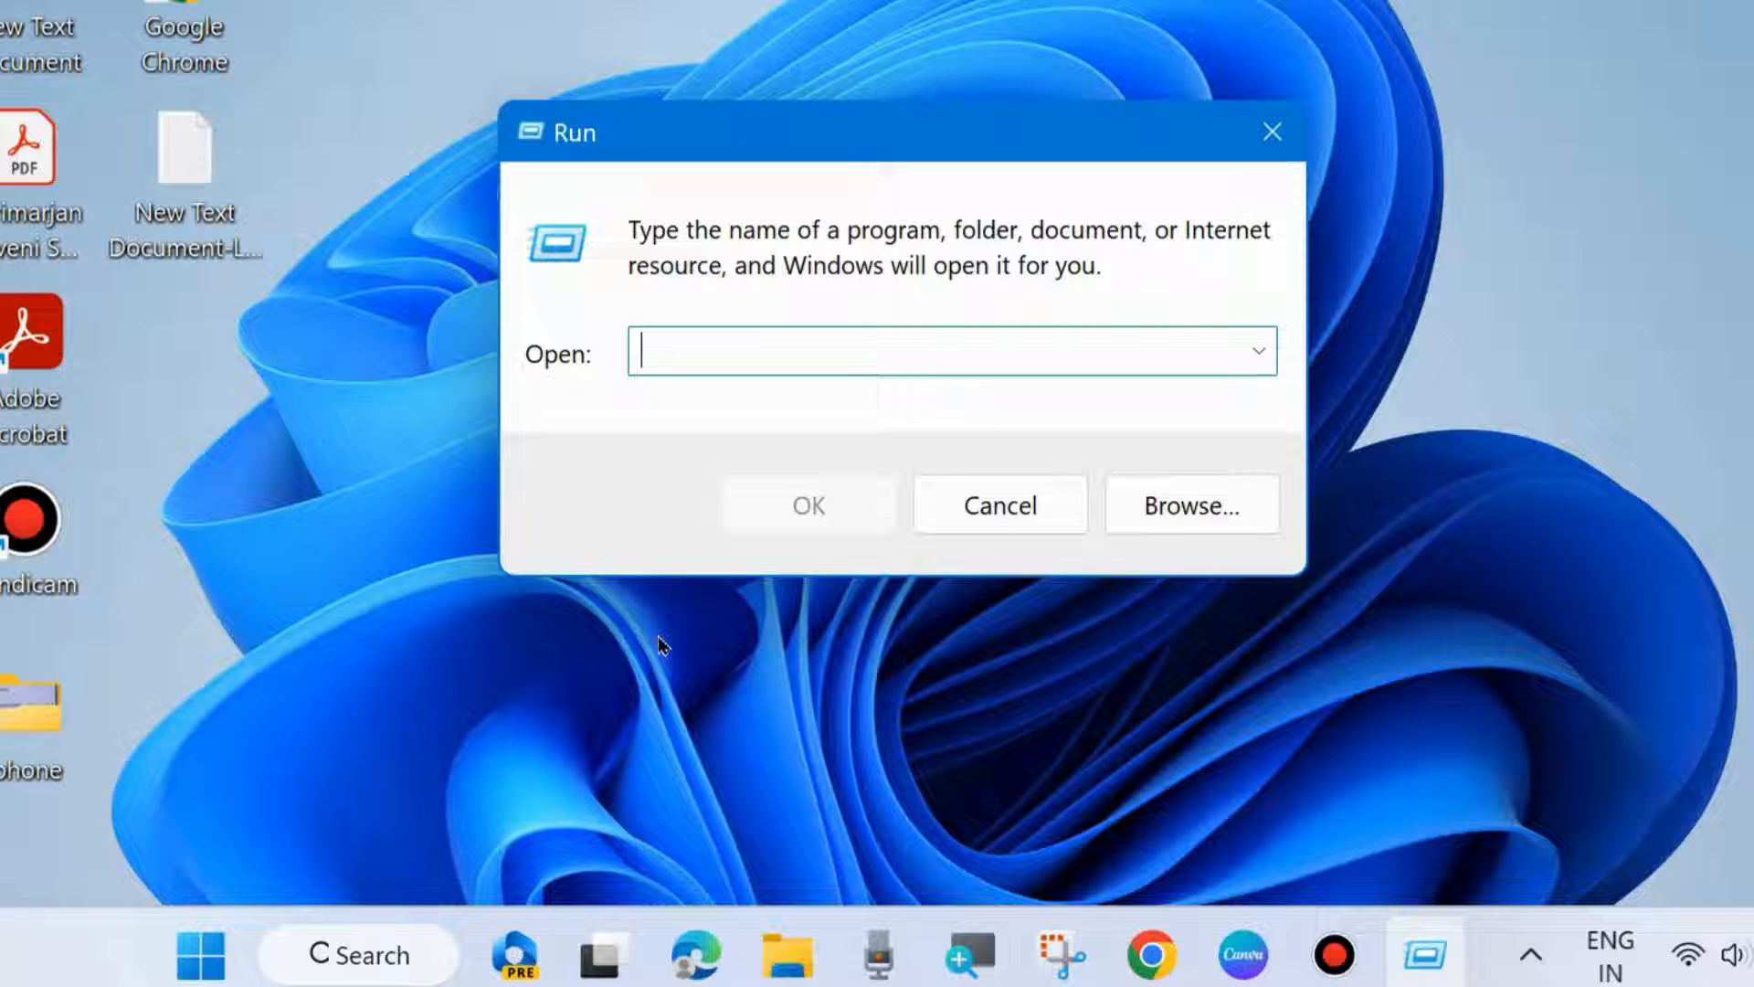
text(serv)
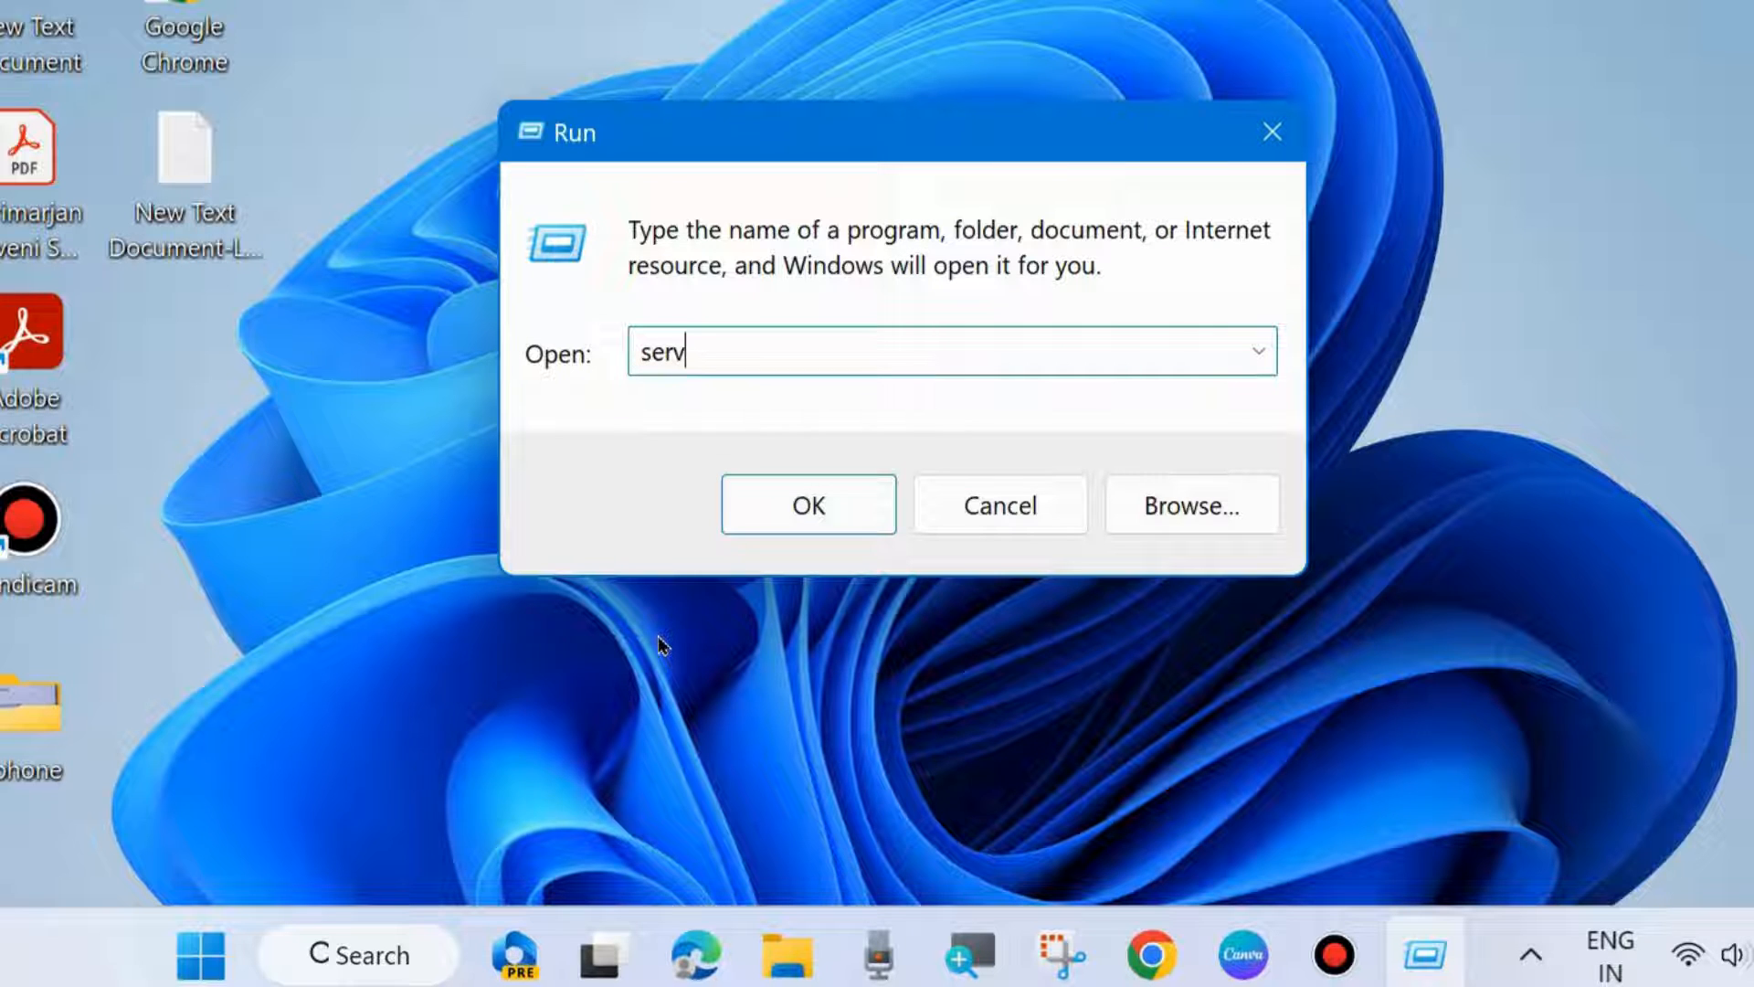
text(ices)
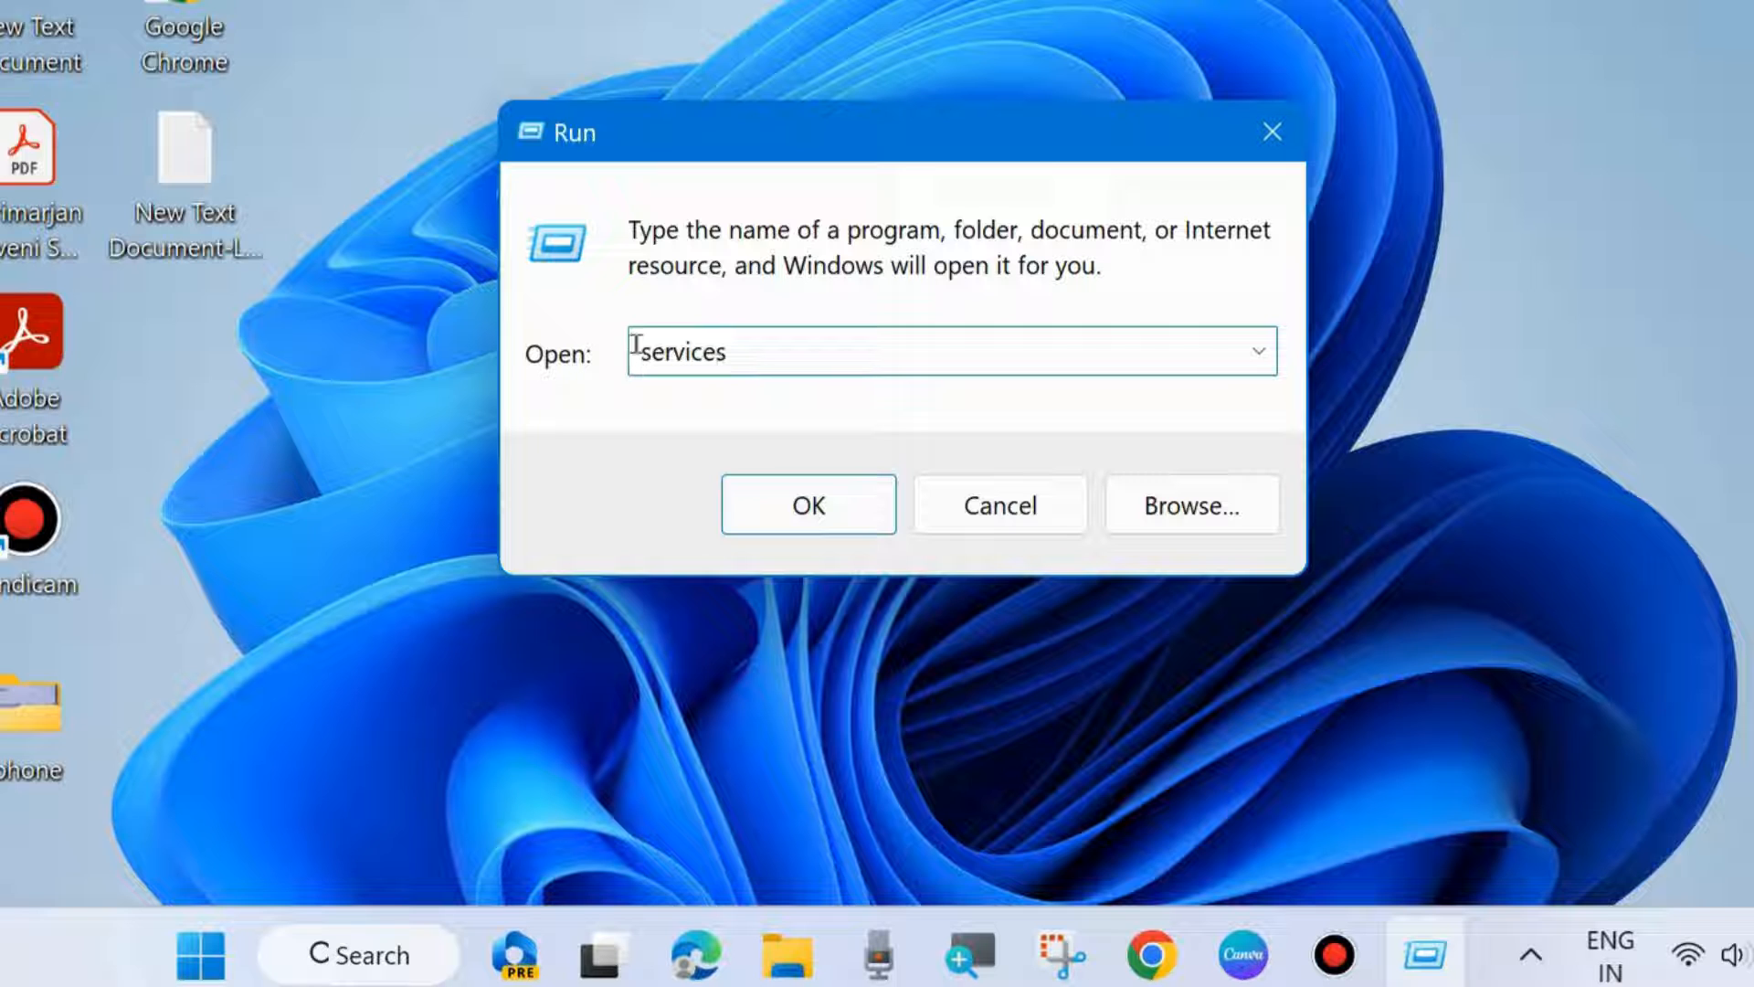
text(.msc)
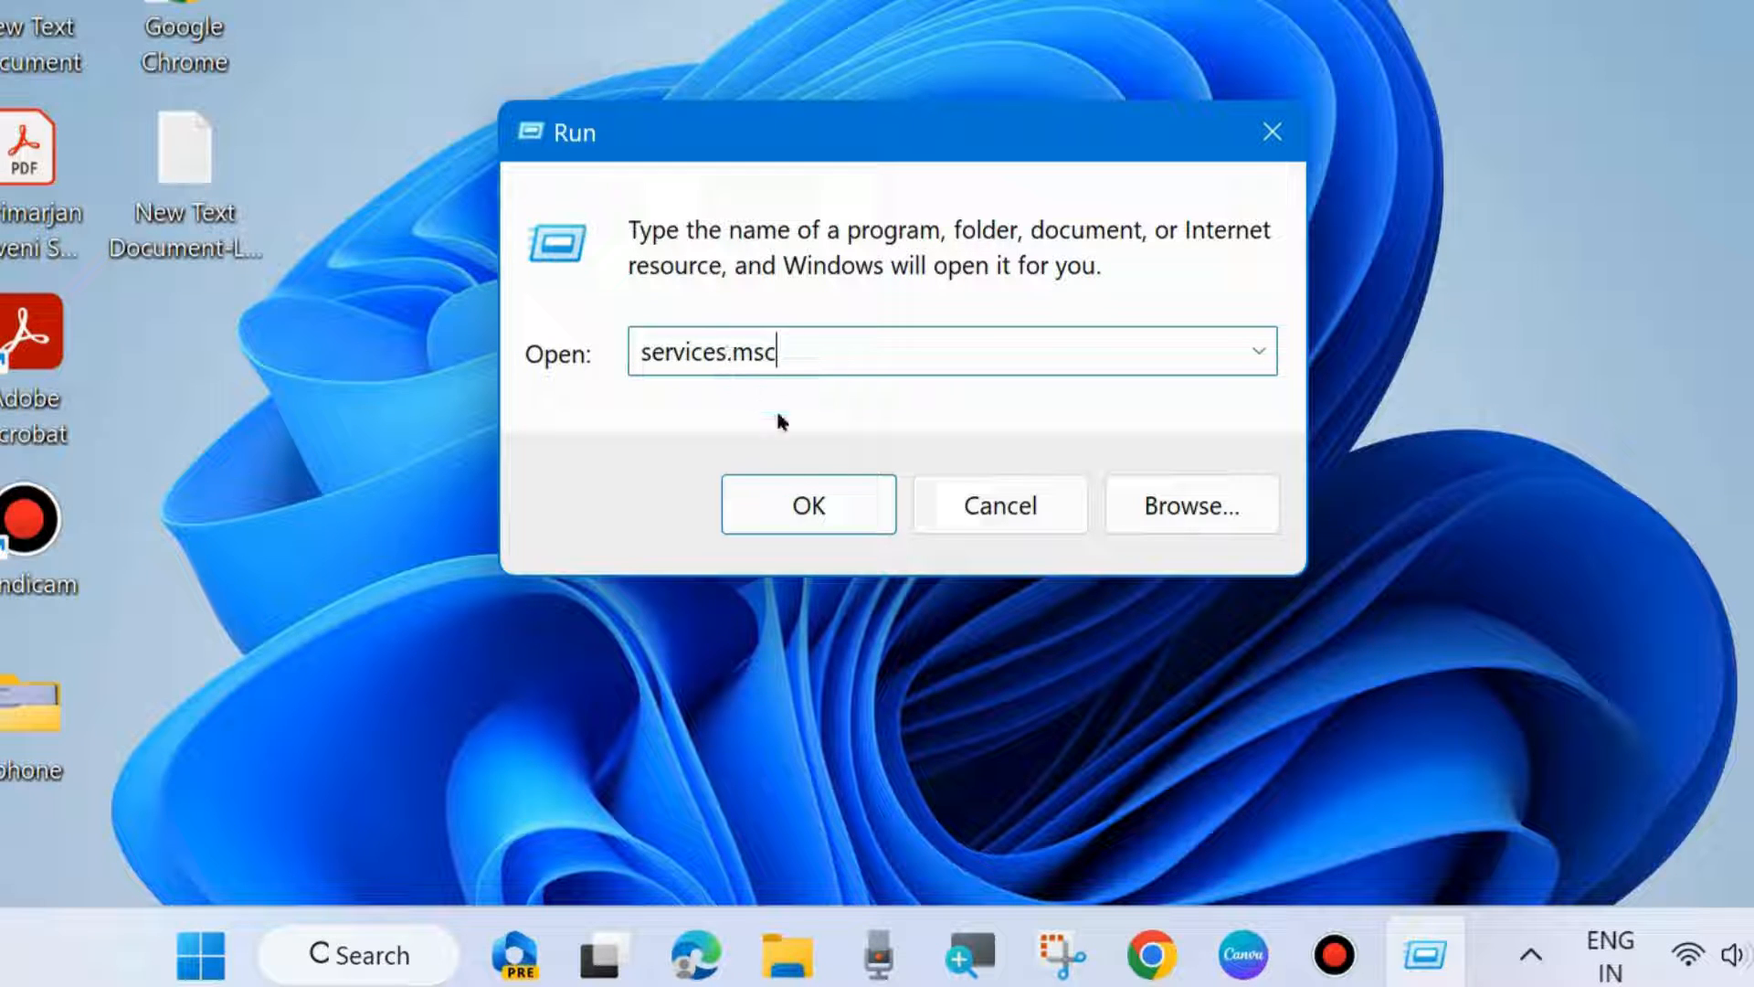
click(808, 504)
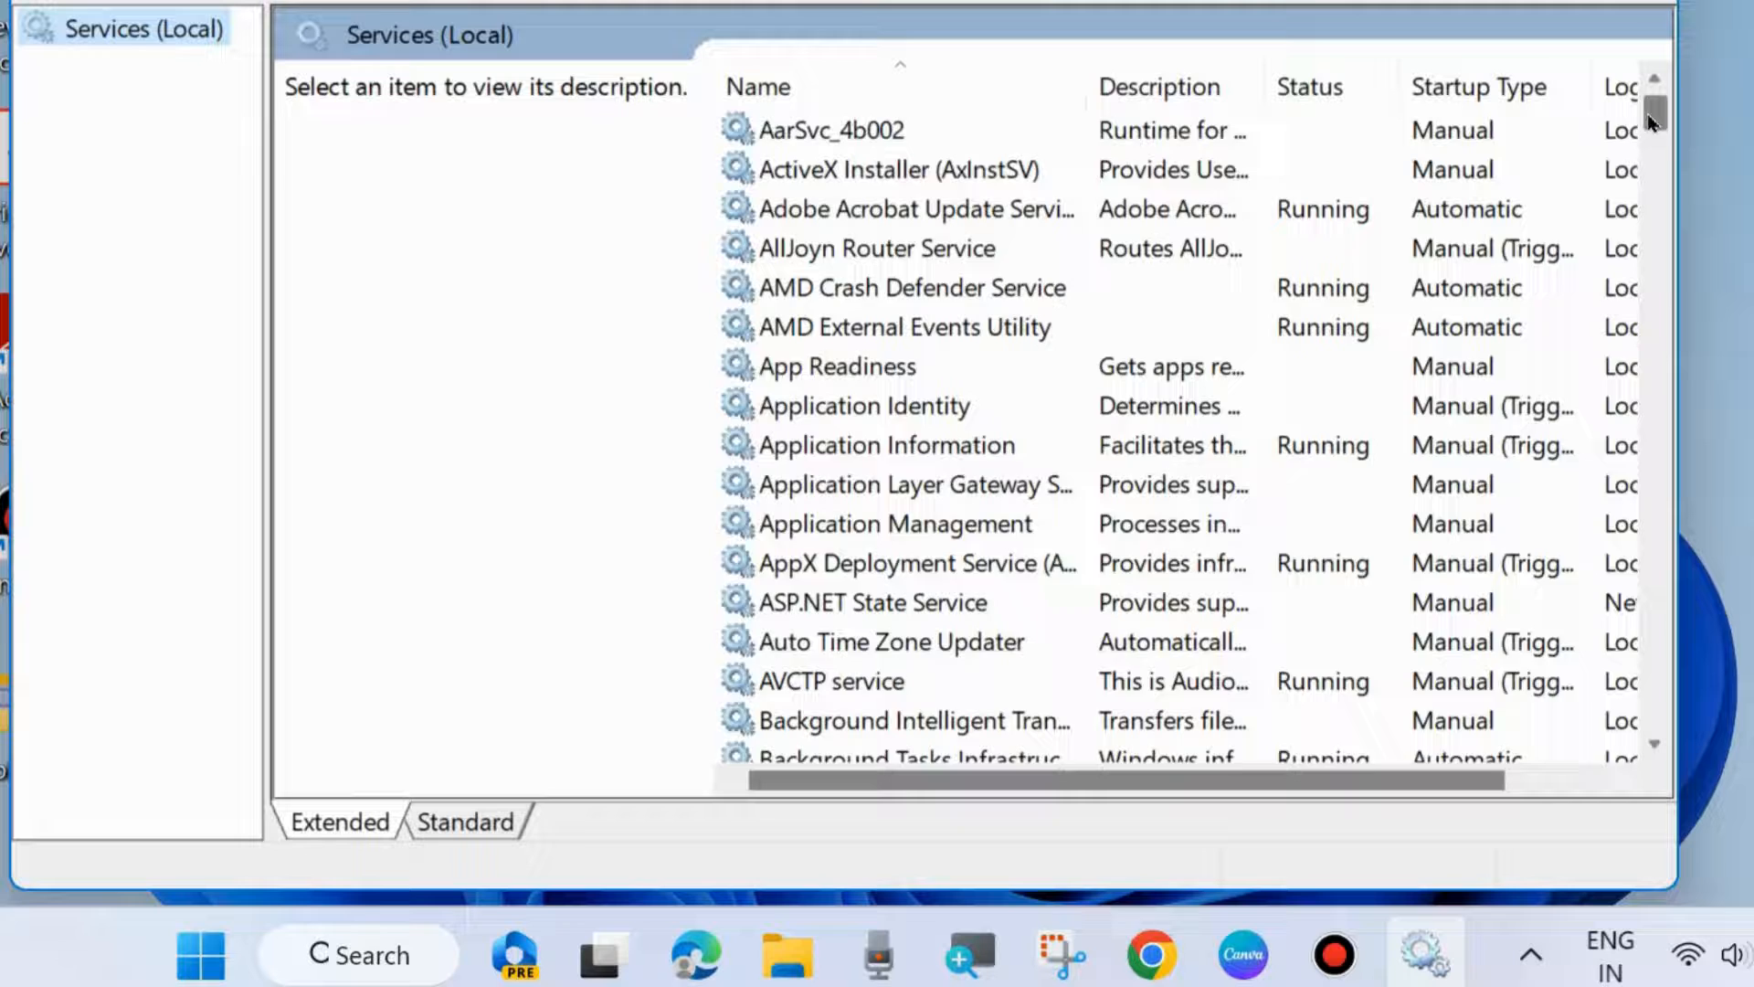
Restart the Windows Update service from its context menu.
scroll(down, 3)
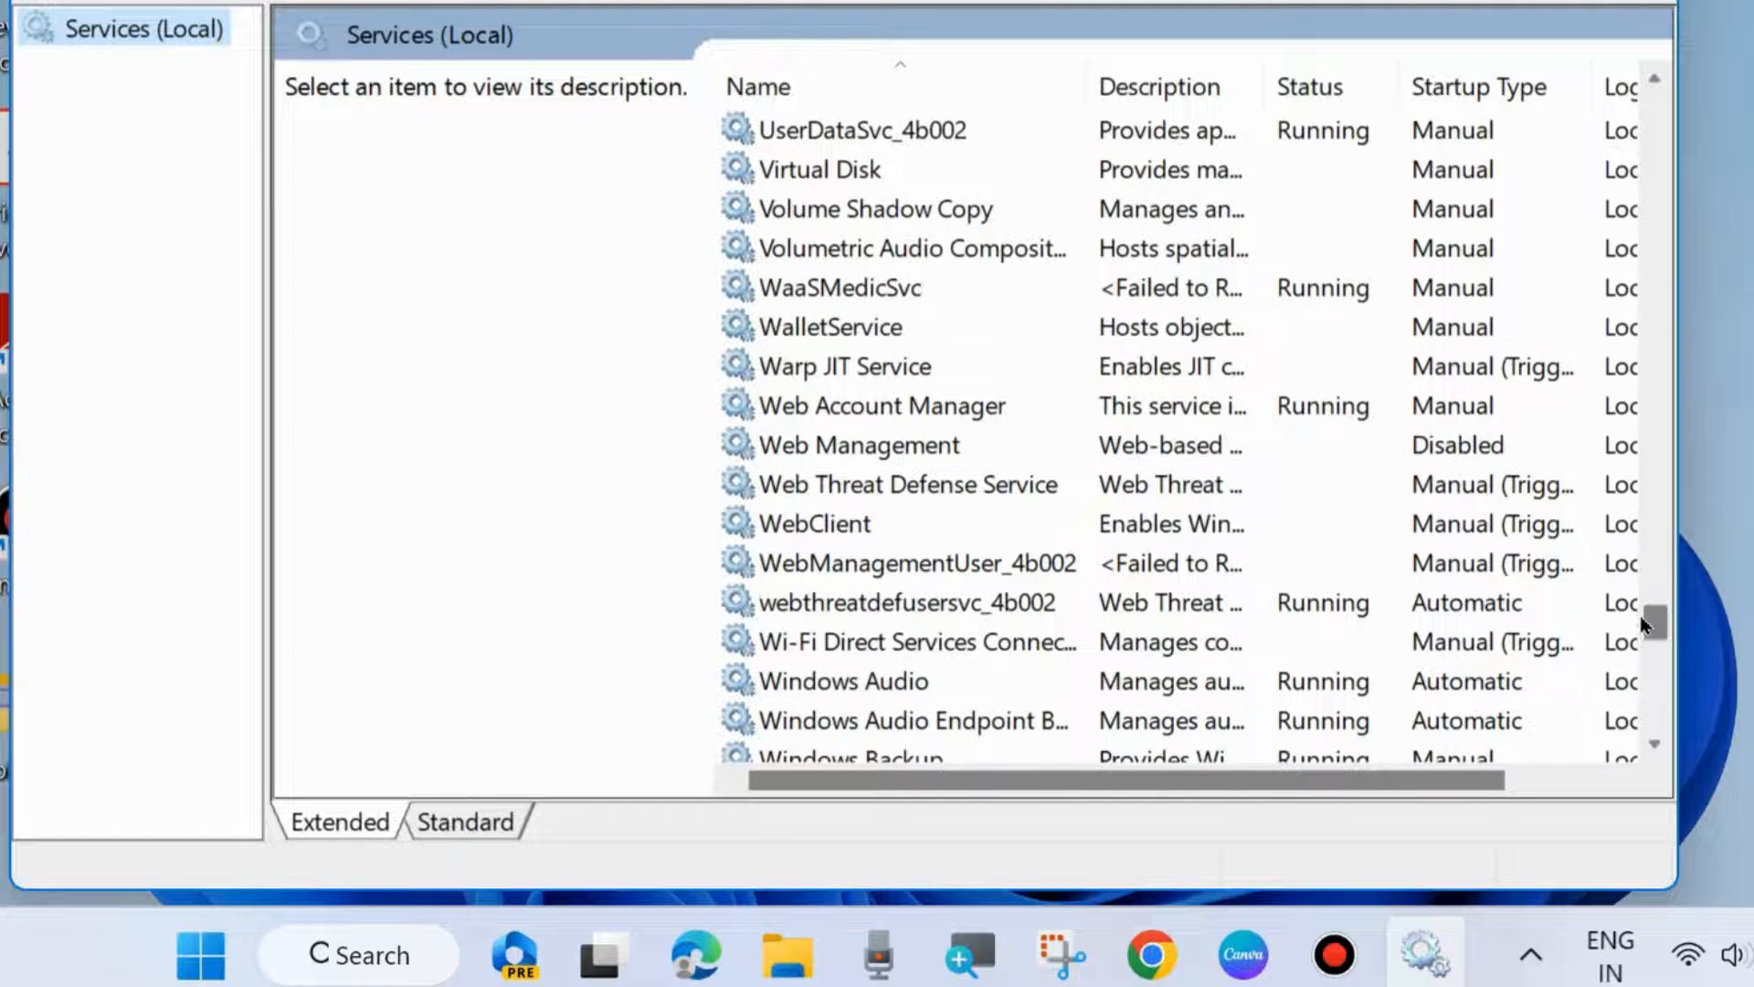
scroll(down, 3)
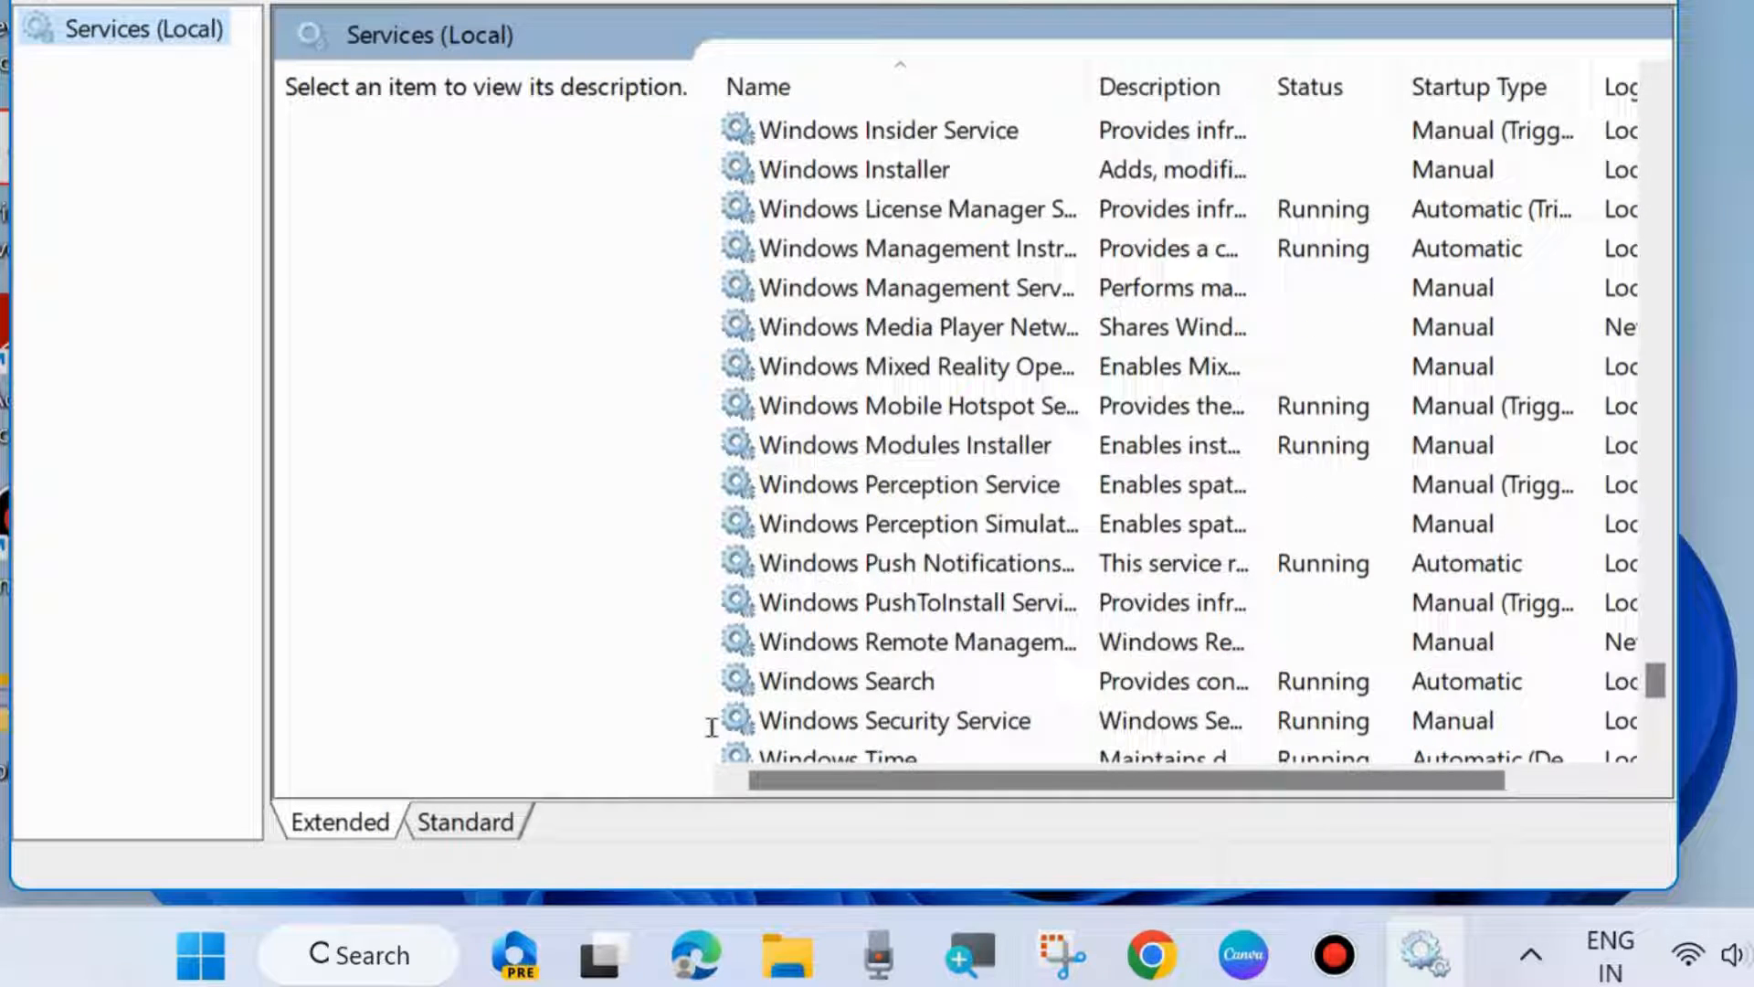
click(850, 562)
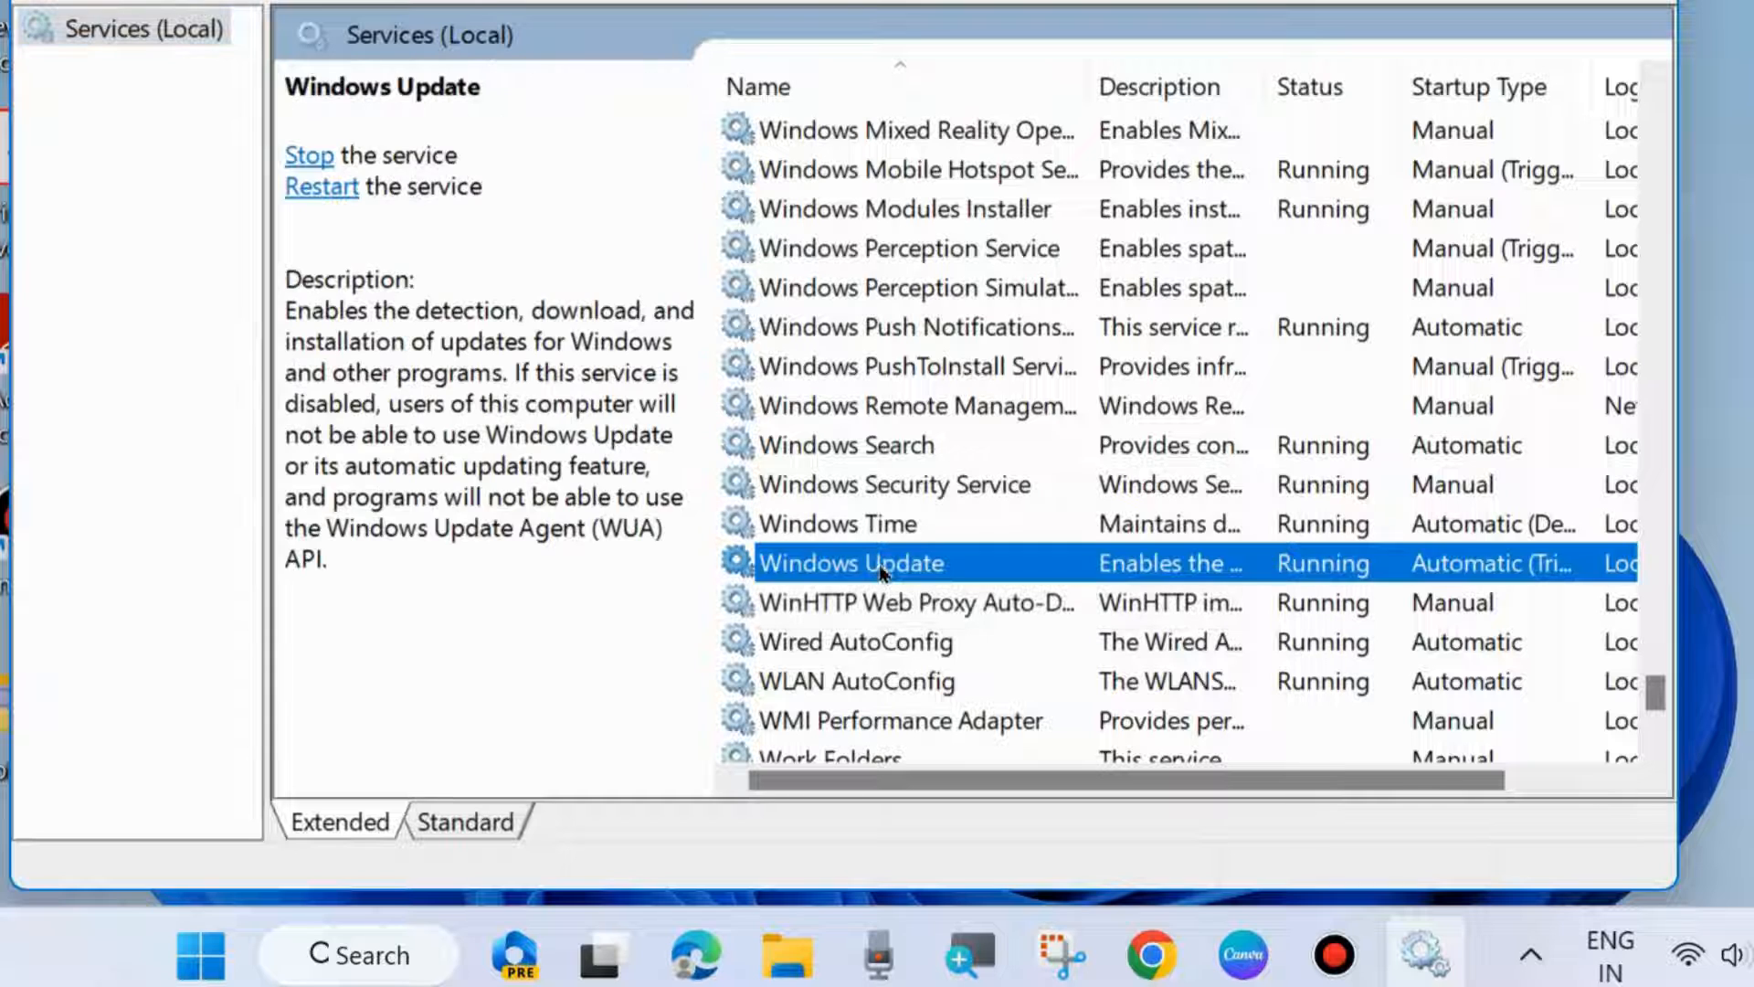
right_click(849, 562)
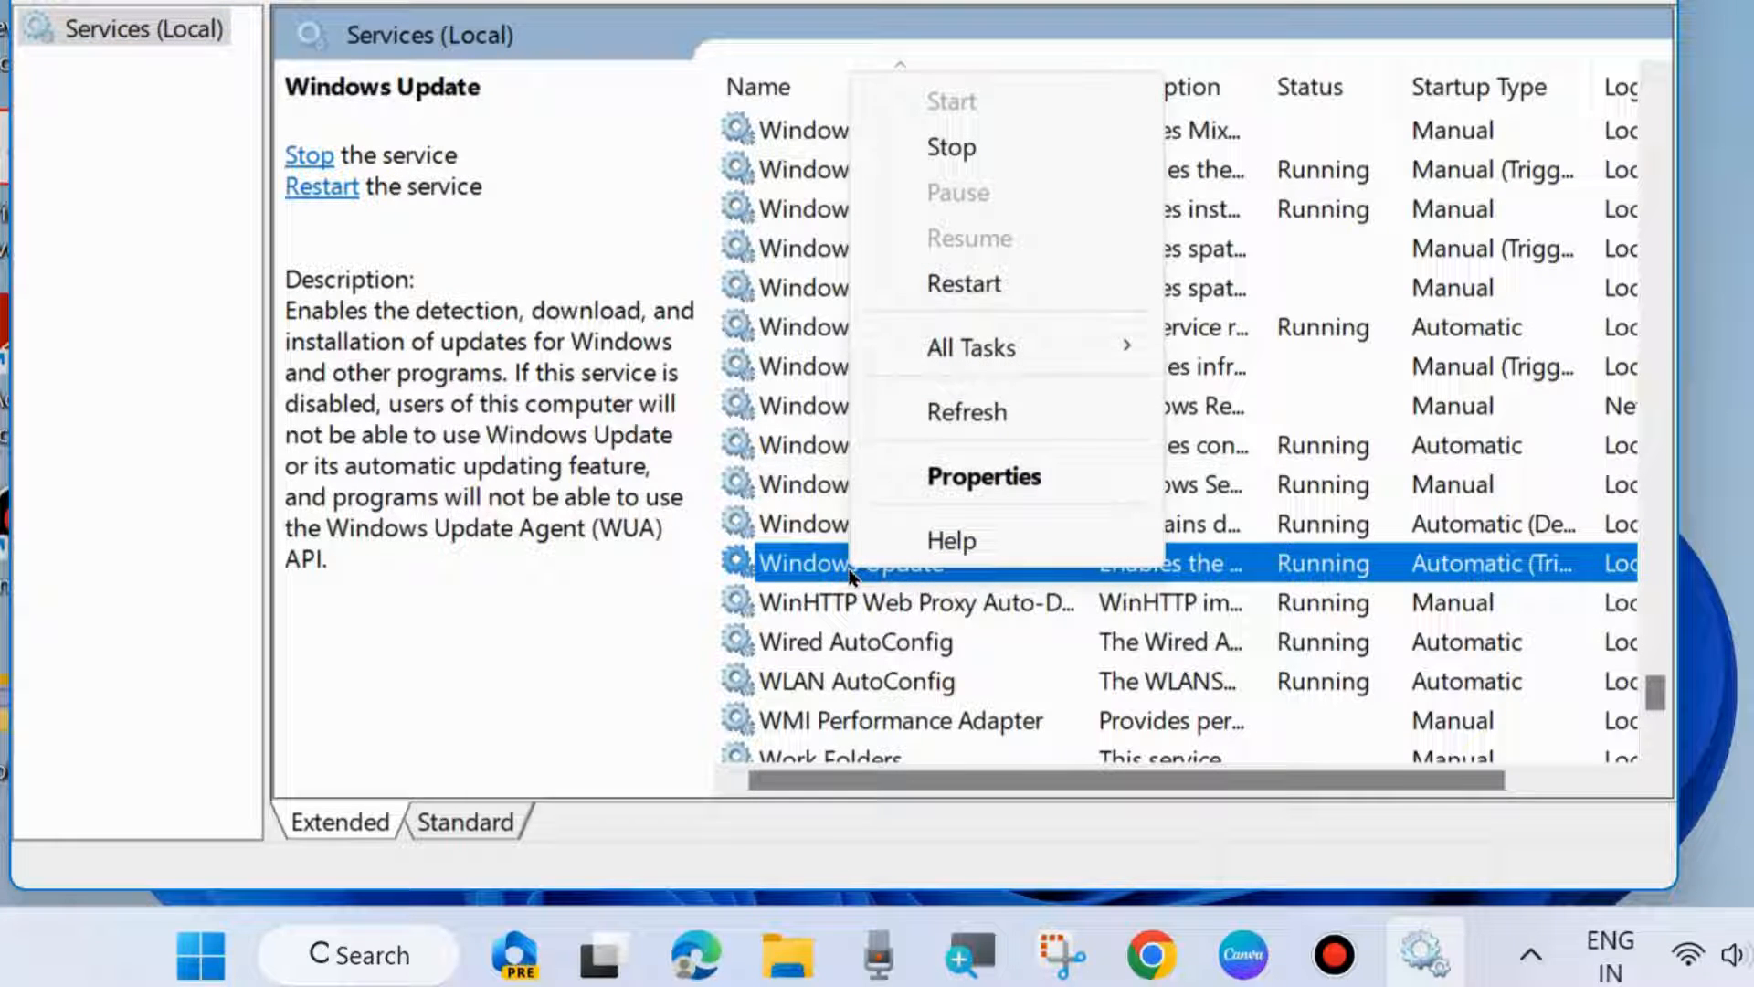
mouse_move(950, 100)
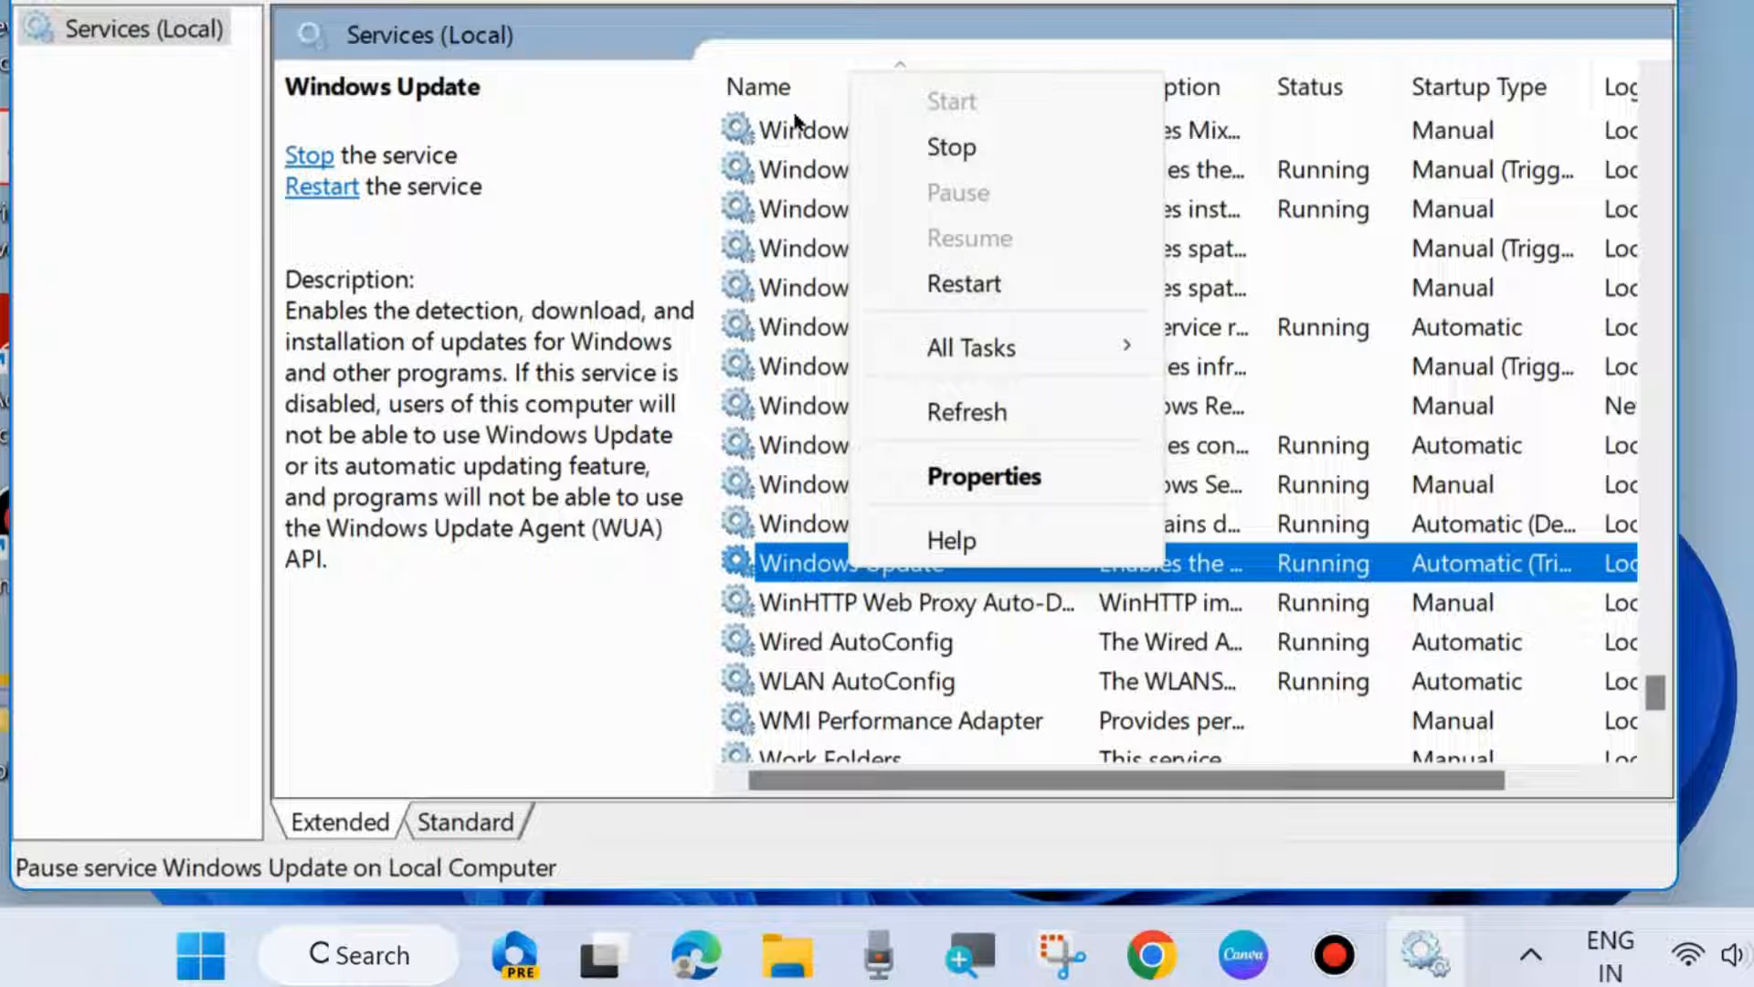
mouse_move(963, 283)
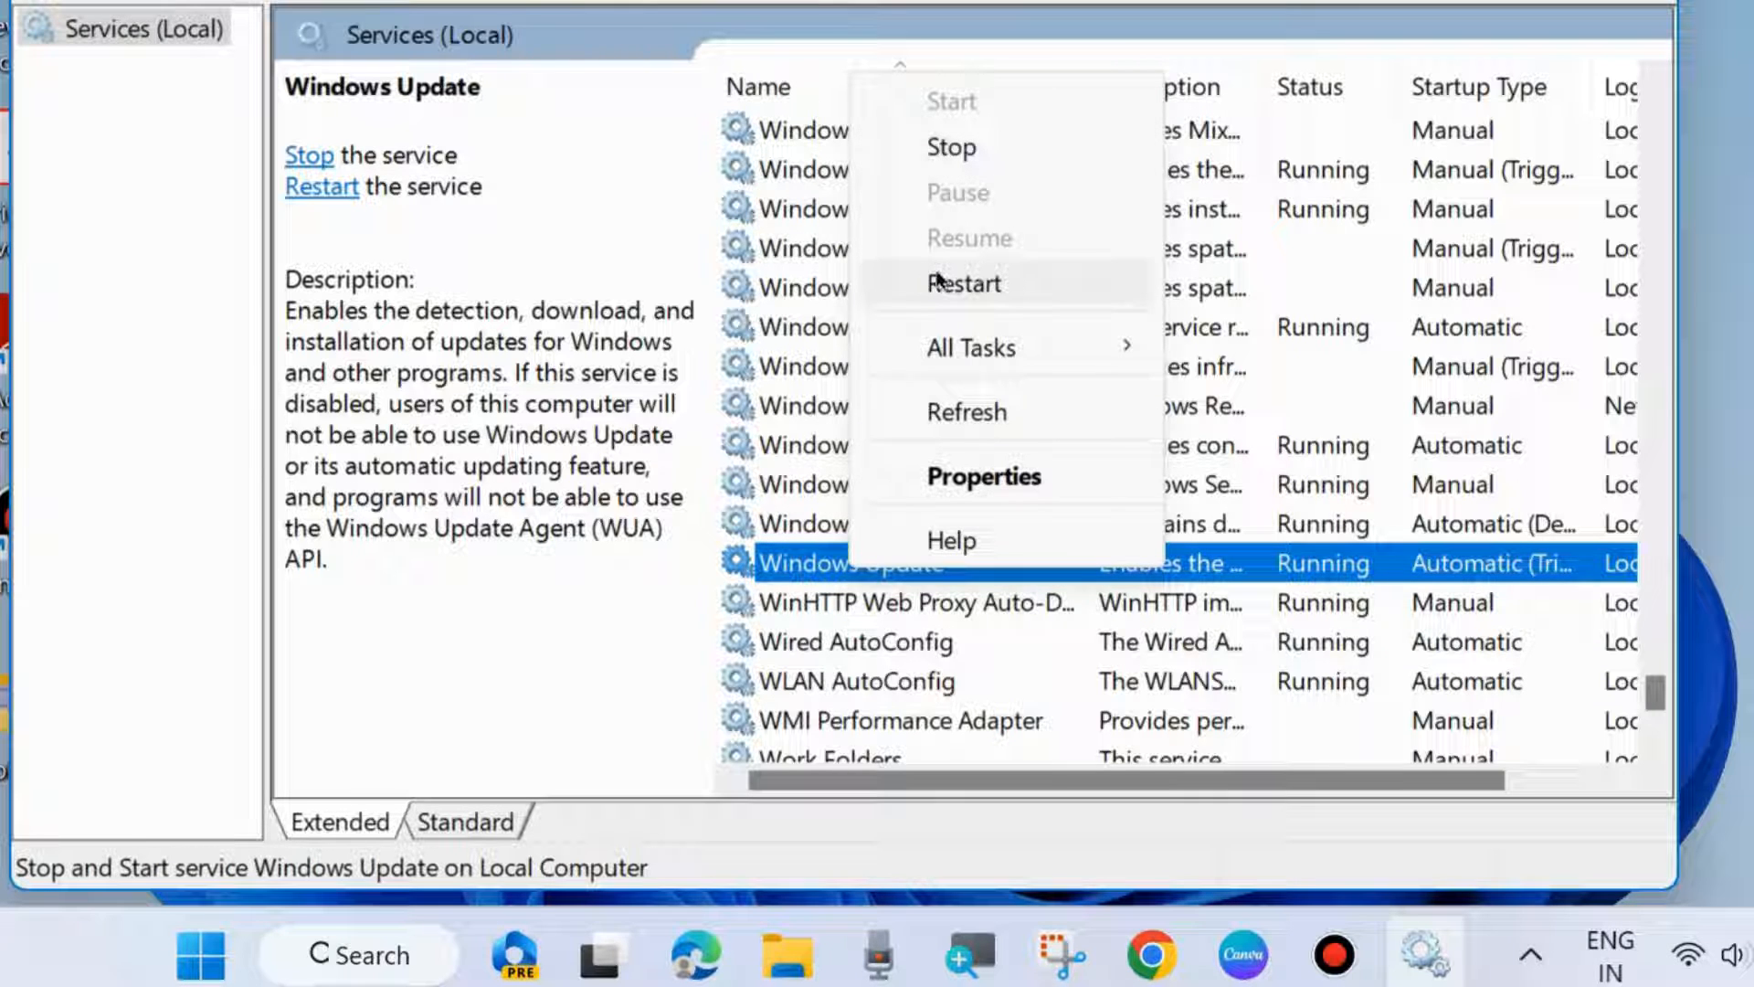
click(950, 146)
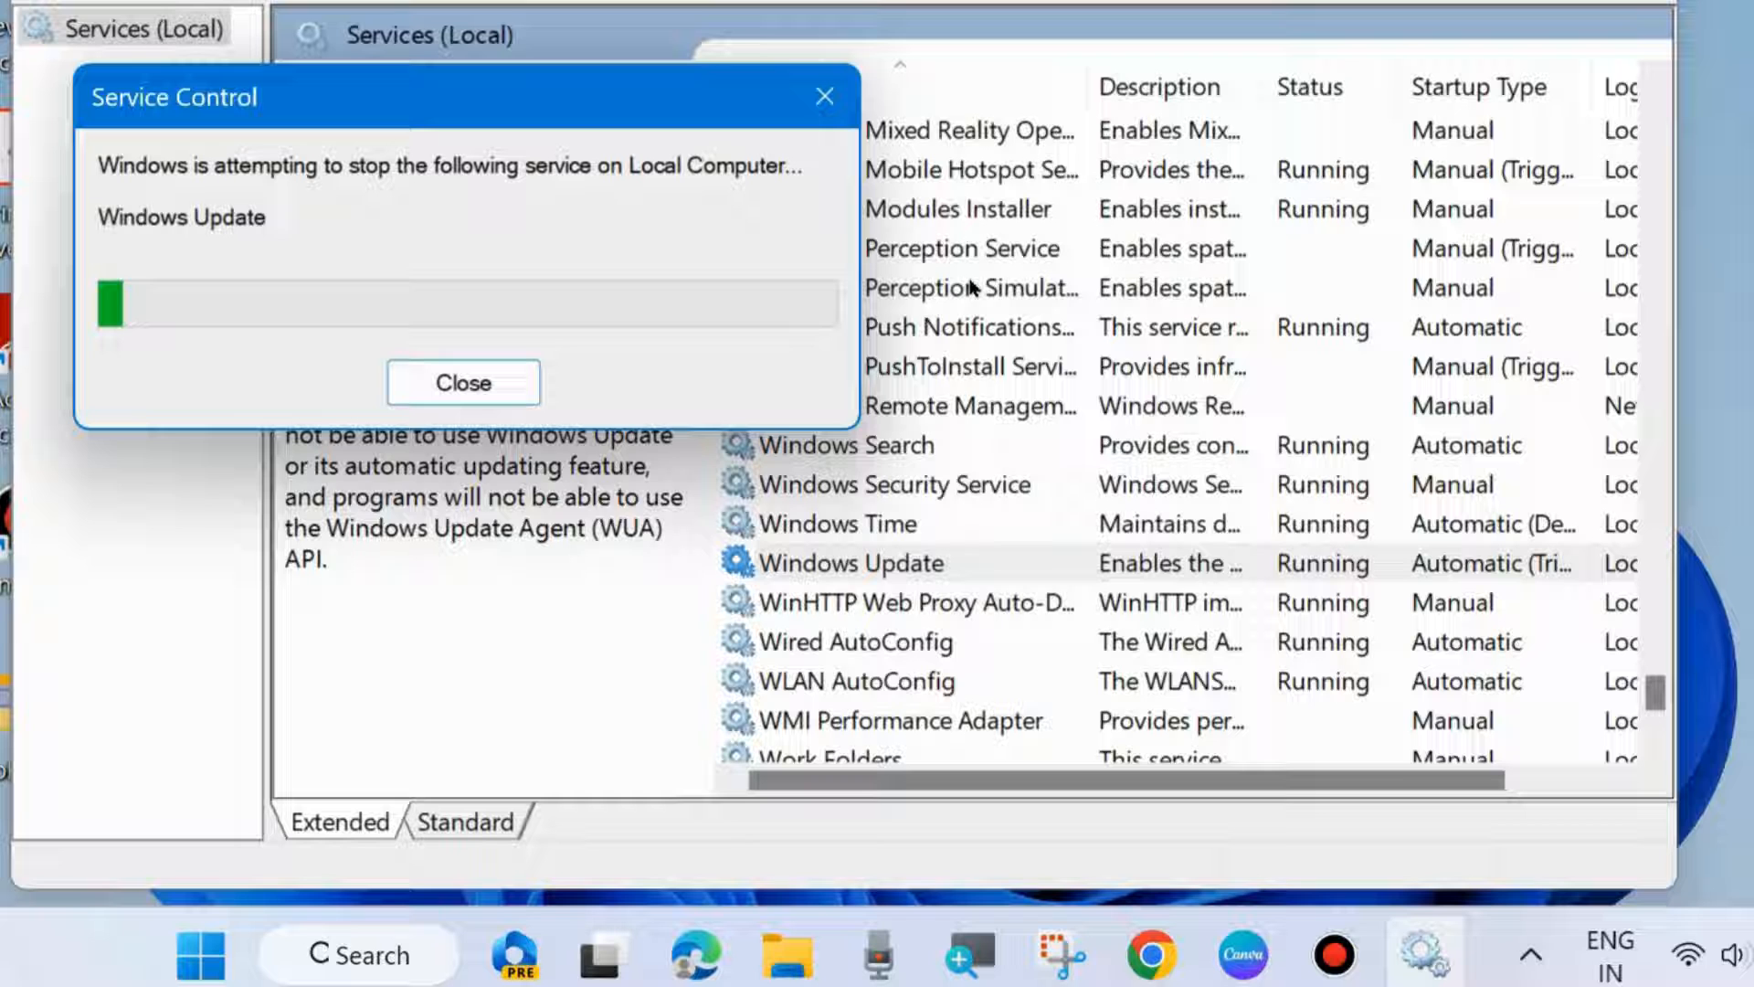
click(462, 382)
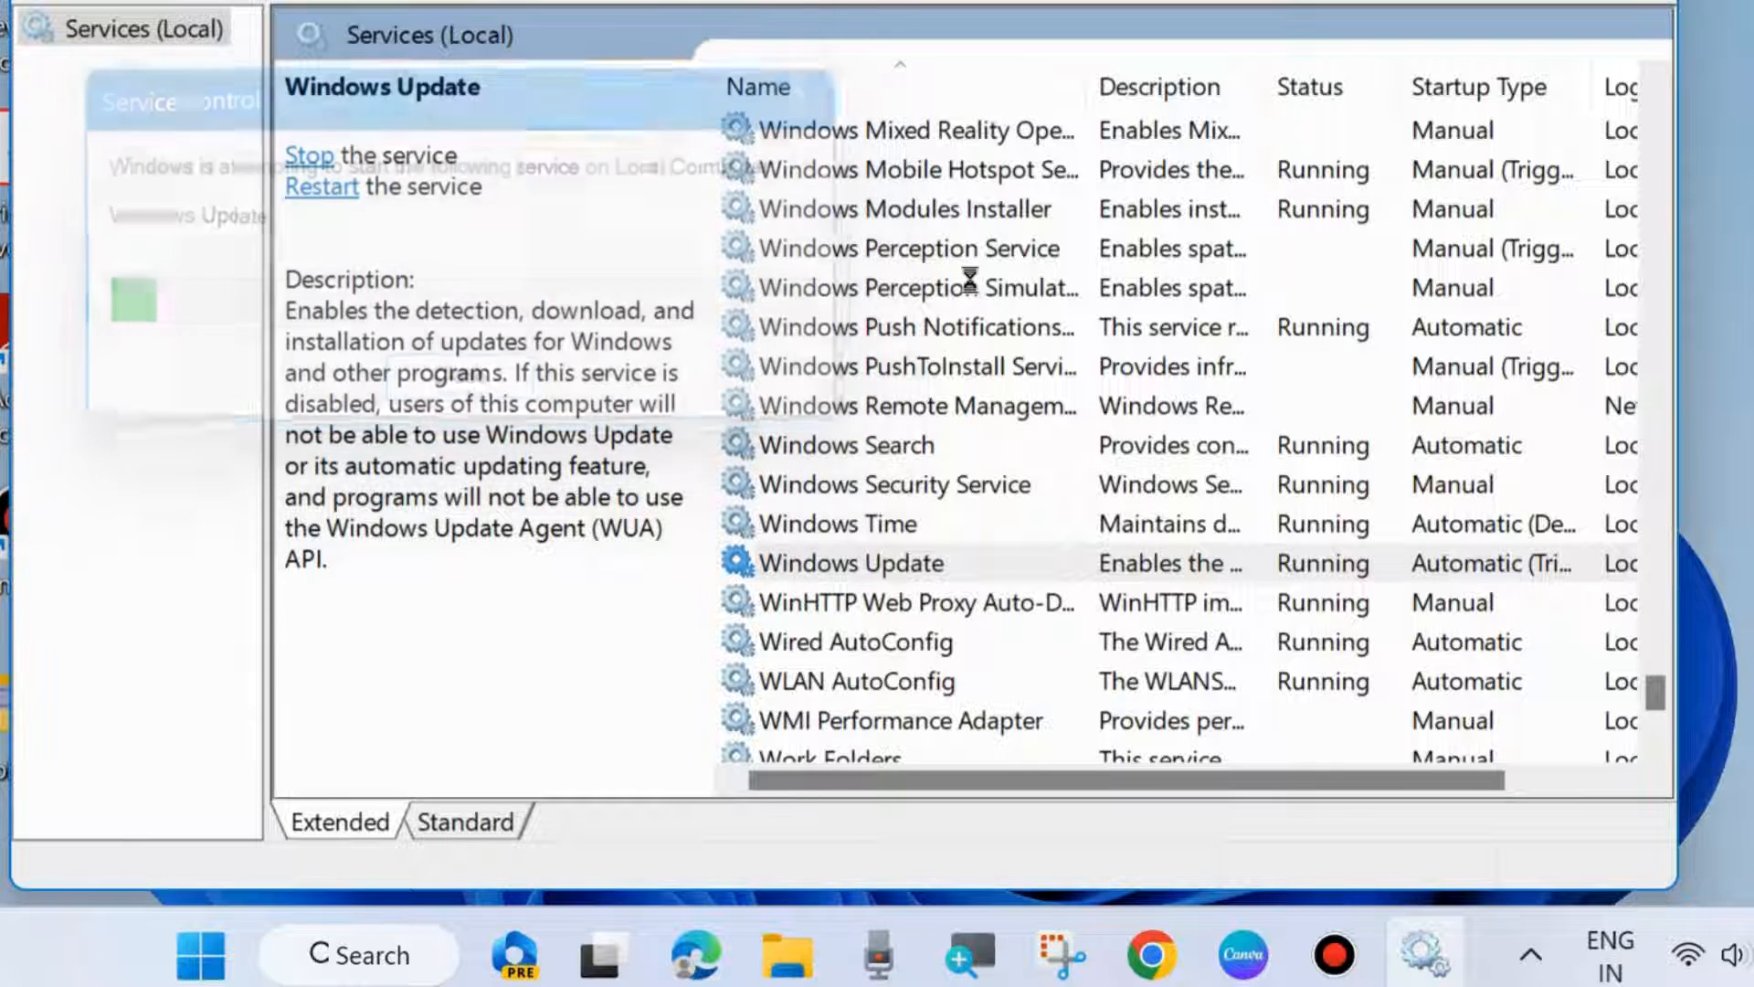
Bring up the Windows Update service's Properties dialog.
click(850, 563)
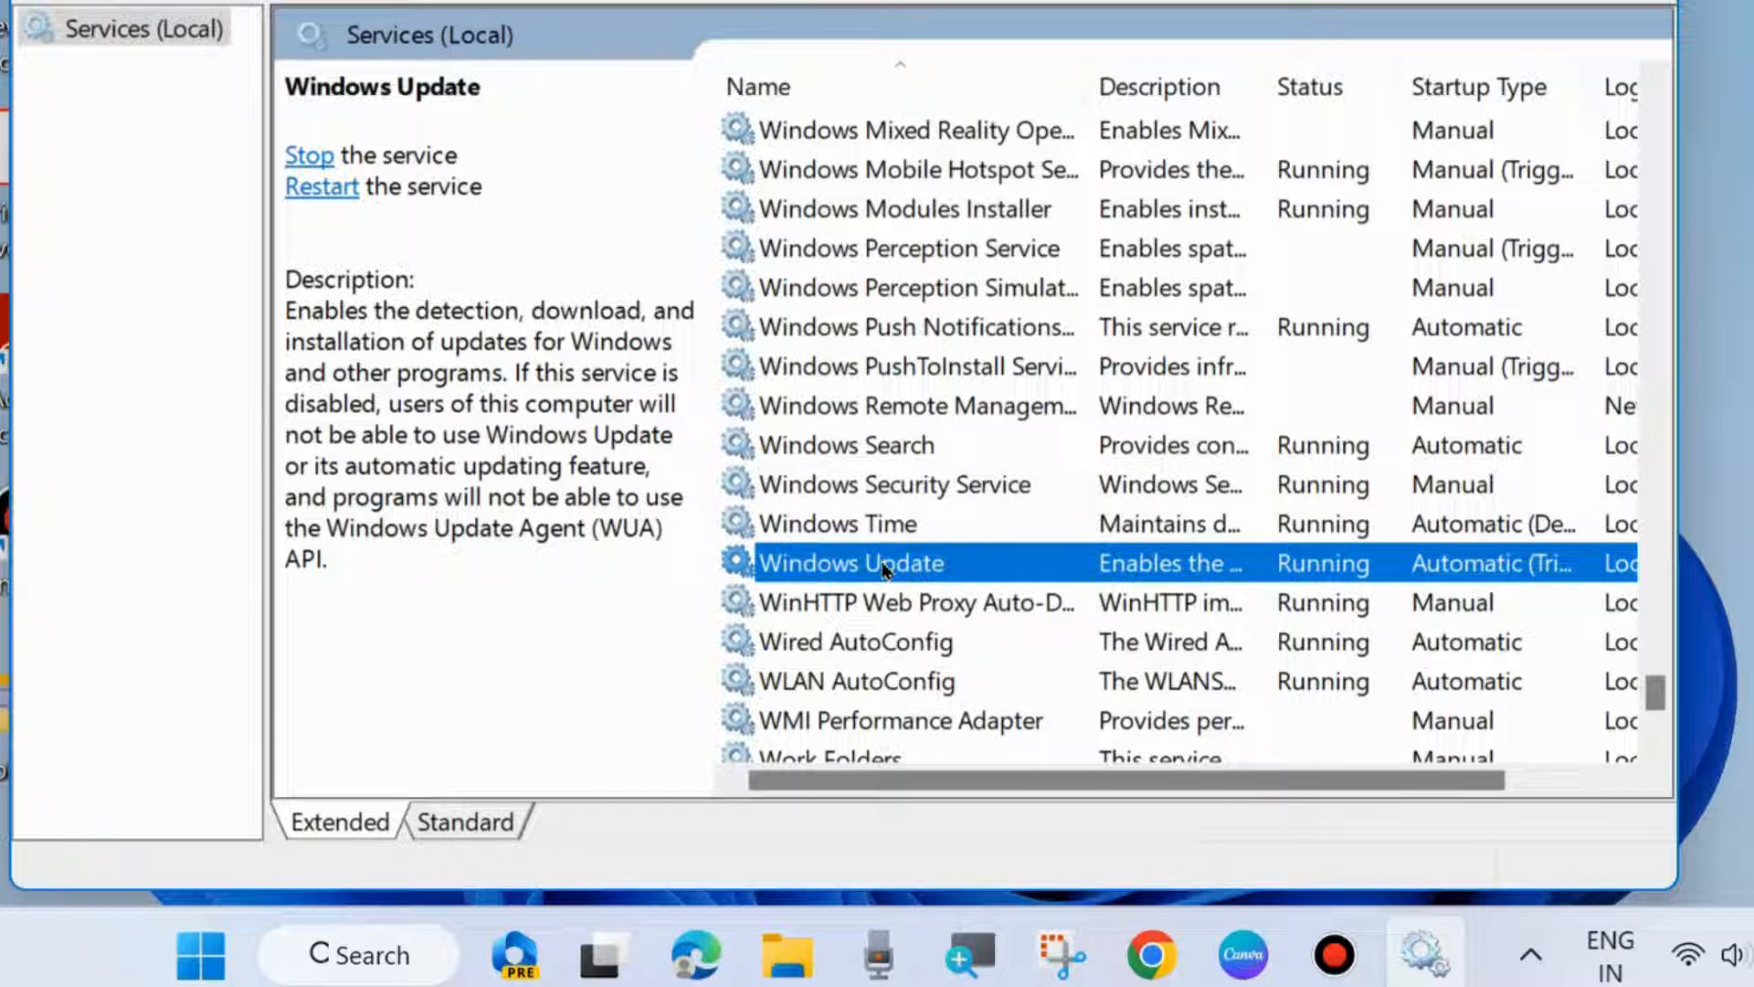
double_click(849, 561)
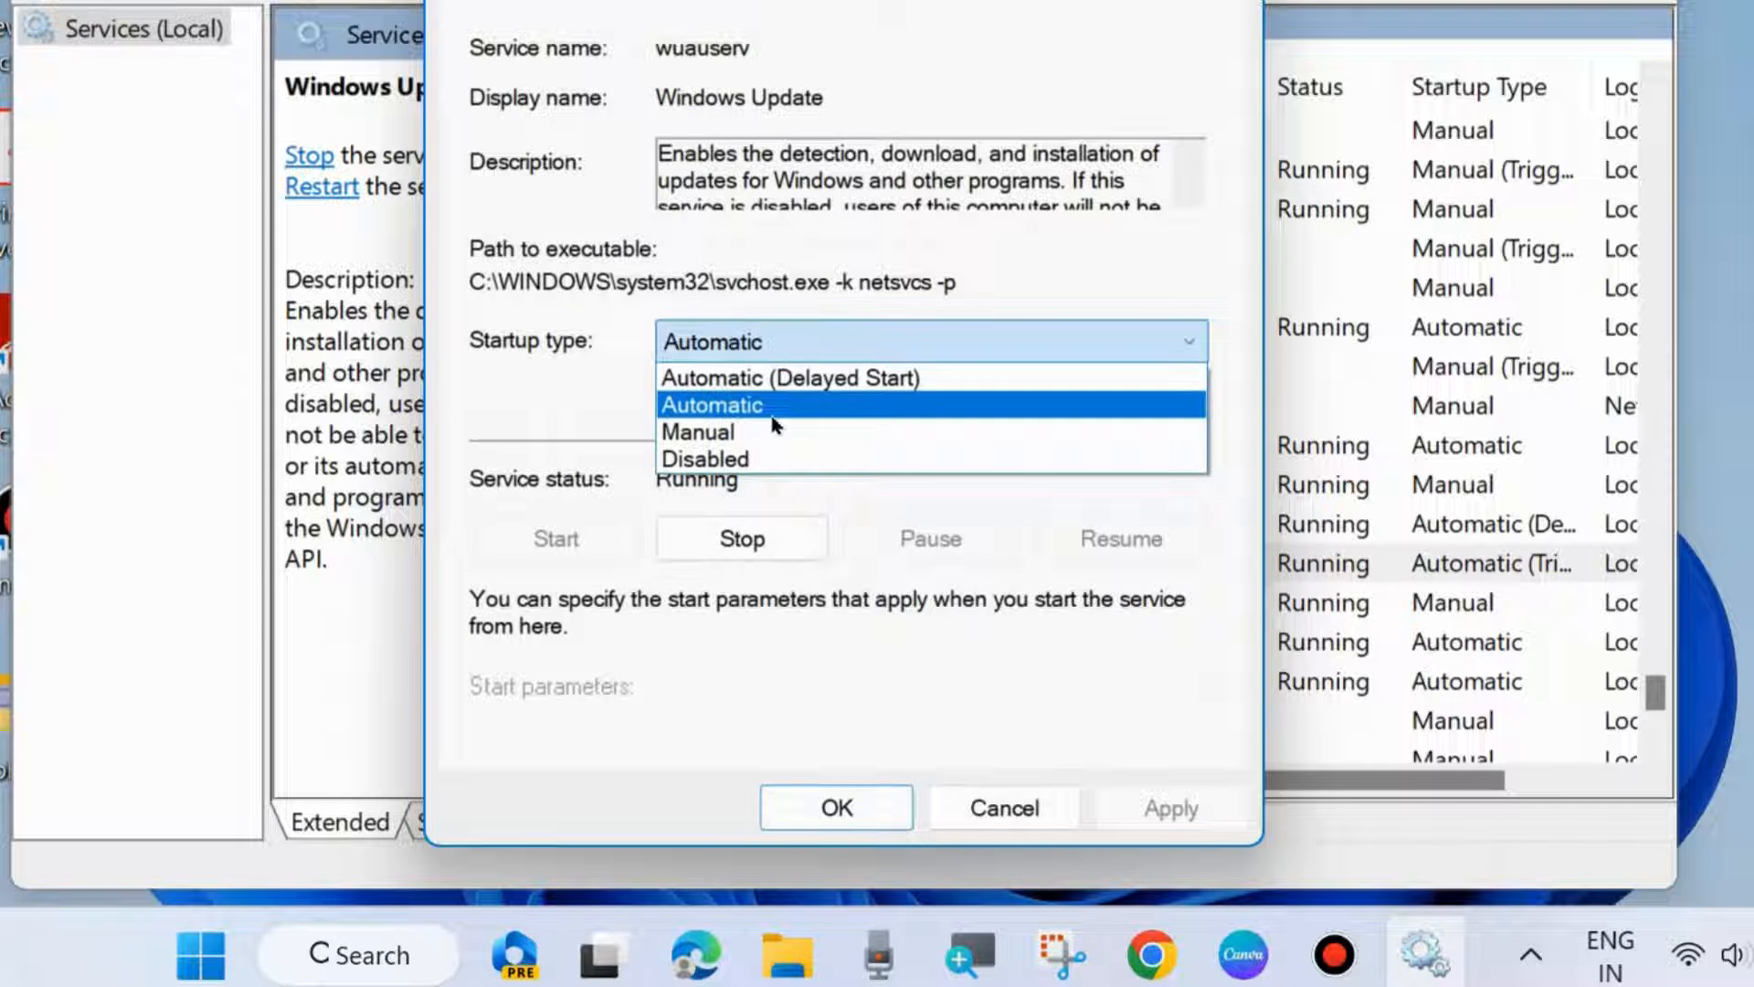
Set Windows Update startup type to Automatic and close the Services console.
click(711, 406)
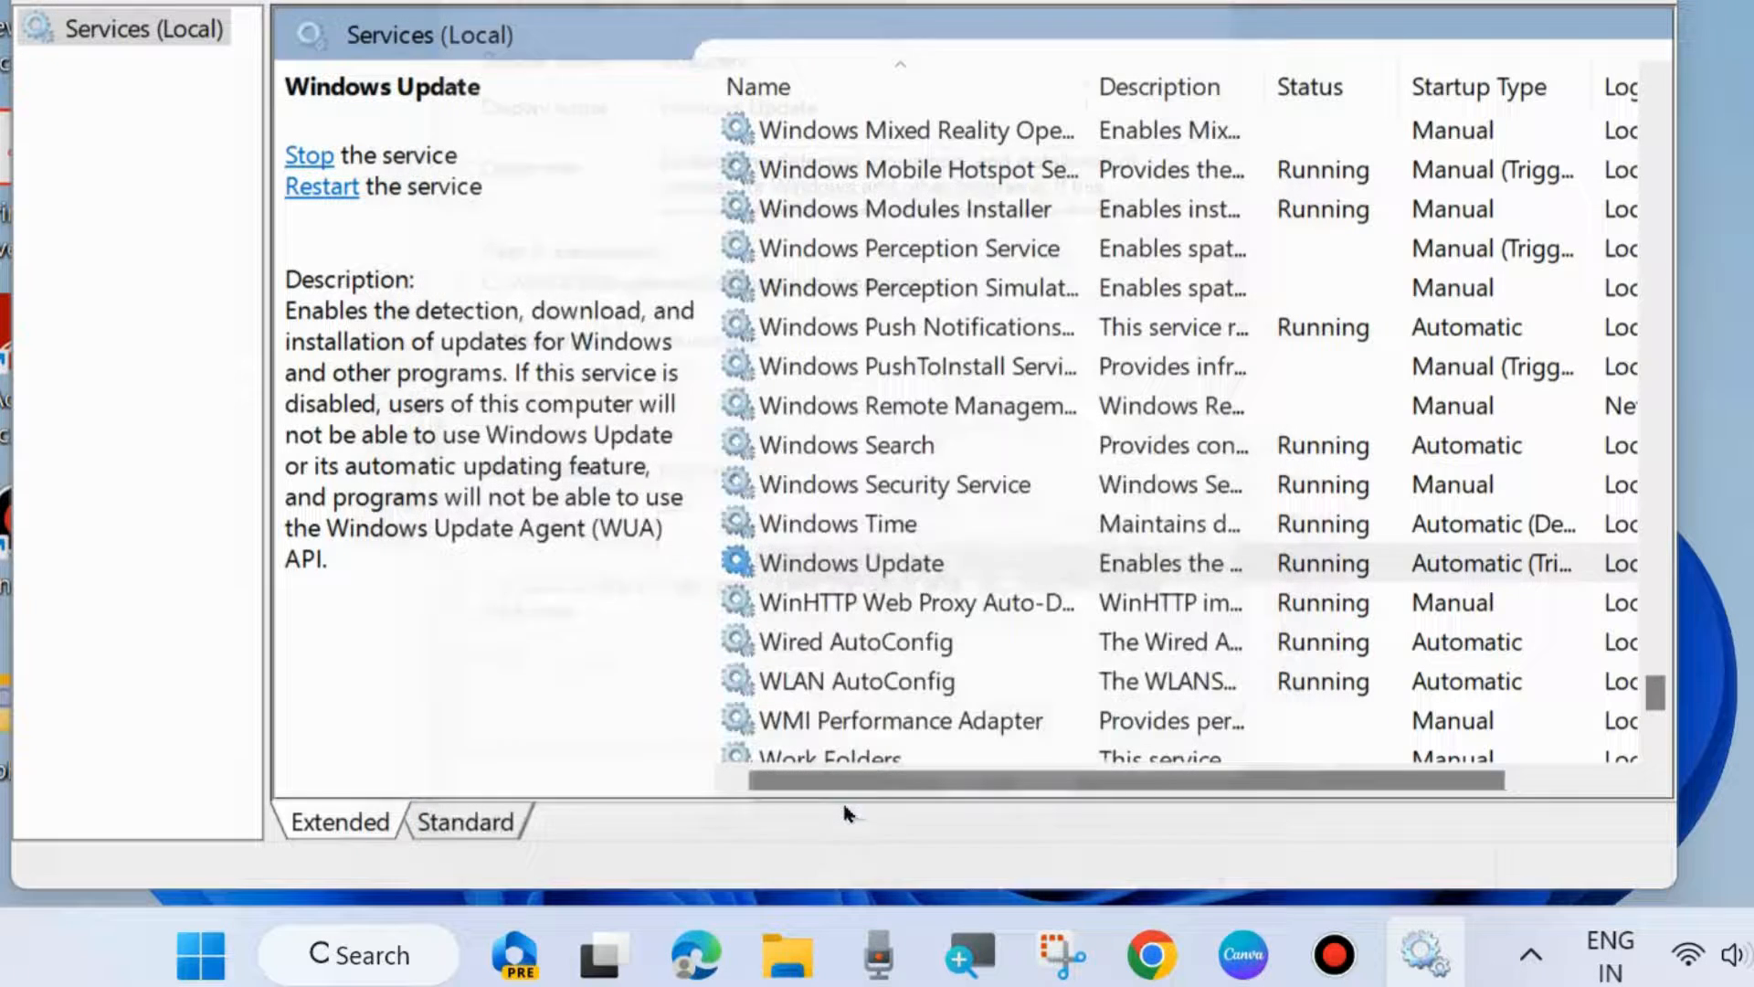
click(849, 563)
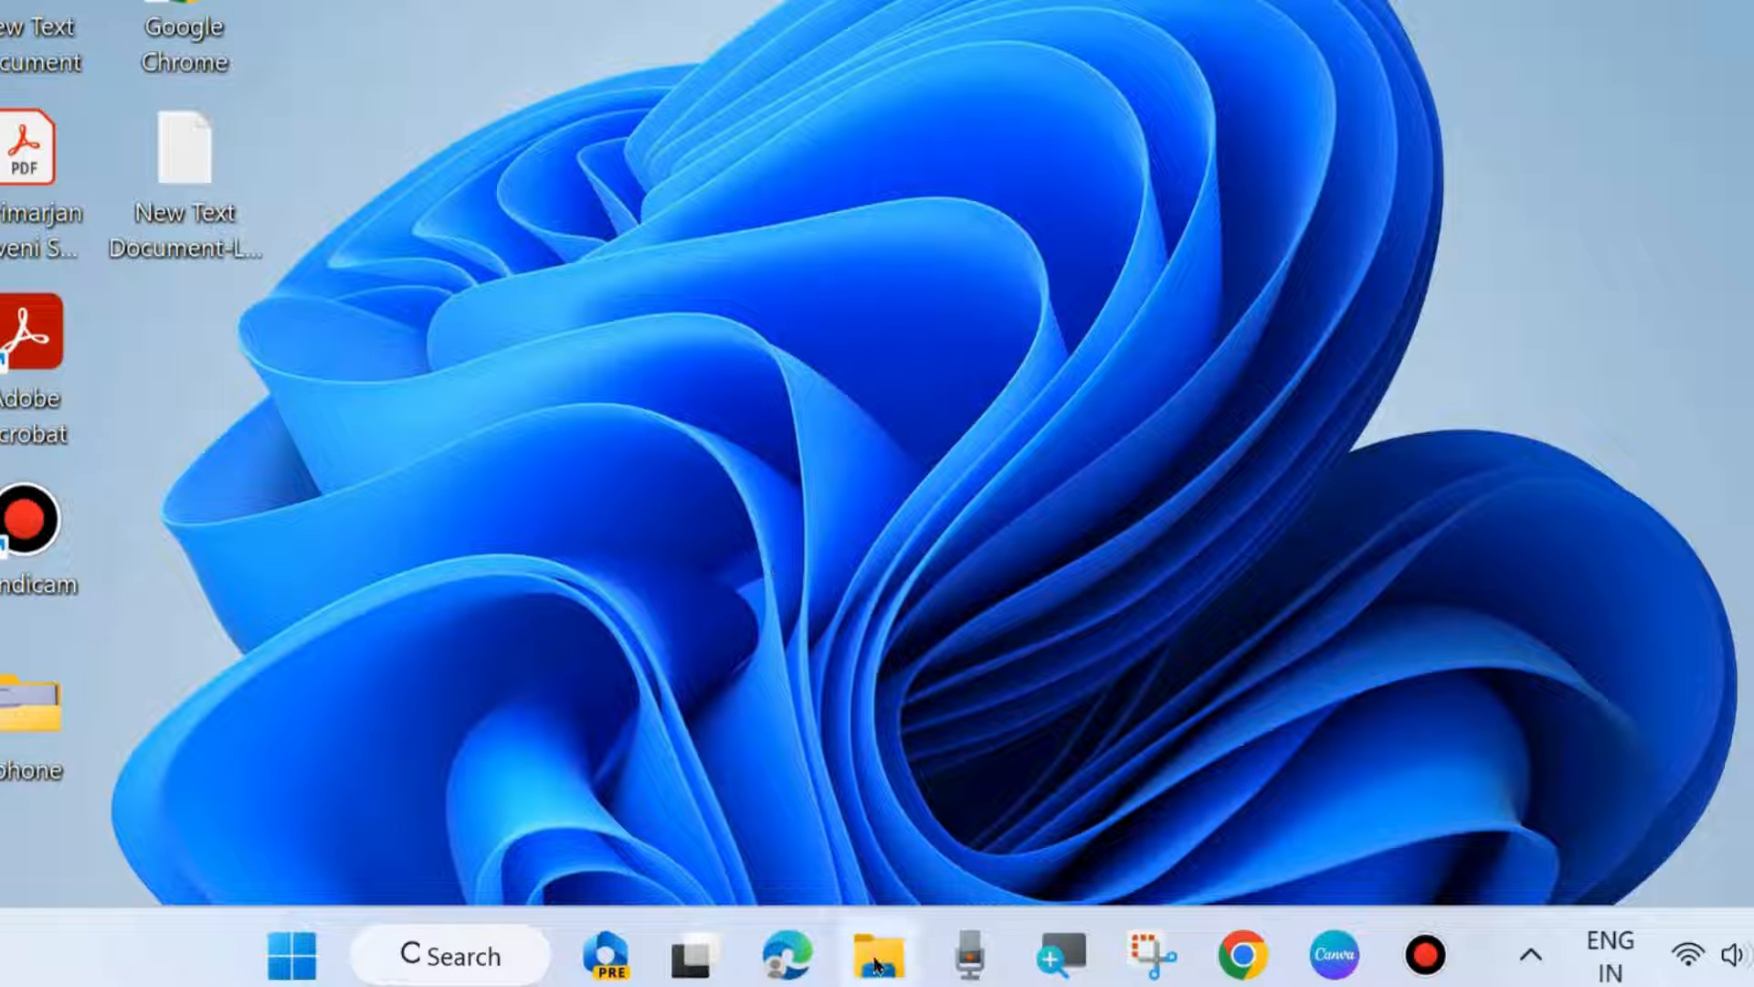
Navigate File Explorer to C:\Windows\SoftwareDistribution.
click(879, 953)
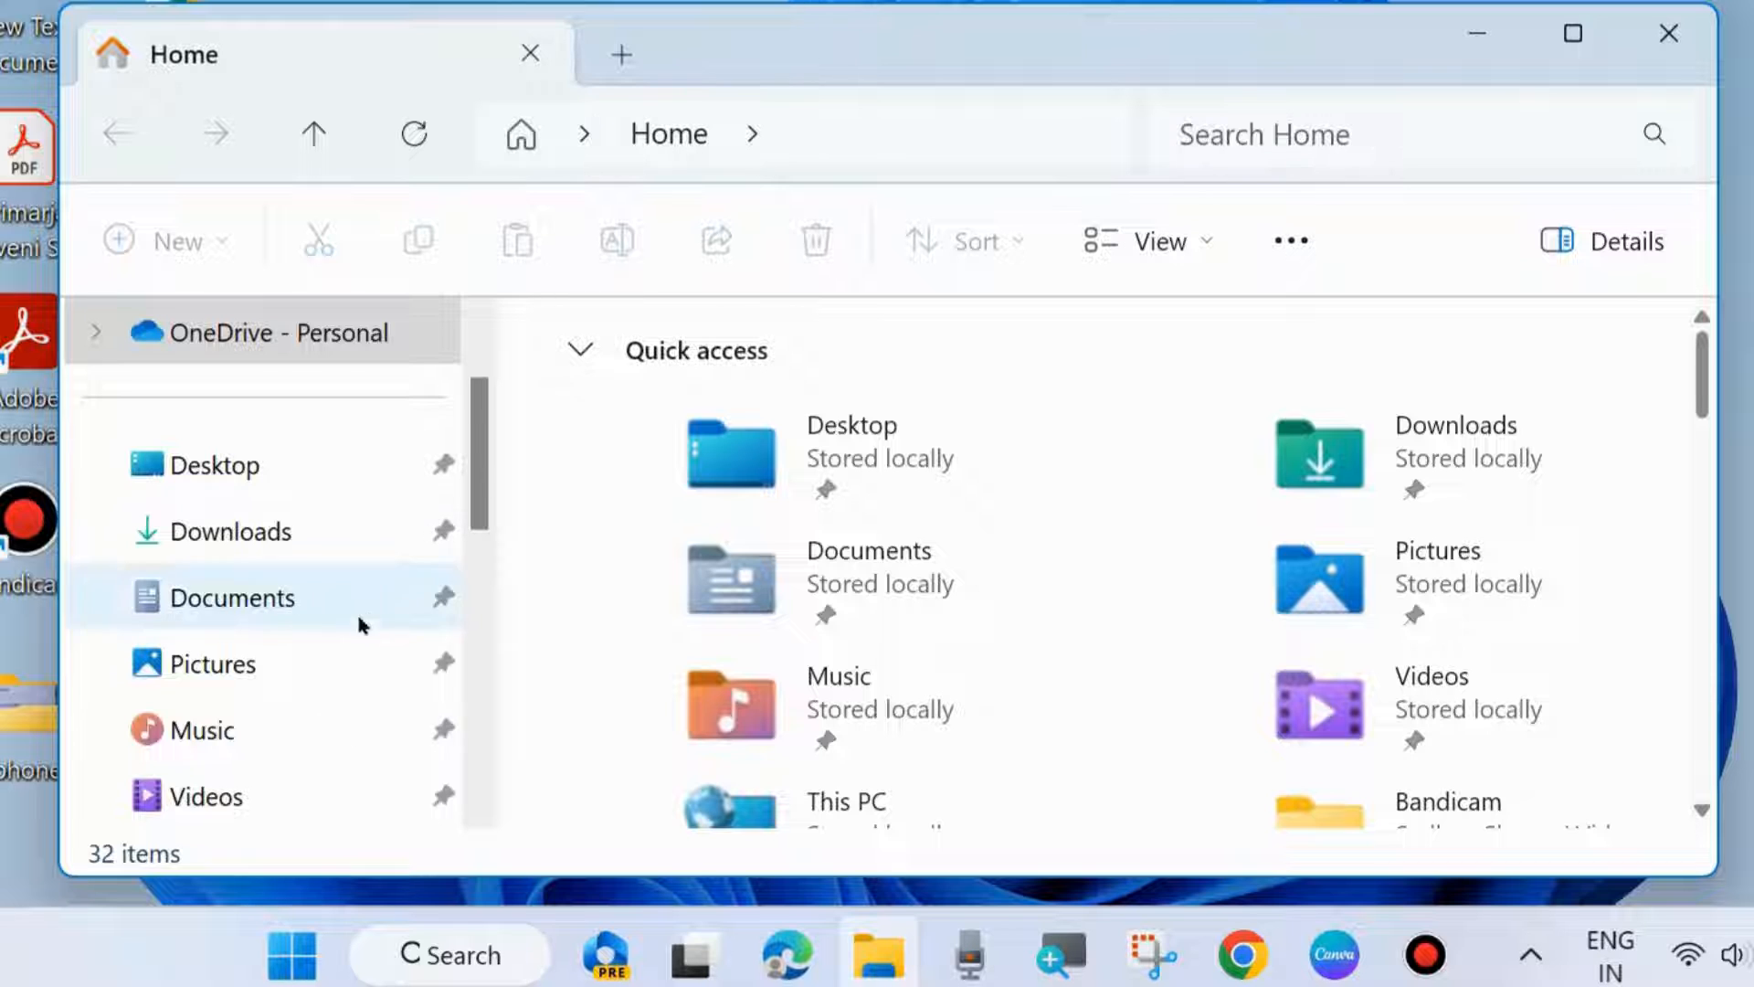
click(207, 729)
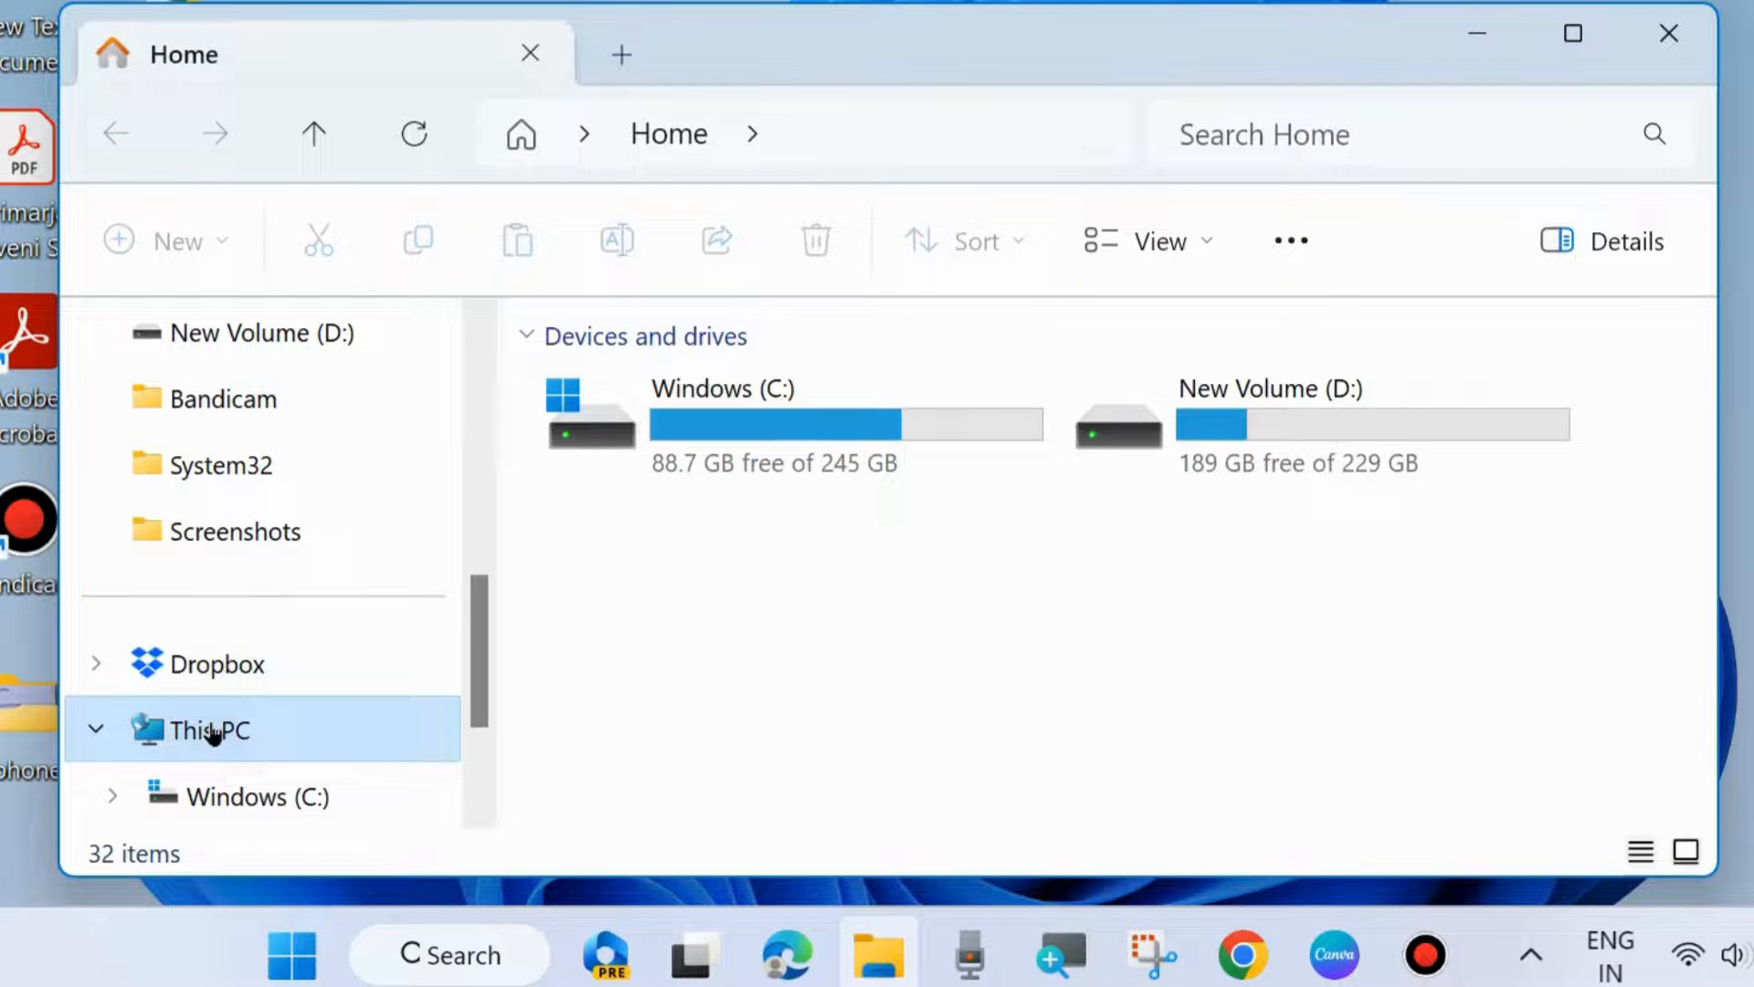
click(210, 729)
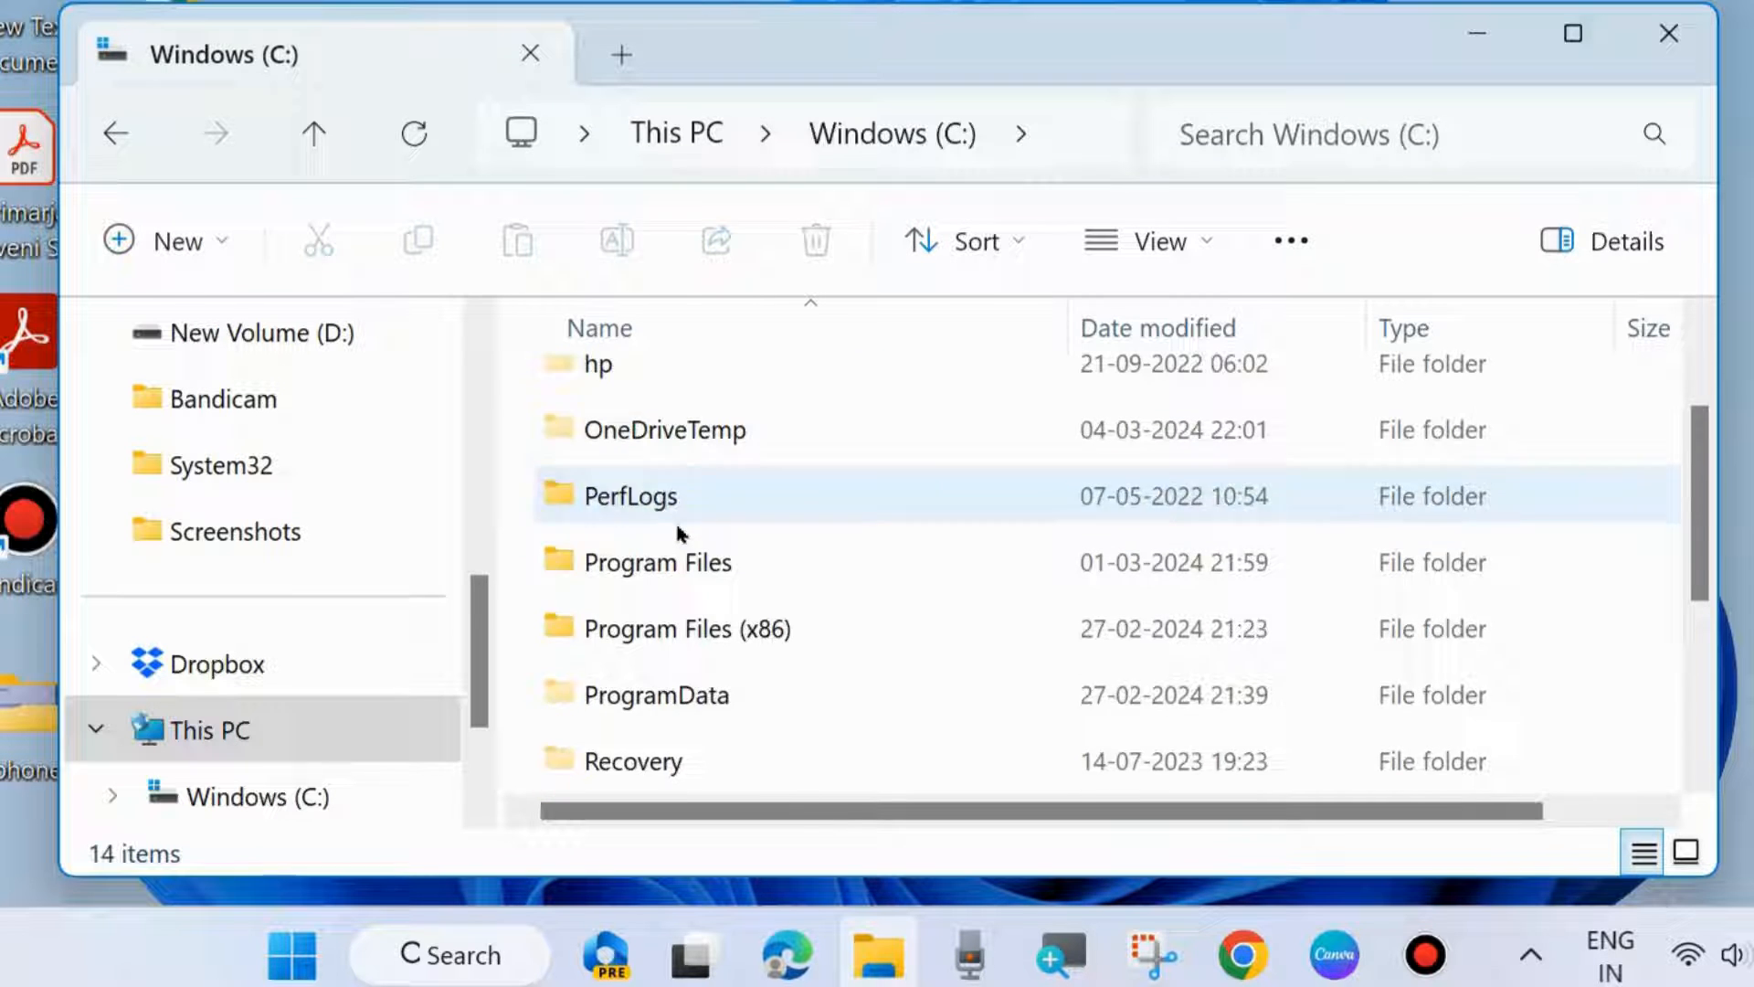
scroll(down, 3)
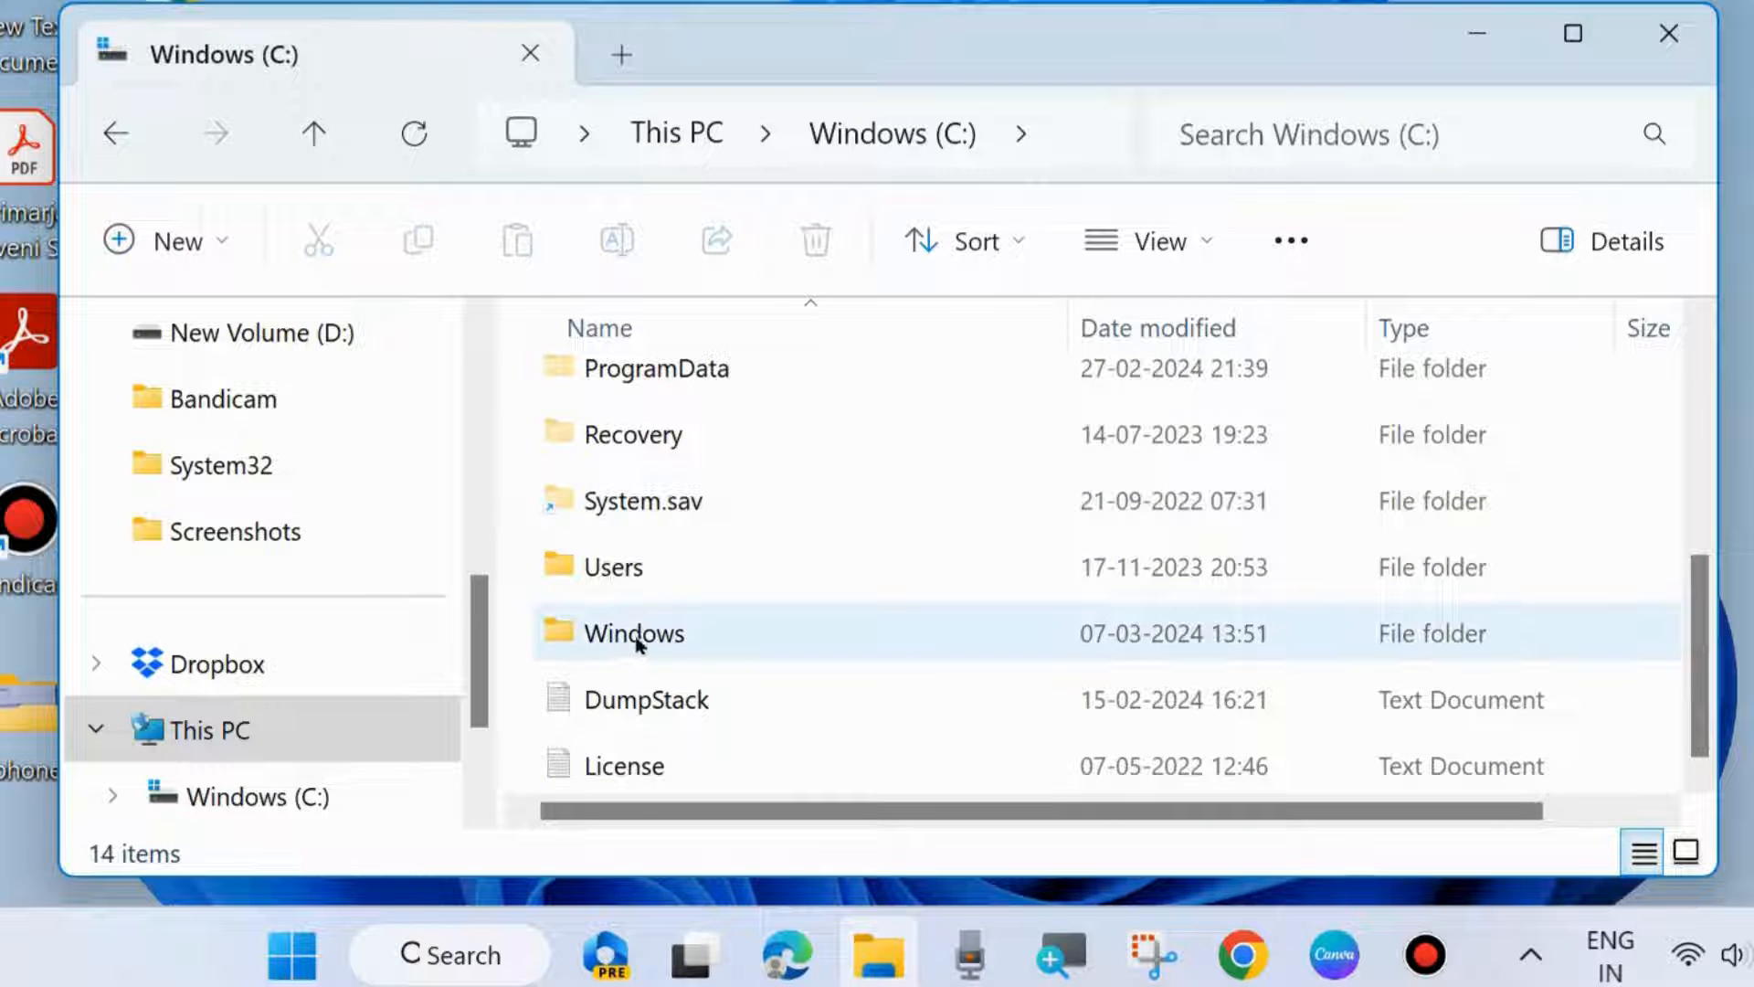
double_click(634, 633)
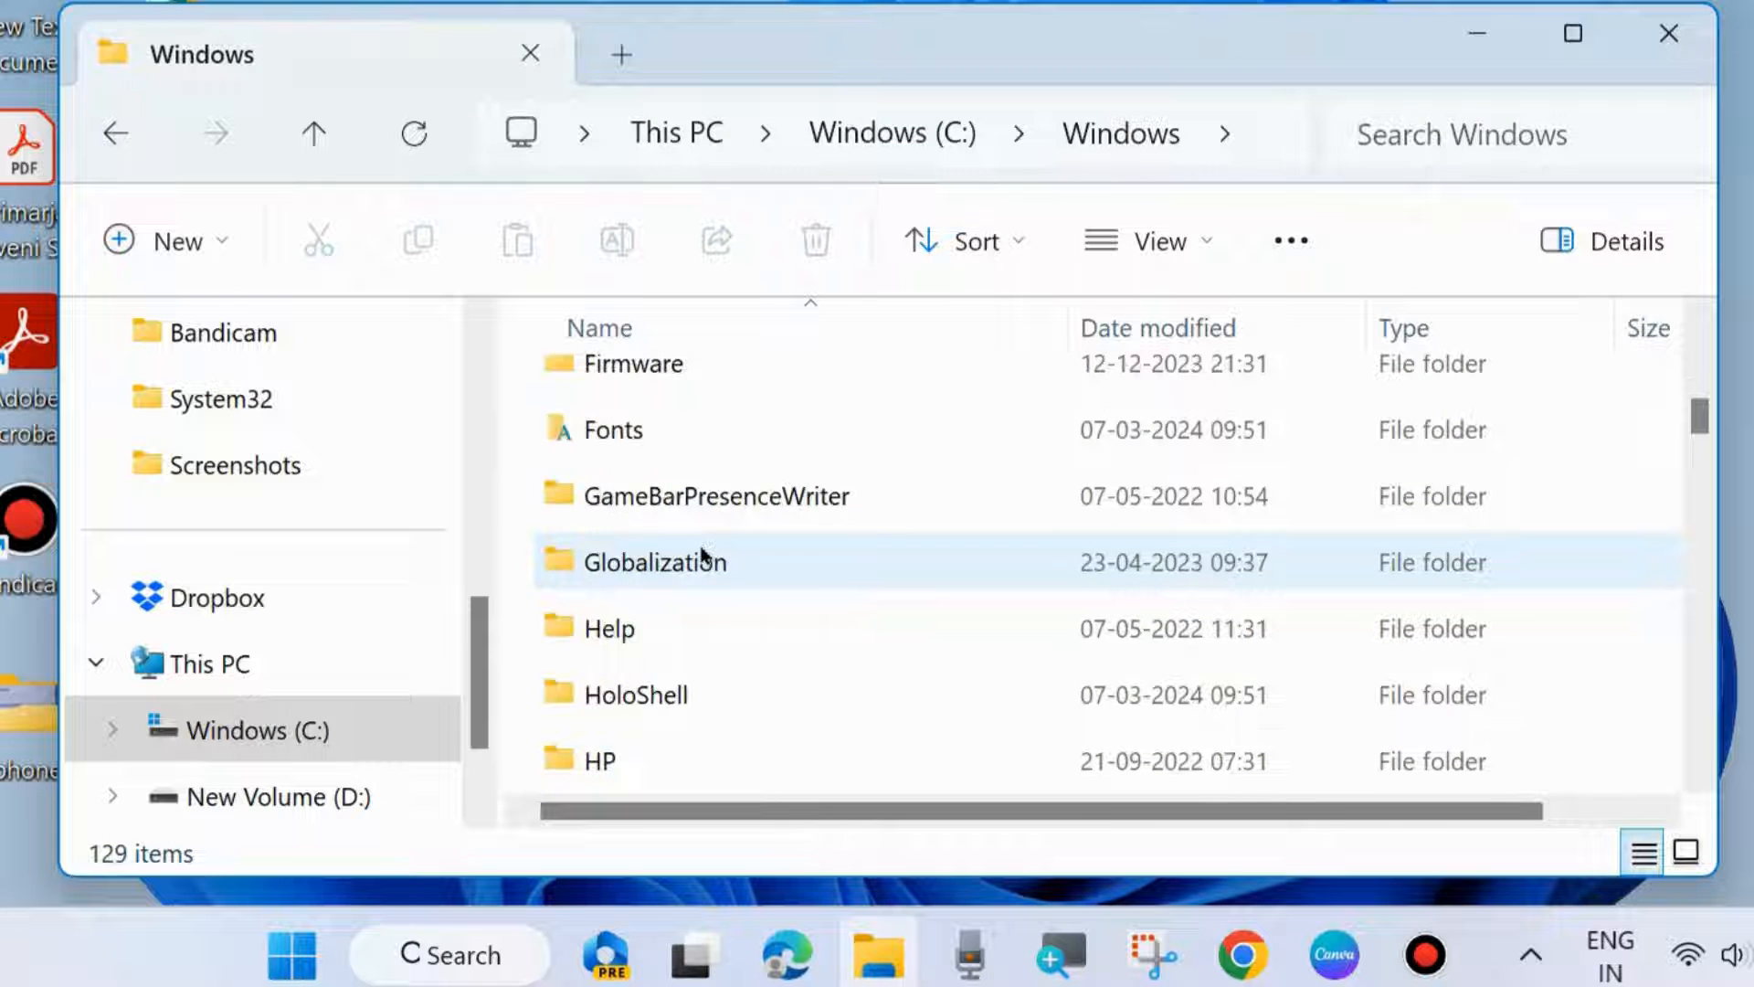
scroll(down, 3)
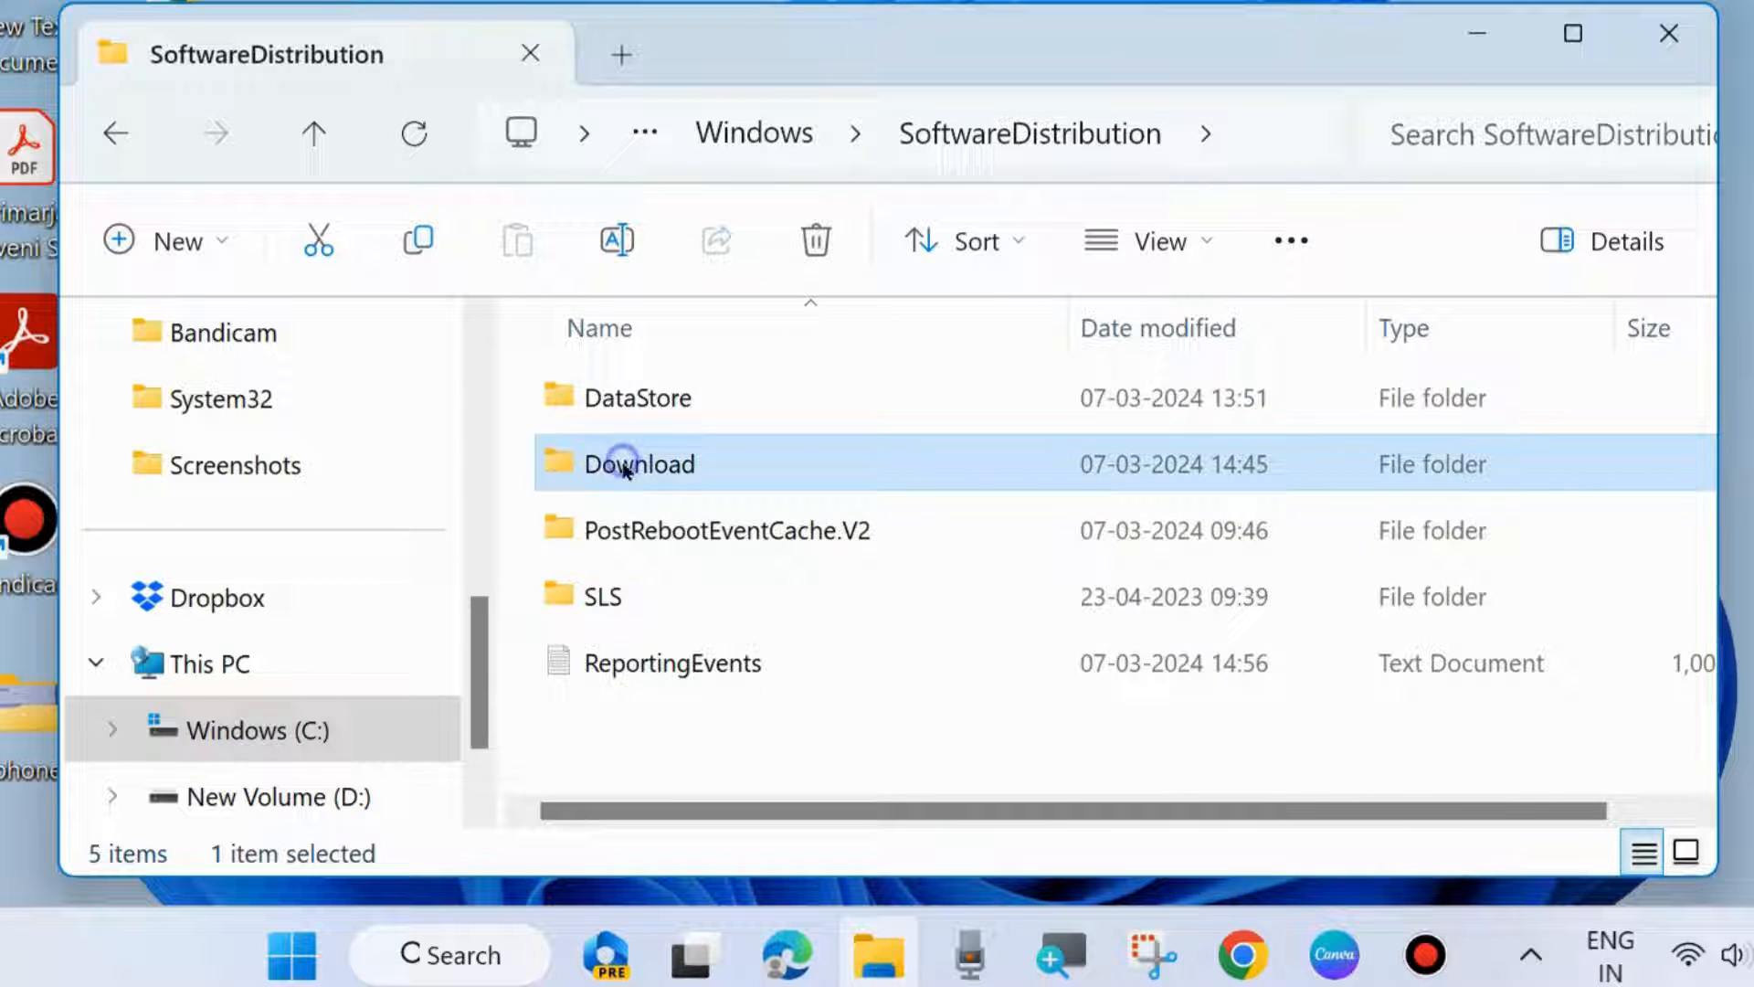
Select all 1,267 items in the Download folder and delete them.
double_click(640, 462)
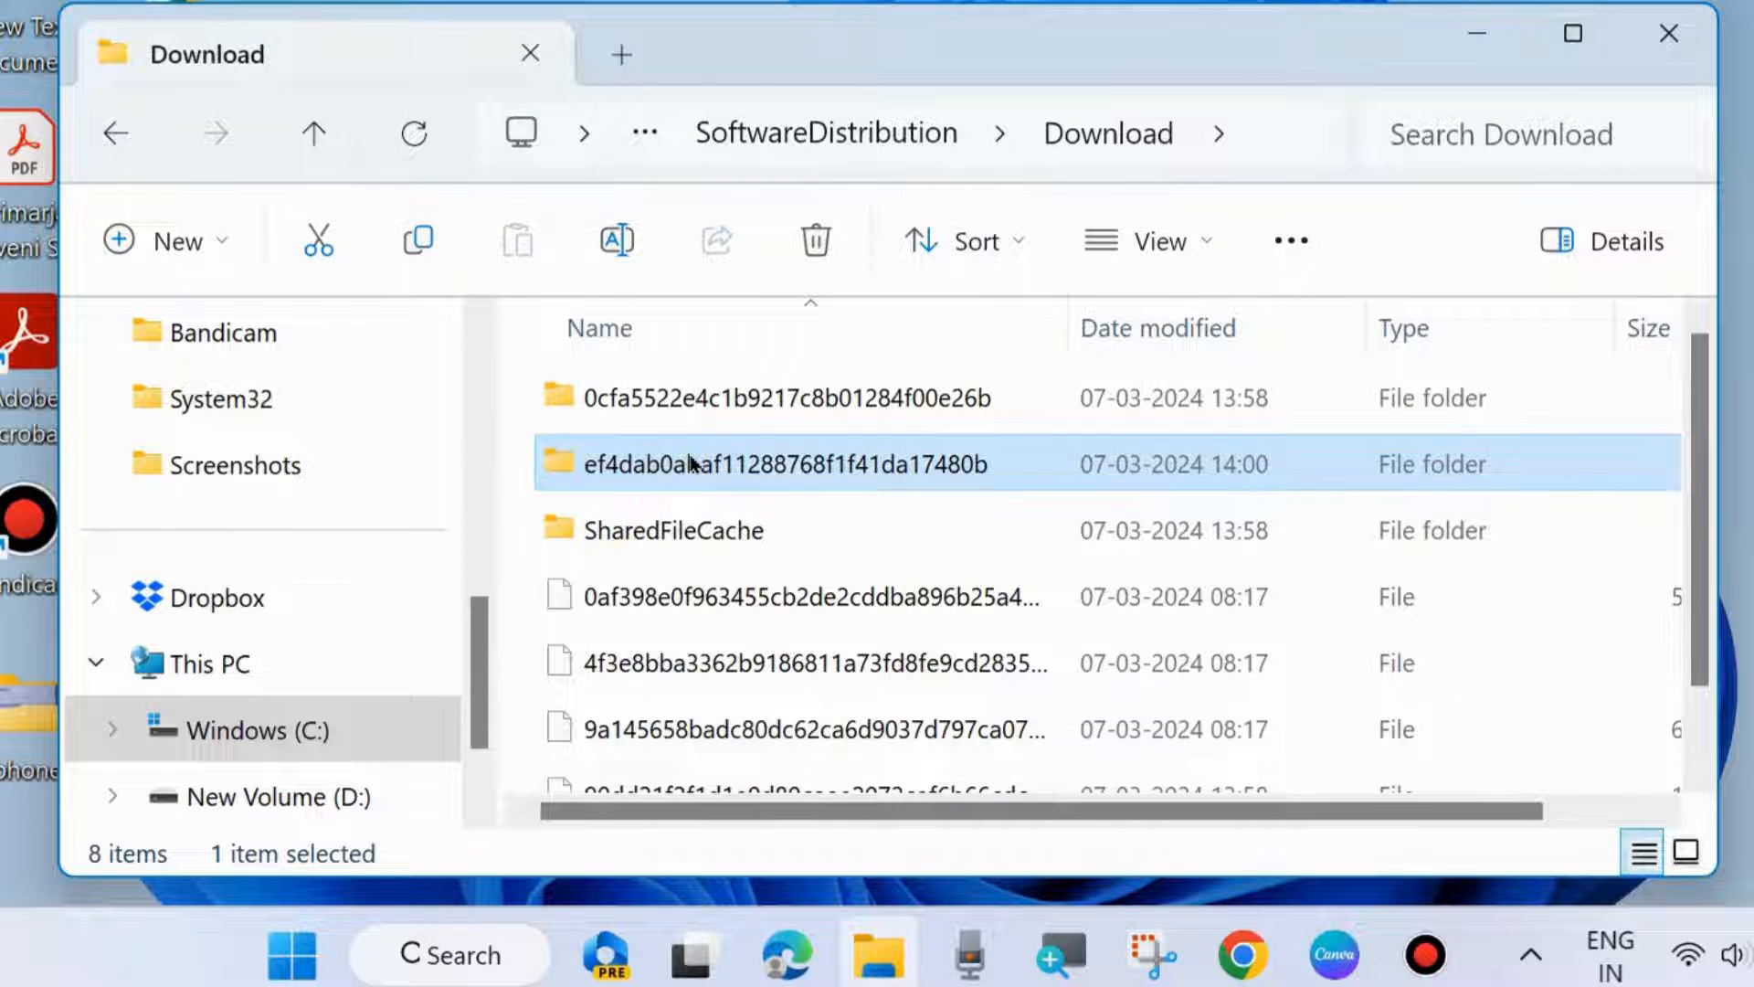
key(ctrl+a)
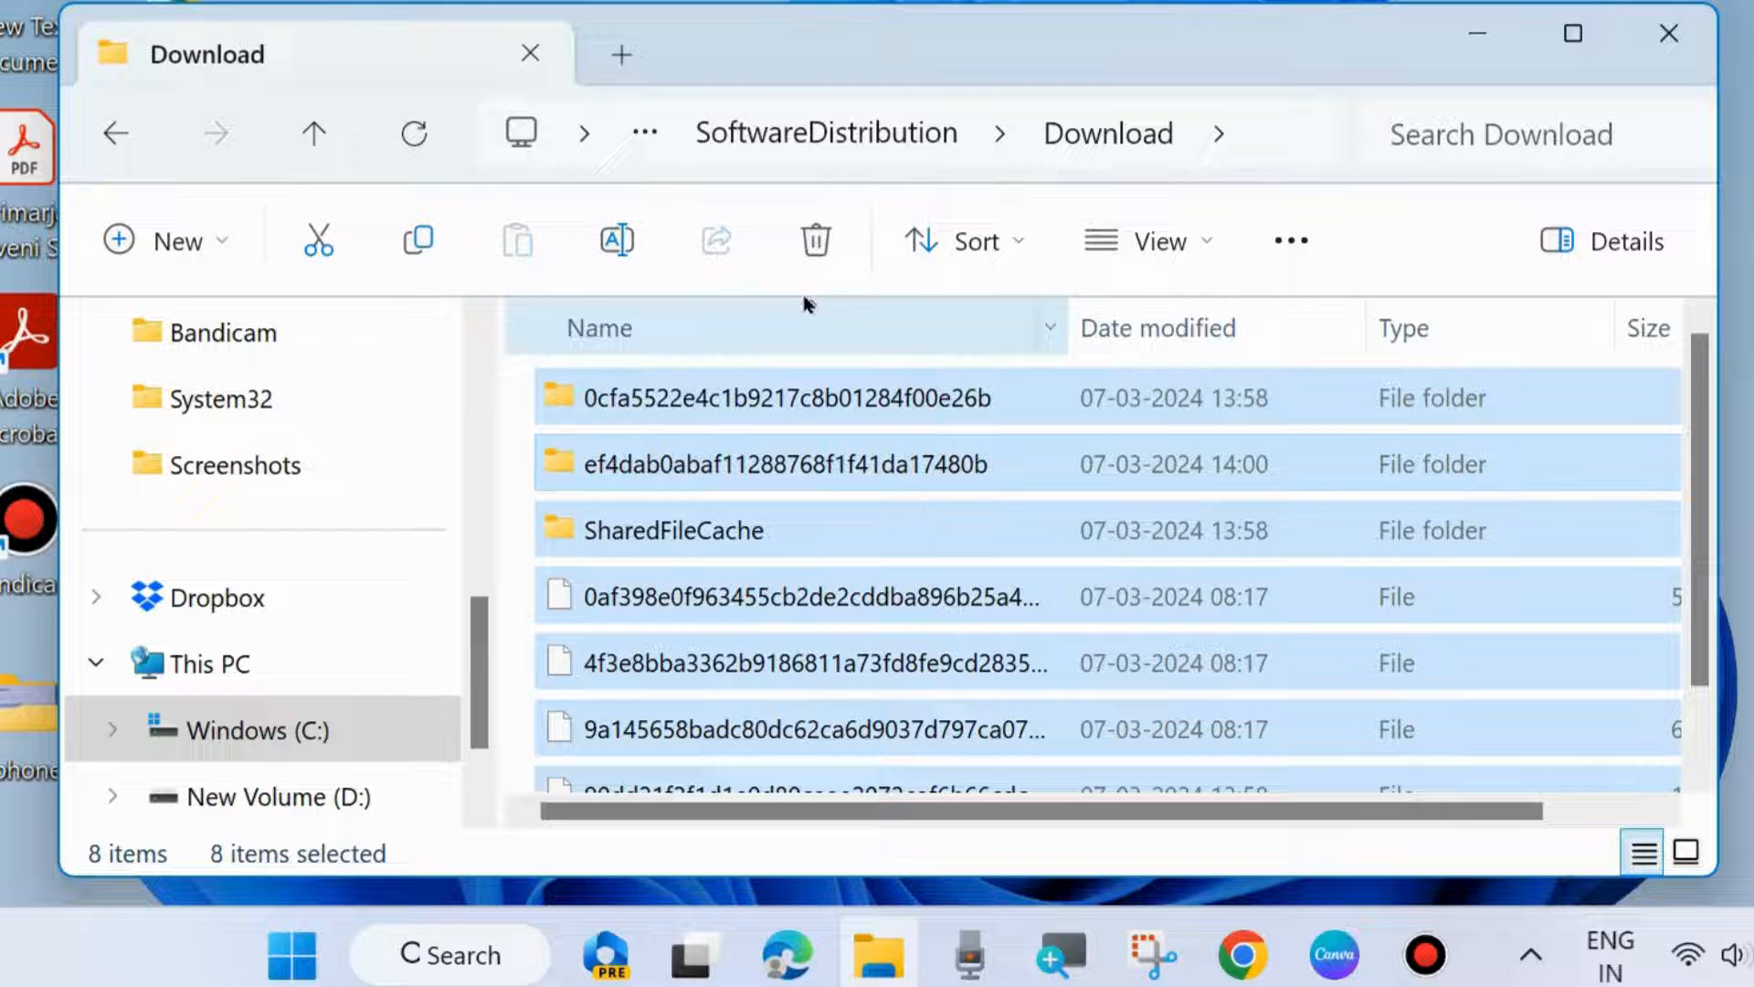
mouse_move(815, 240)
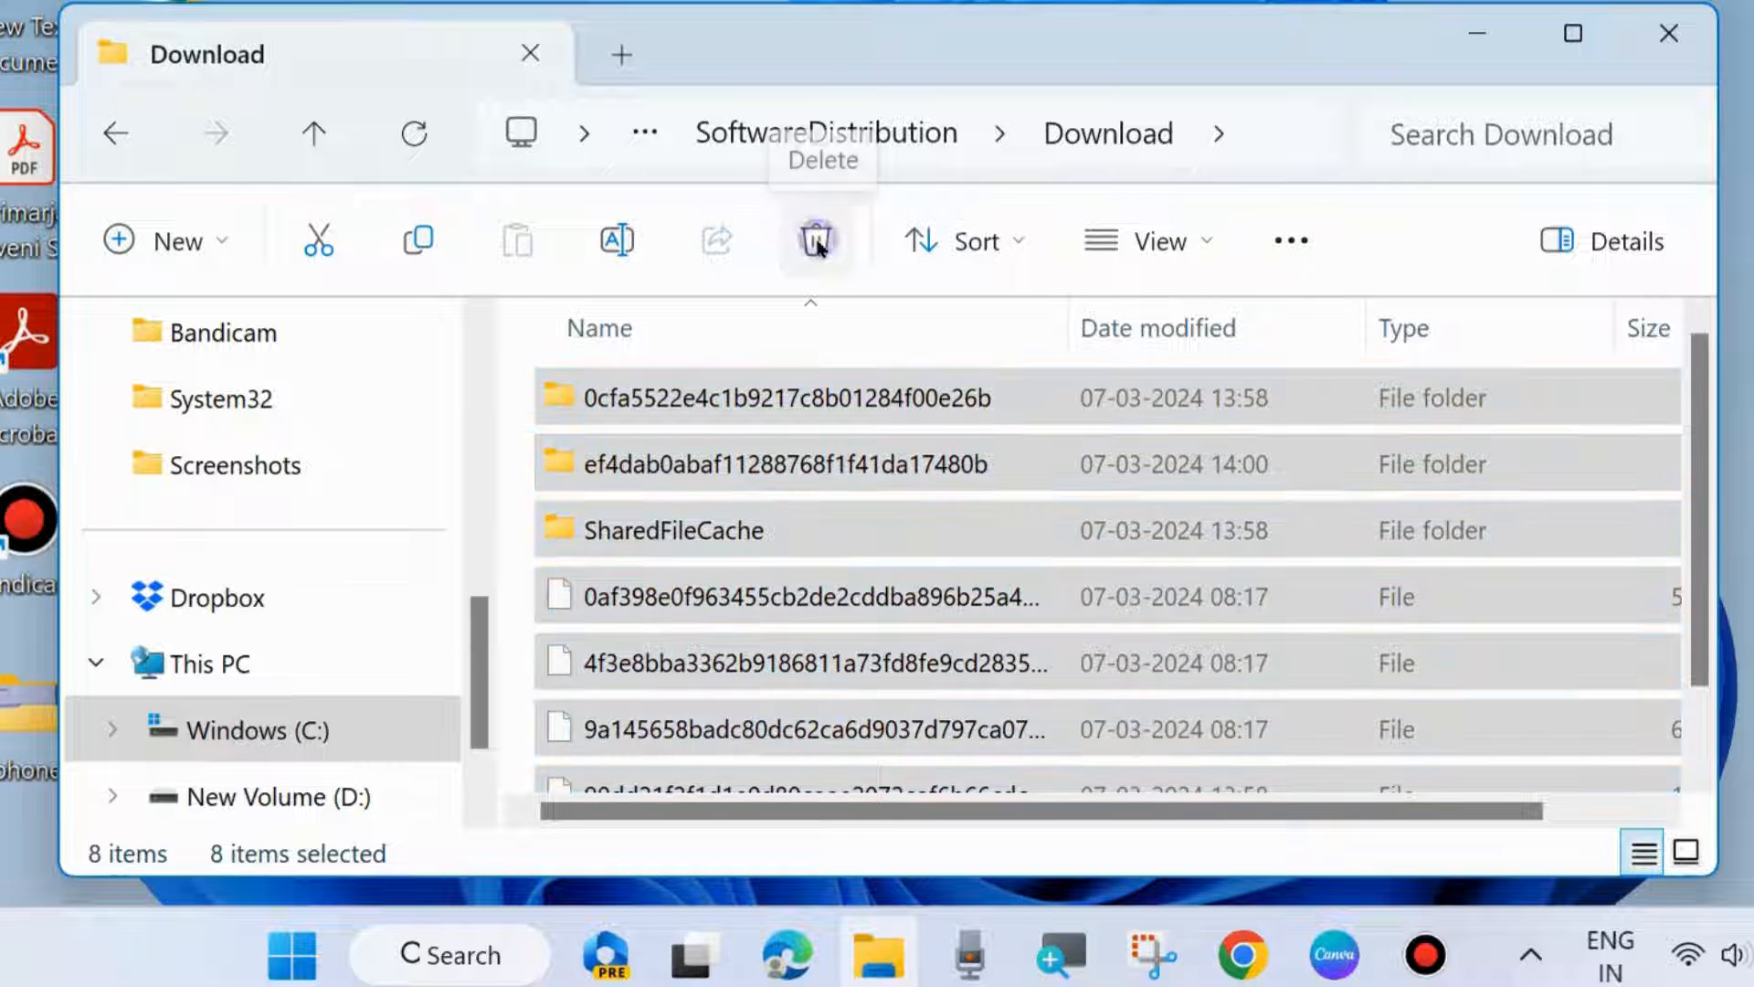
click(815, 240)
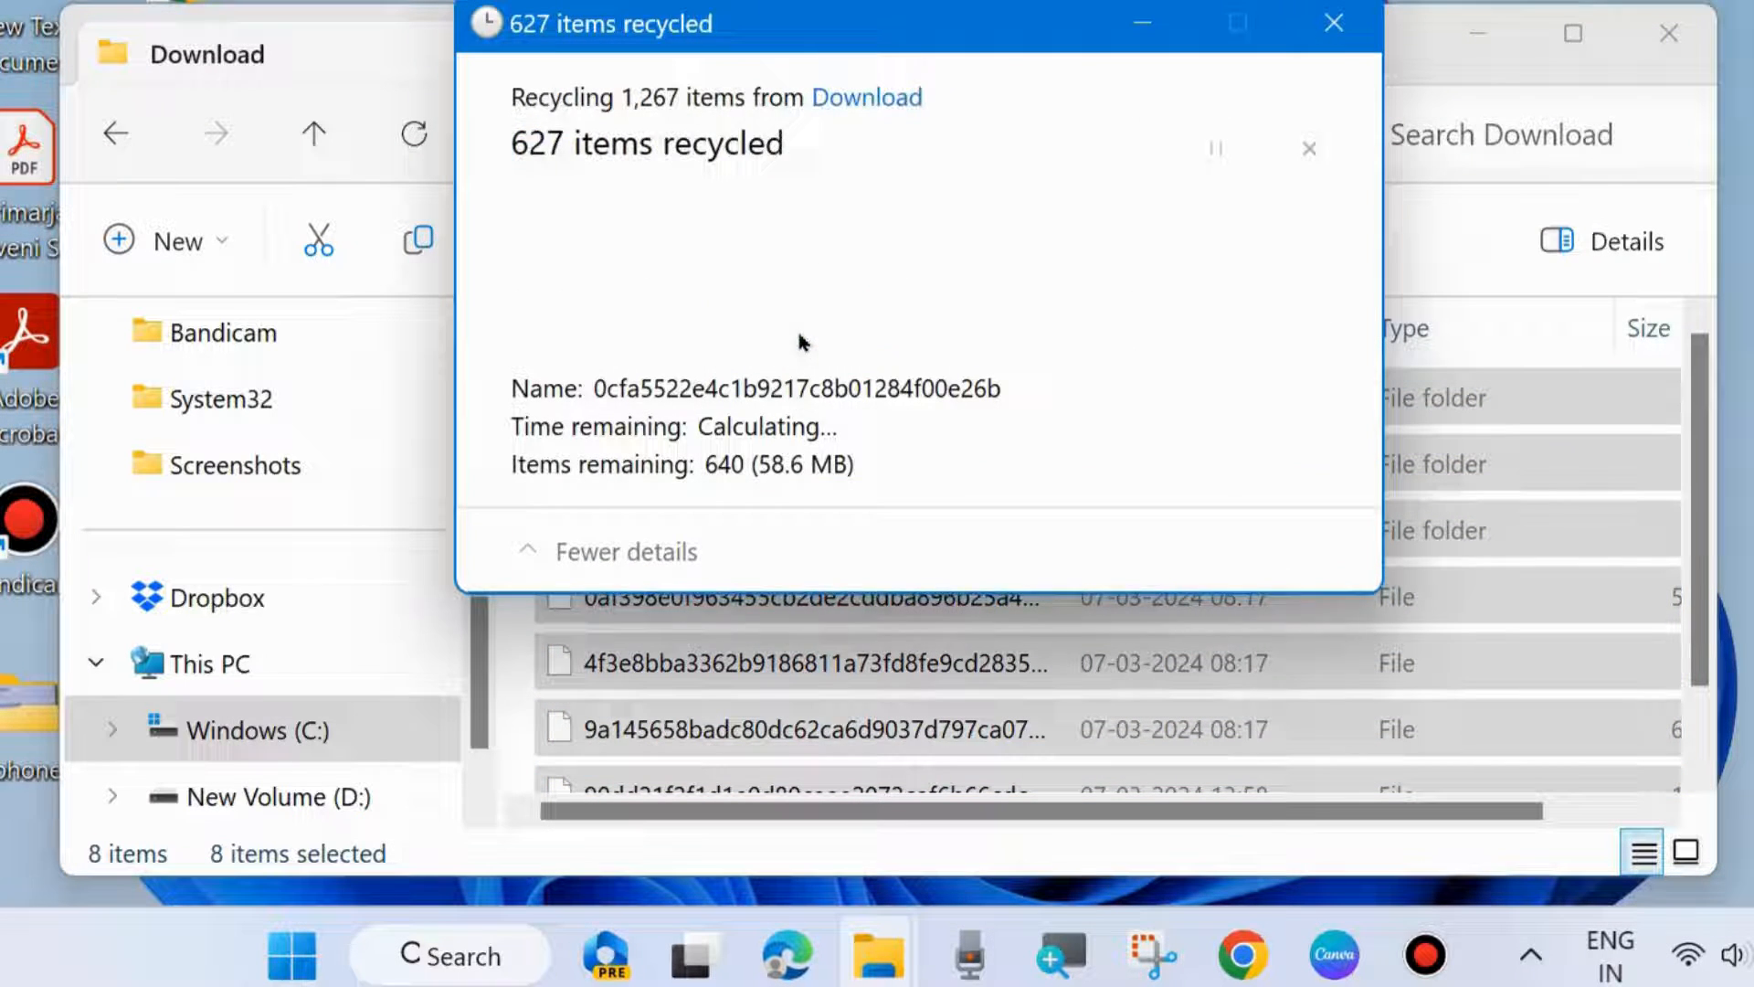